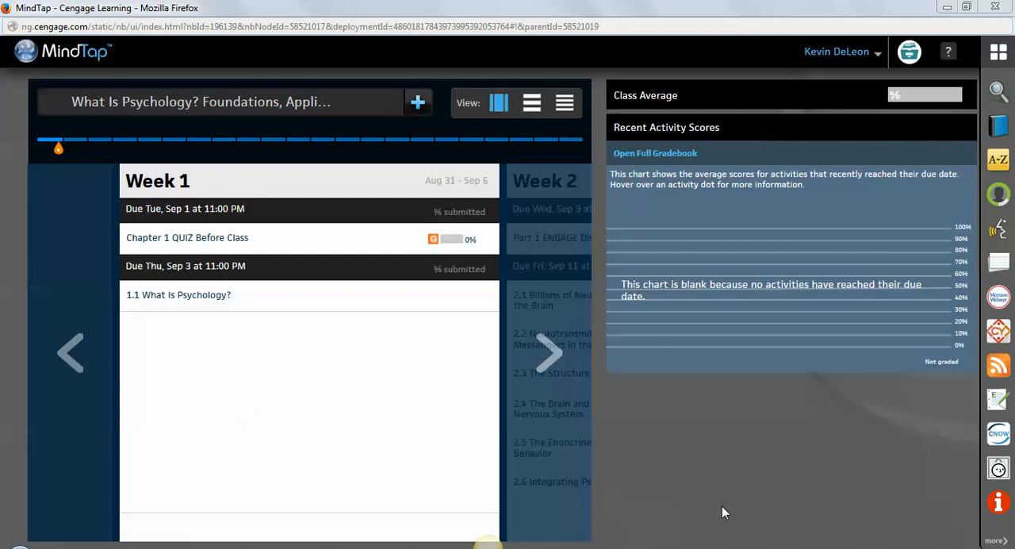
mouse_move(463, 446)
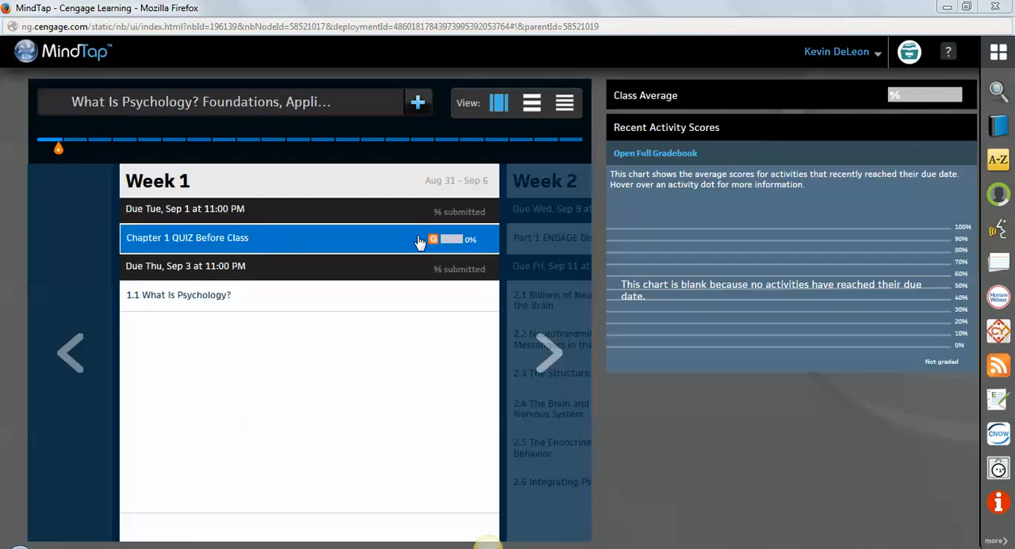
mouse_move(435, 251)
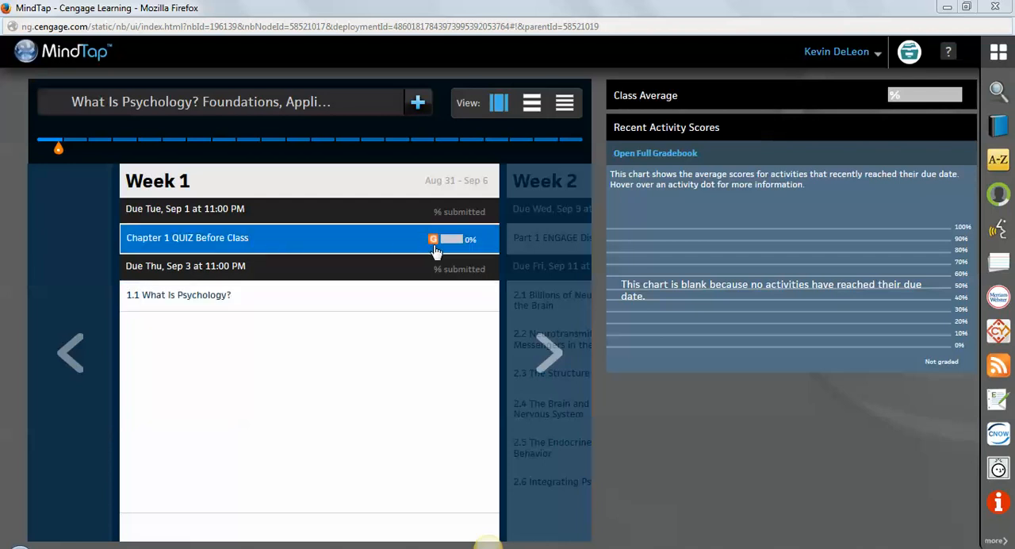
mouse_move(435, 238)
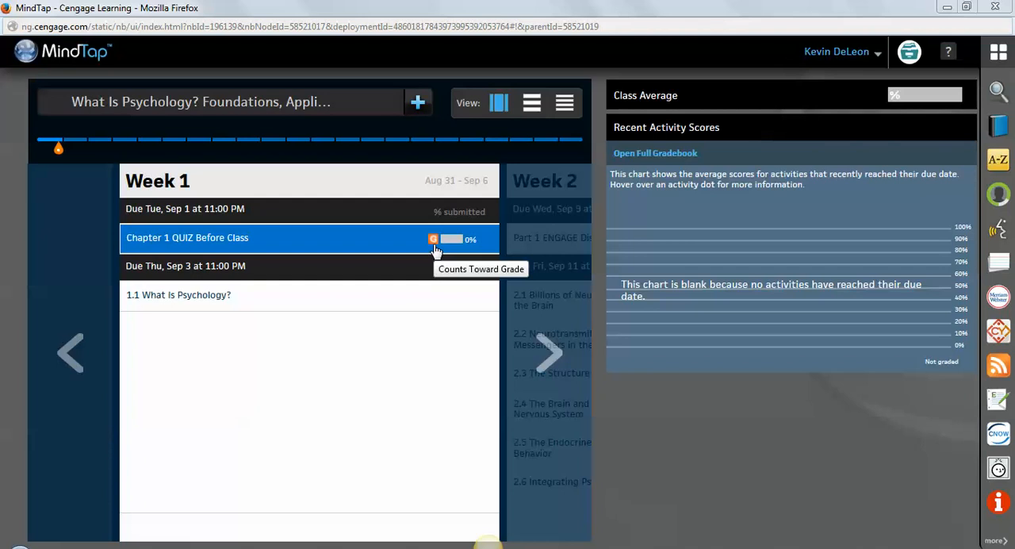
mouse_move(230, 222)
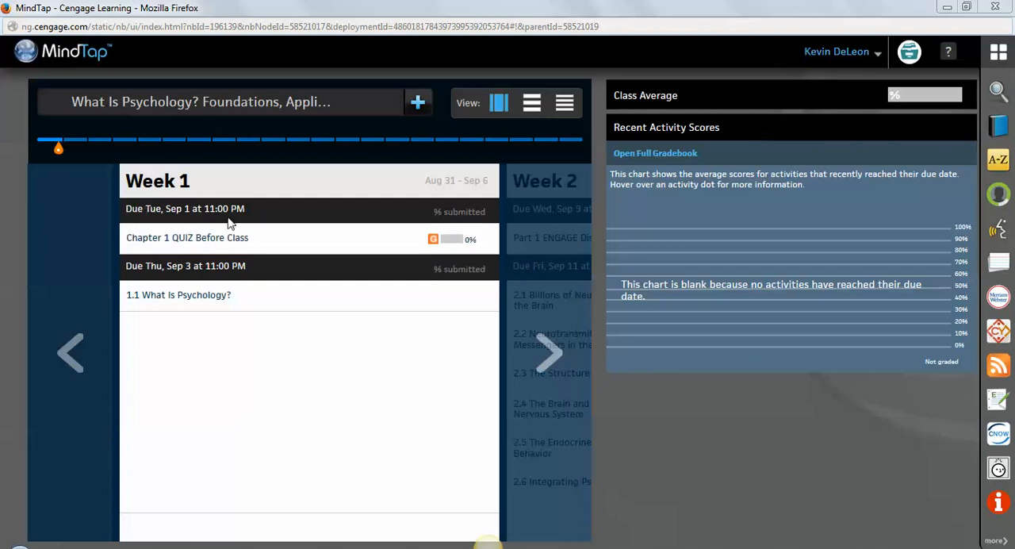
Move the course timeline to Week 2 and open the 2.1 Billions of Neurons reading.
left_click(178, 295)
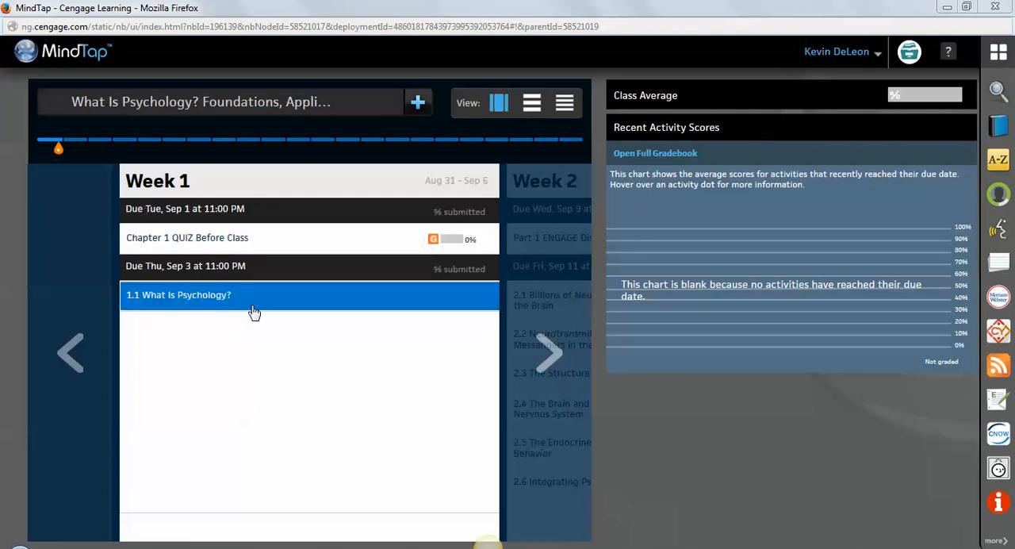
mouse_move(222, 312)
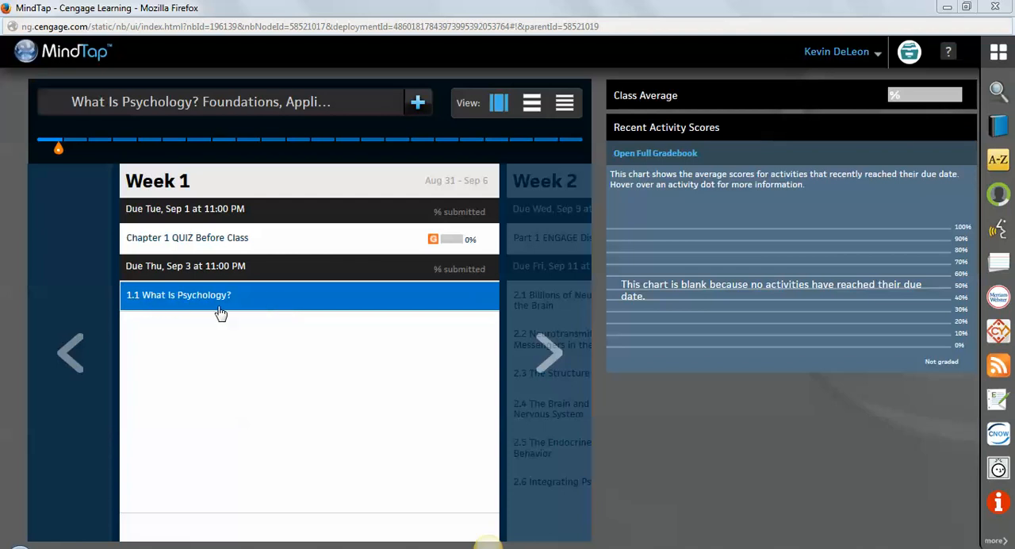
mouse_move(273, 317)
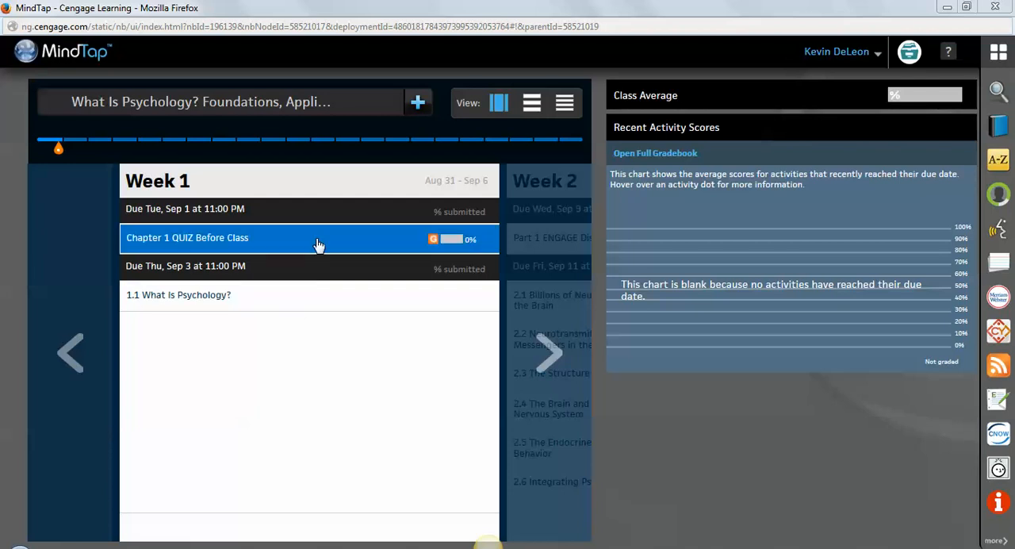
mouse_move(412, 415)
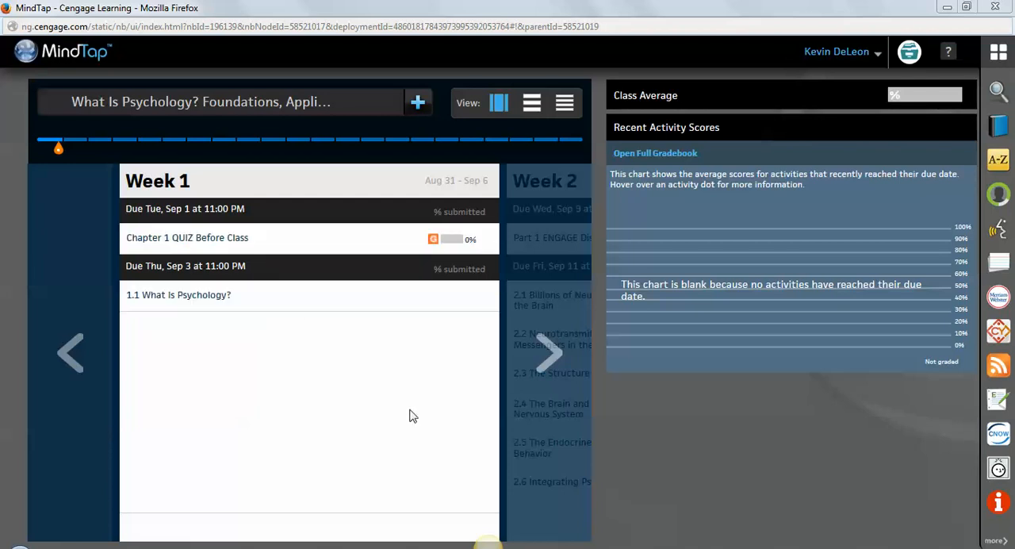
left_click(549, 352)
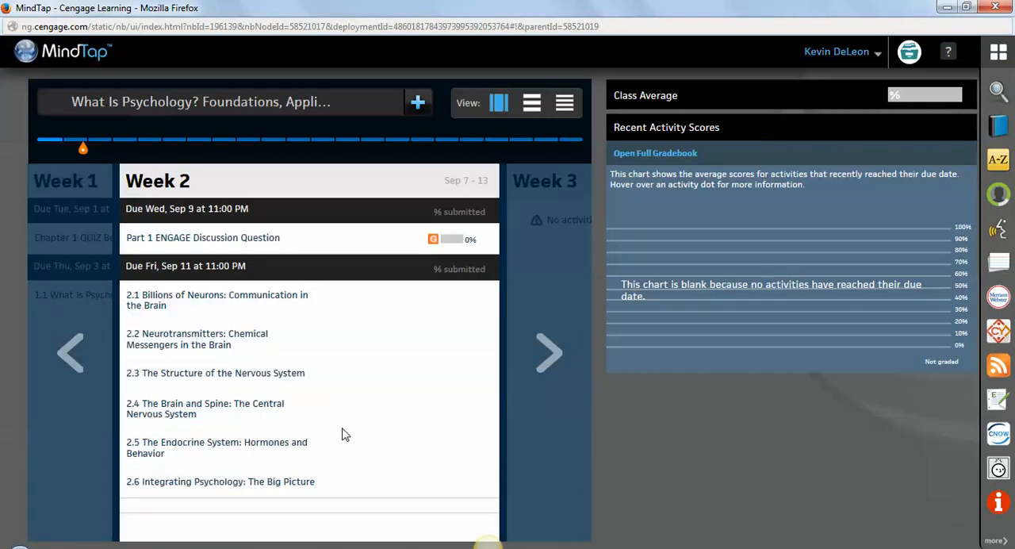
left_click(222, 447)
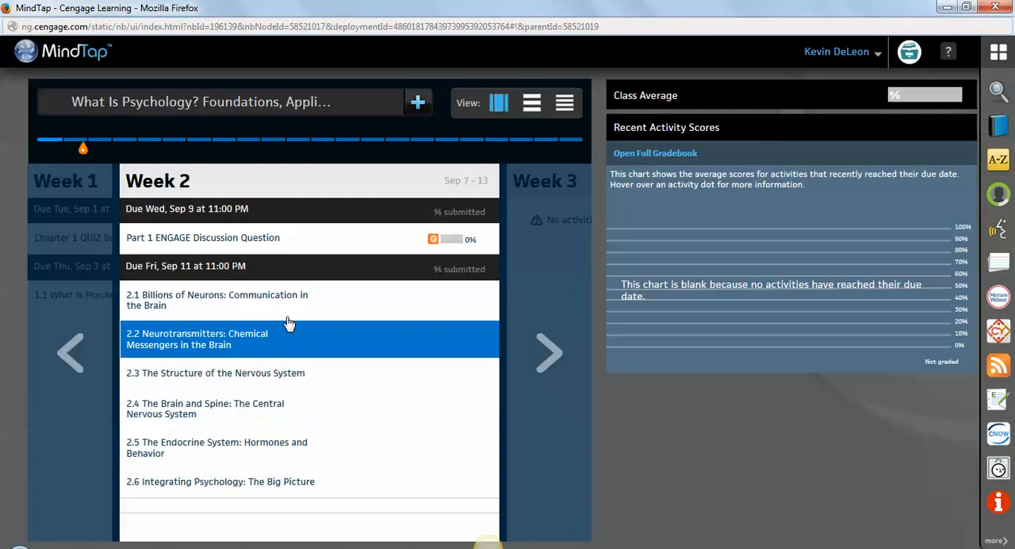
left_click(216, 300)
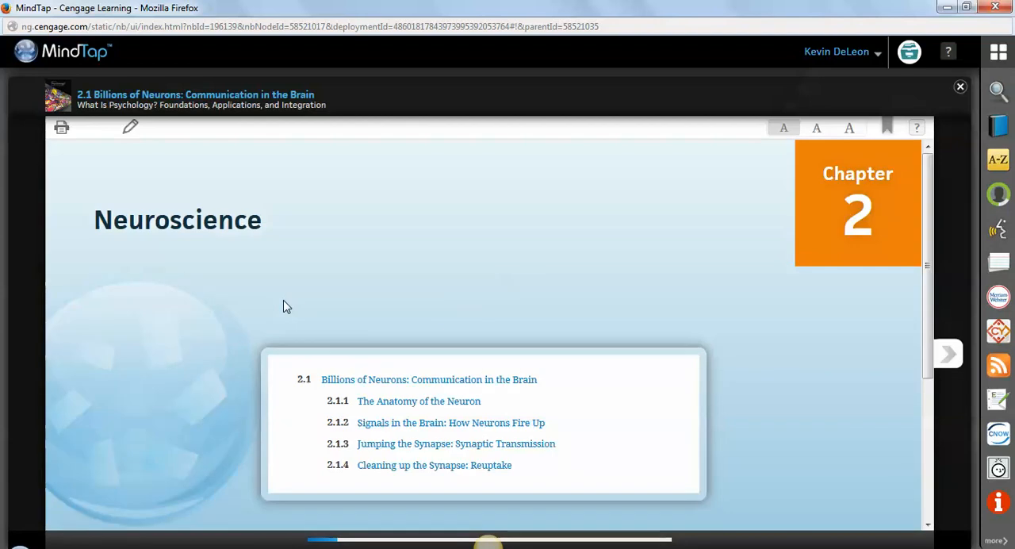
mouse_move(786, 361)
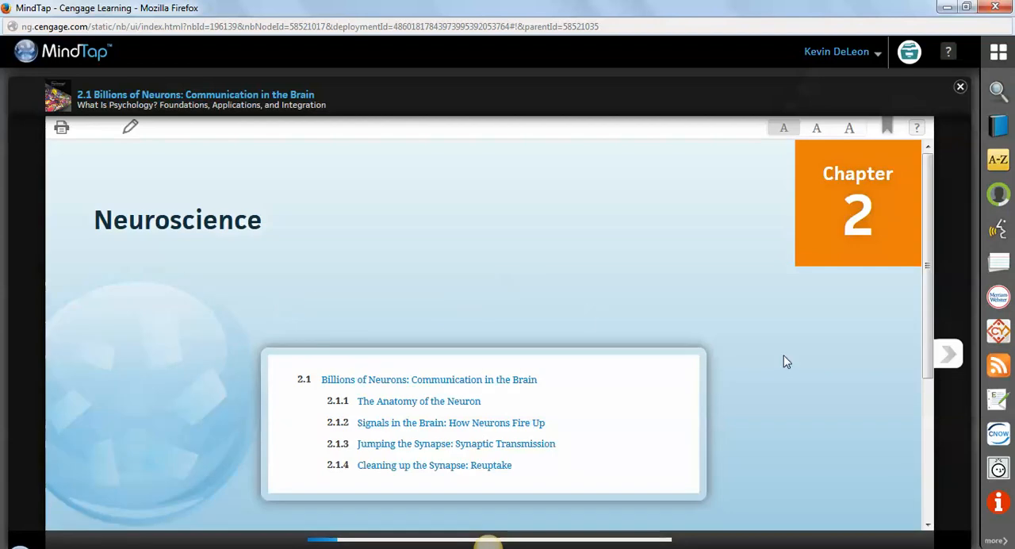
mouse_move(846, 373)
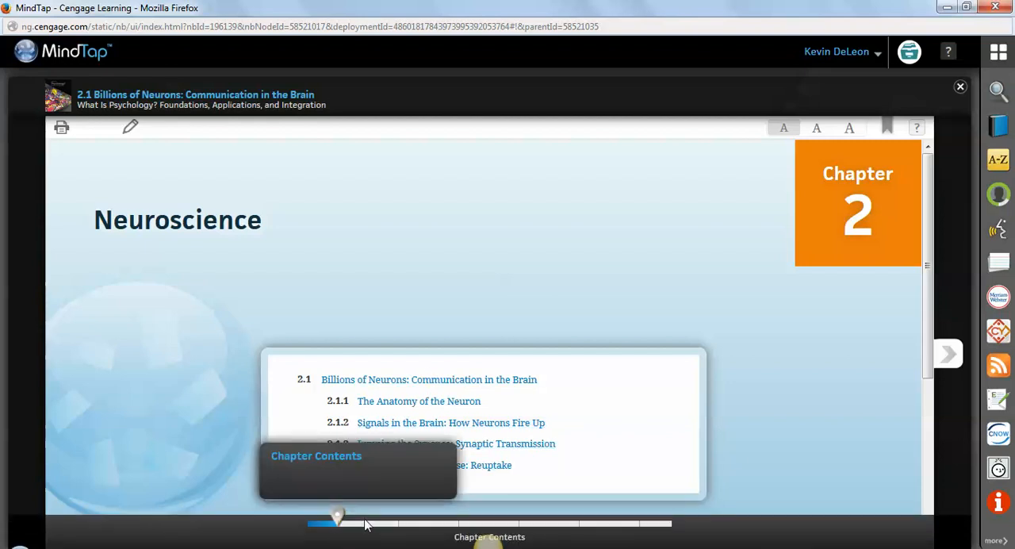
mouse_move(518, 517)
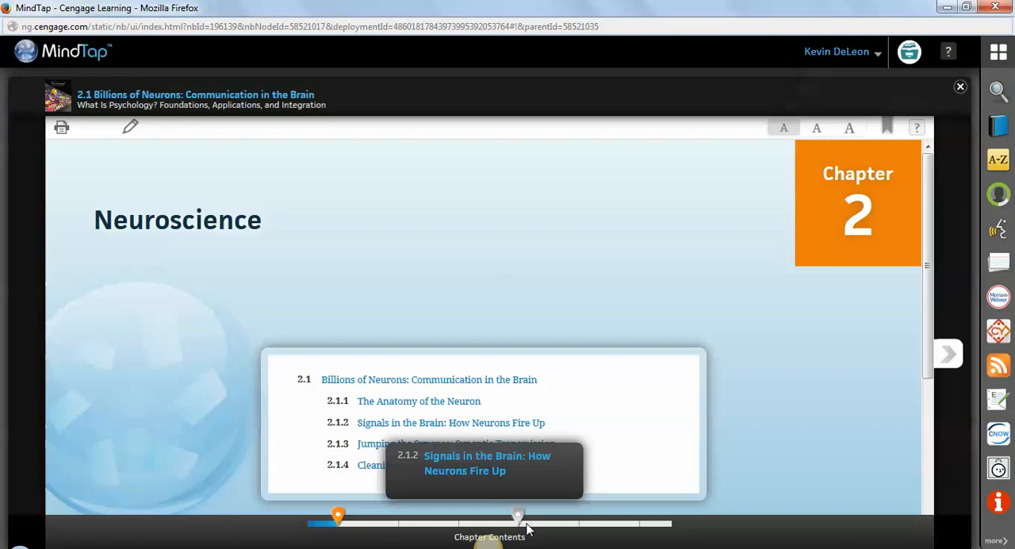
Jump to section 2.1.2 How Neurons Fire Up and scroll through its neural impulse module.
left_click(450, 422)
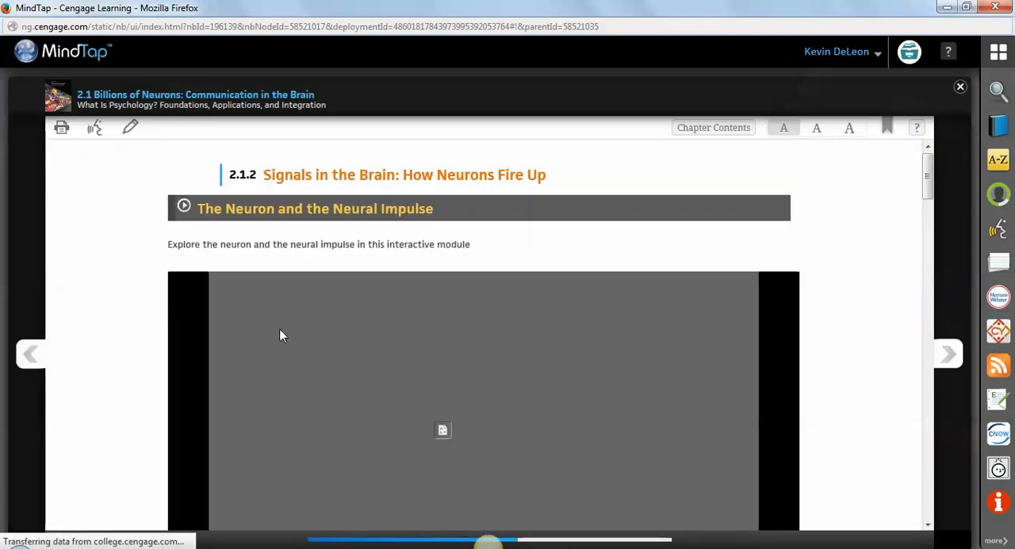
mouse_move(918, 250)
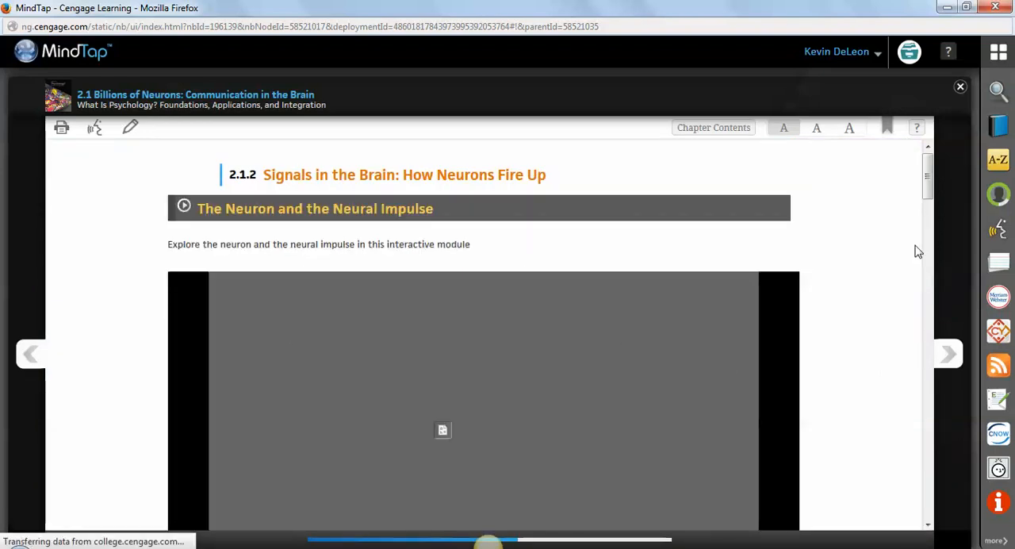
scroll("down", 3)
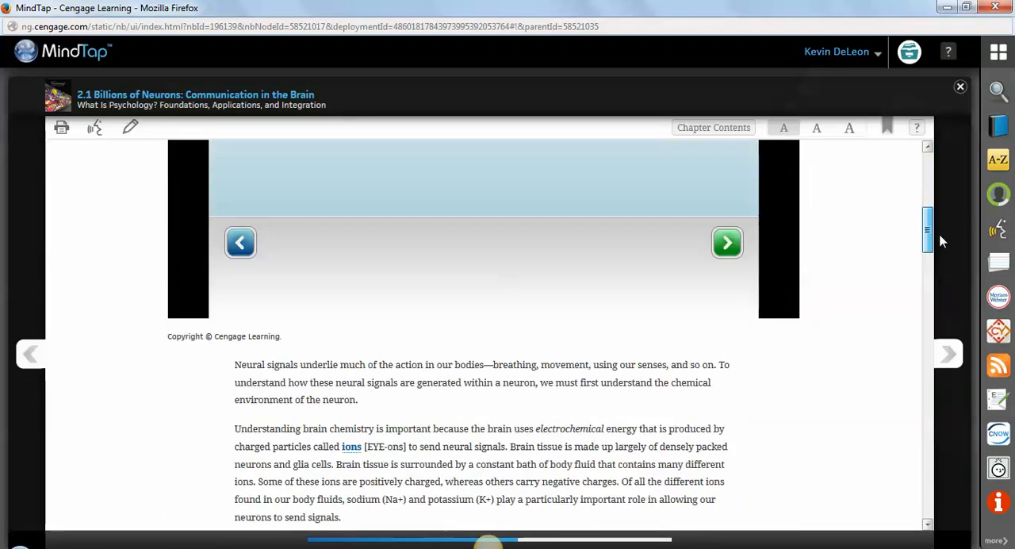
scroll("down", 3)
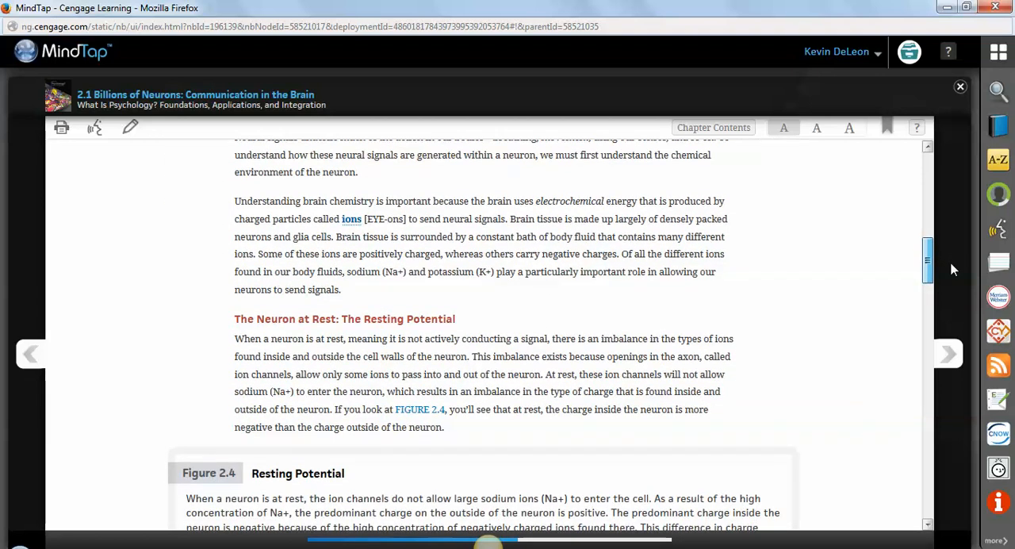
scroll("up", 3)
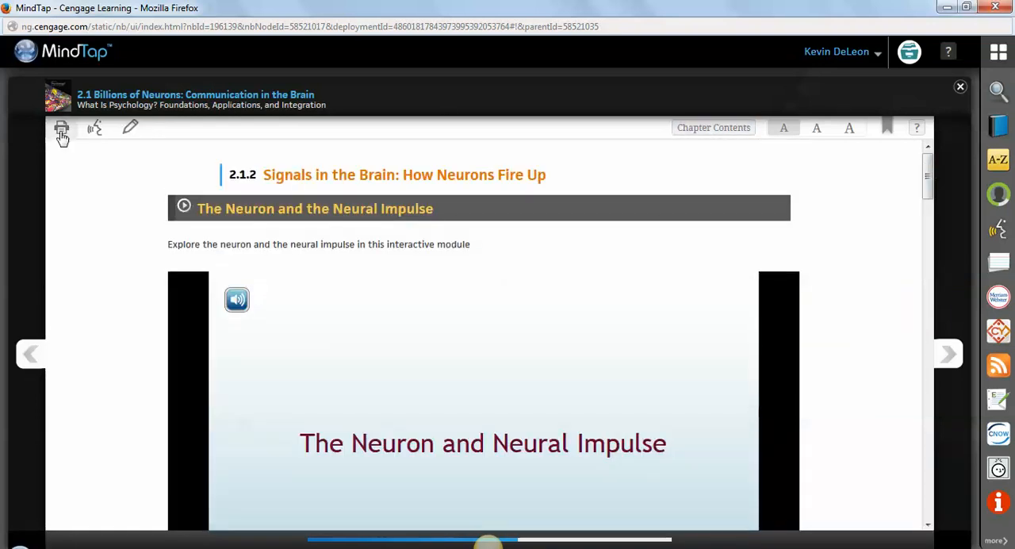
left_click(62, 129)
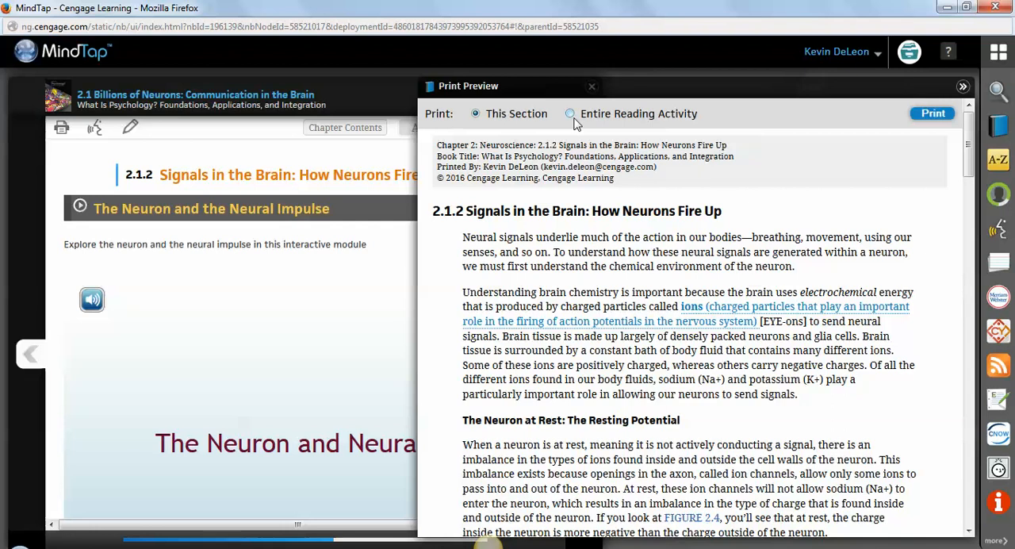
mouse_move(862, 127)
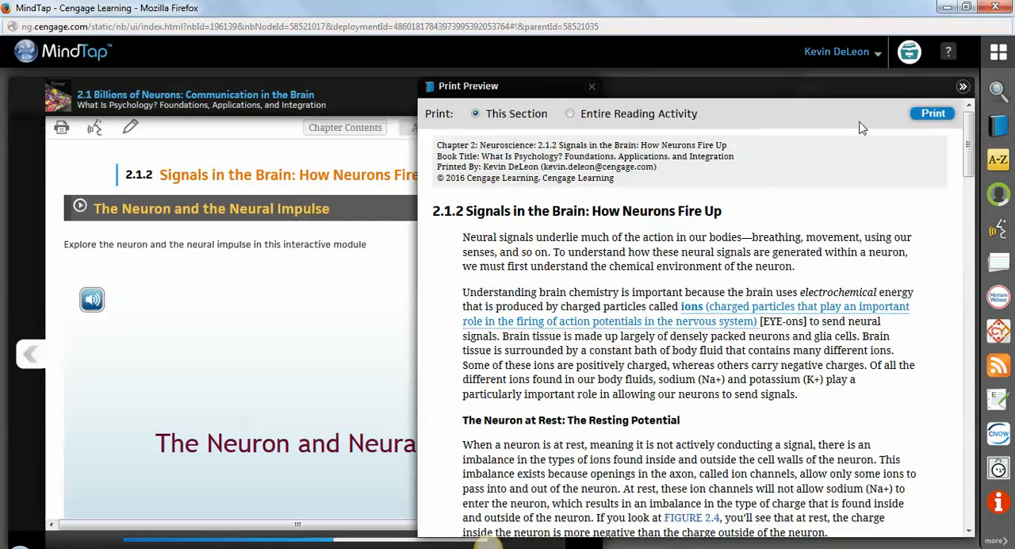
left_click(590, 85)
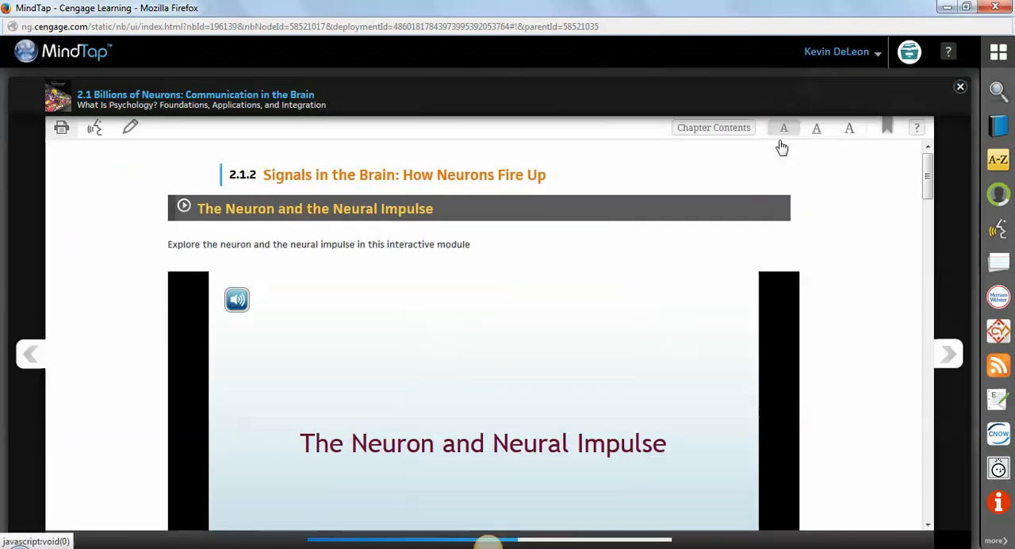
Page forward past 2.1.3 to section 2.1.4 Reuptake and select its opening sentence for annotation.
left_click(948, 352)
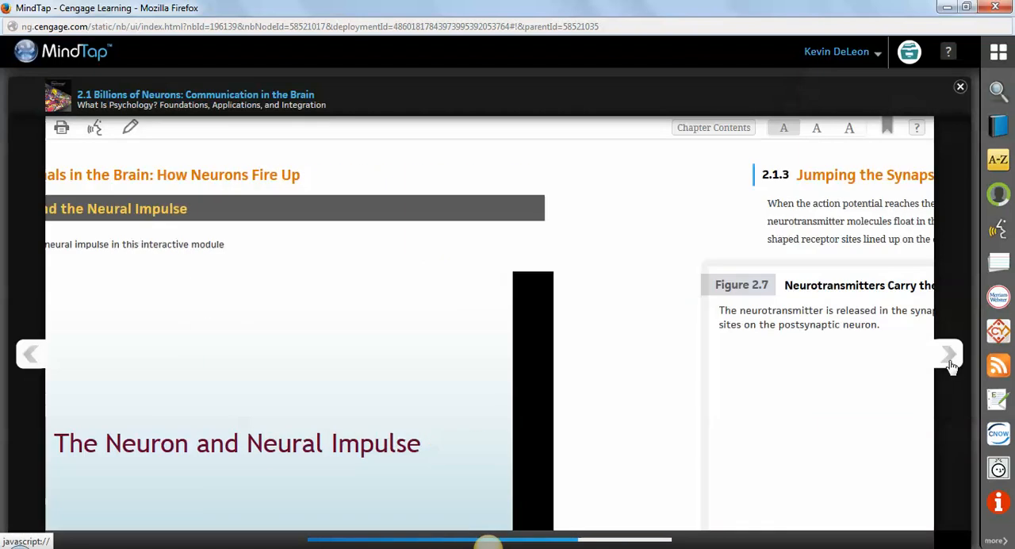
left_click(948, 353)
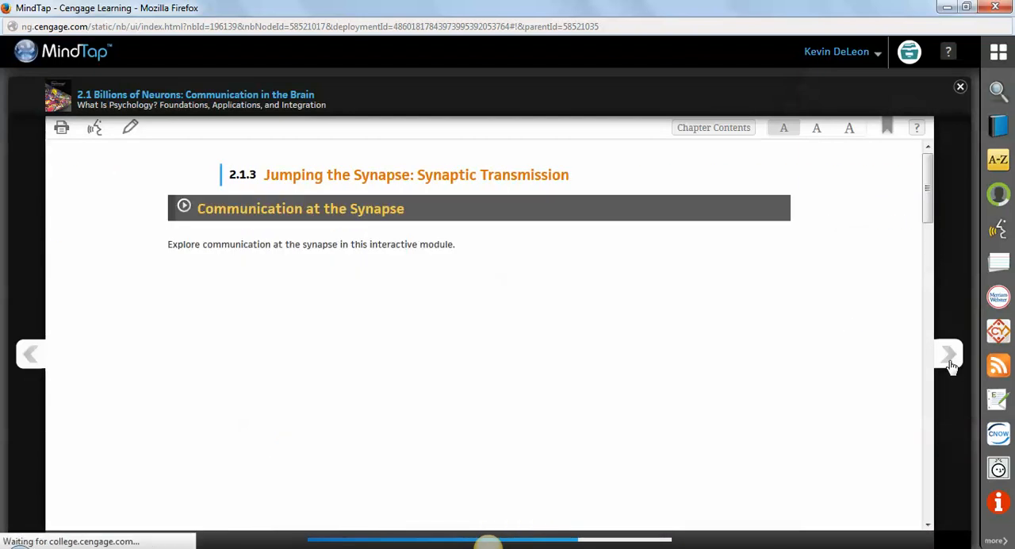
left_click(948, 354)
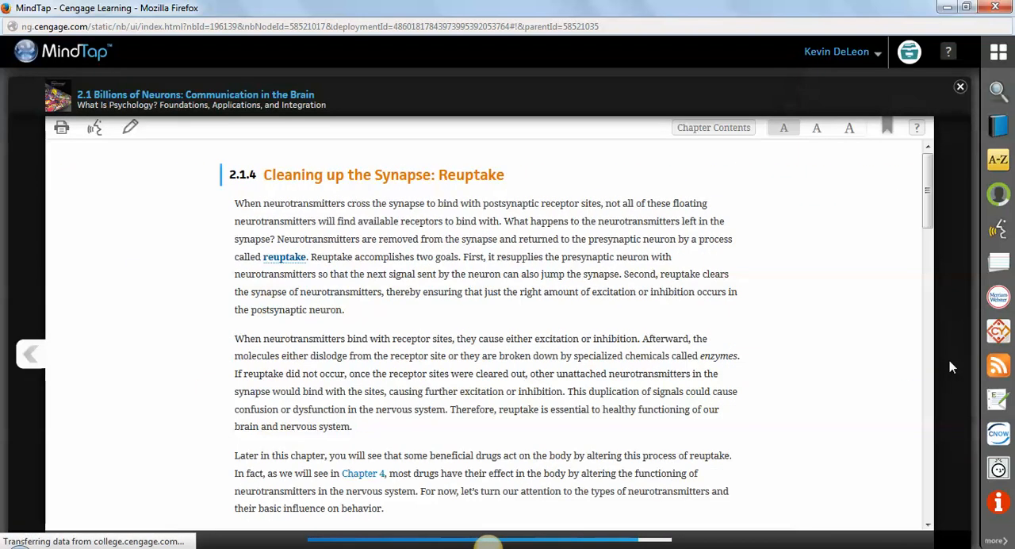
mouse_move(214, 241)
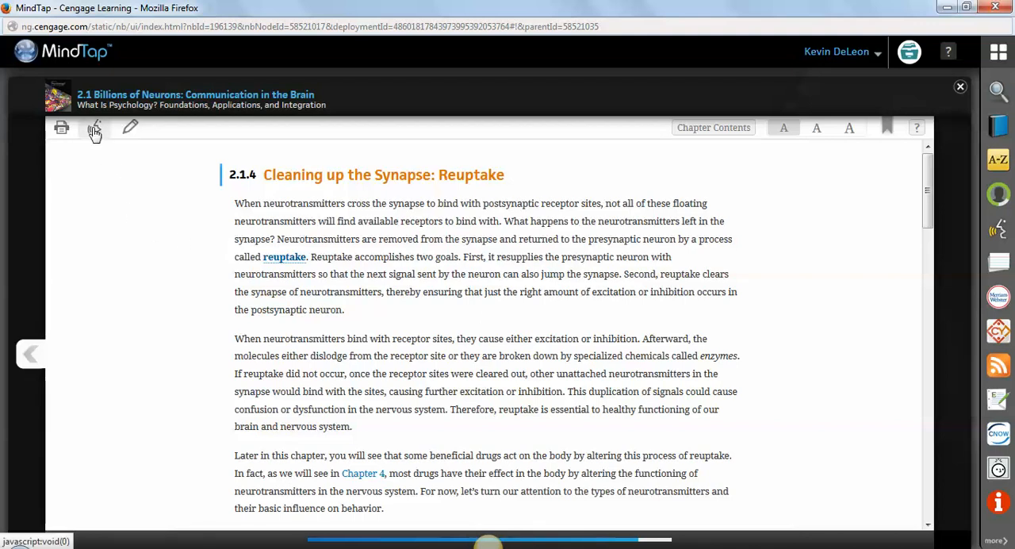
mouse_move(93, 126)
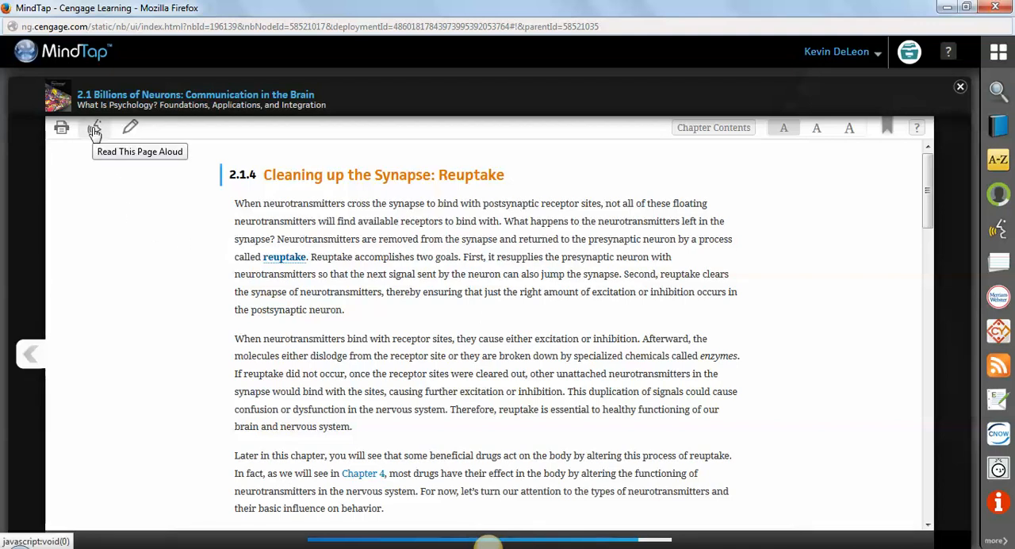
mouse_move(174, 227)
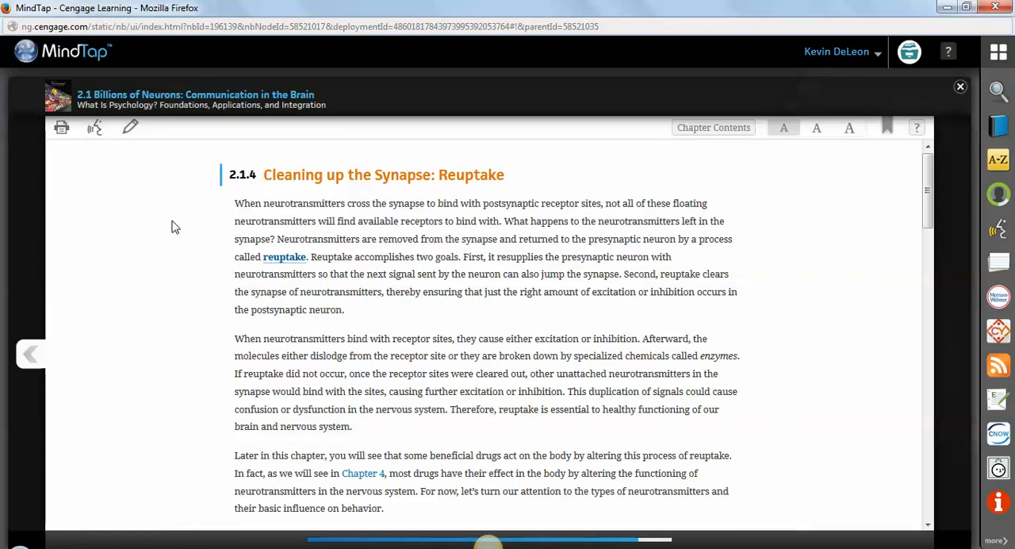
left_click_drag(235, 203, 436, 203)
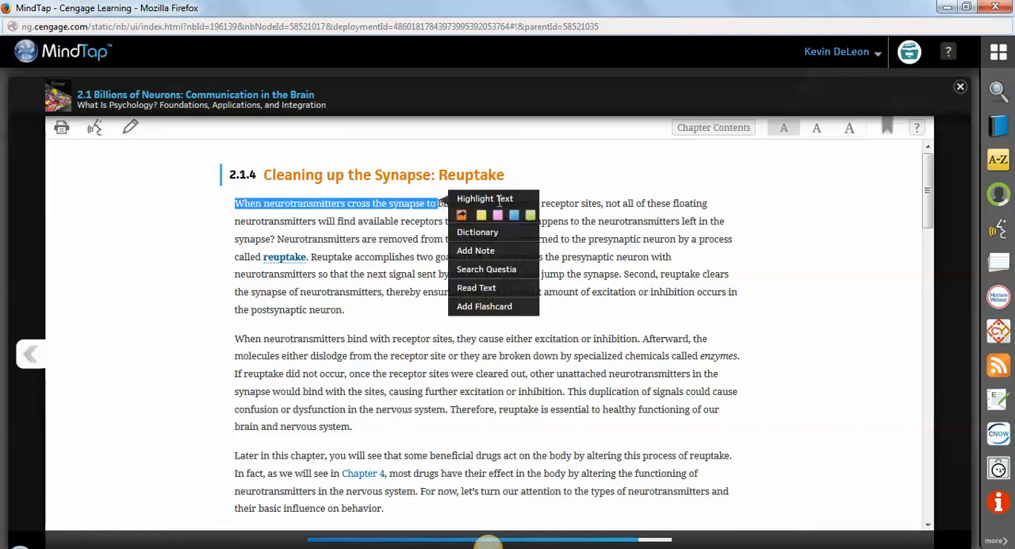
mouse_move(476, 287)
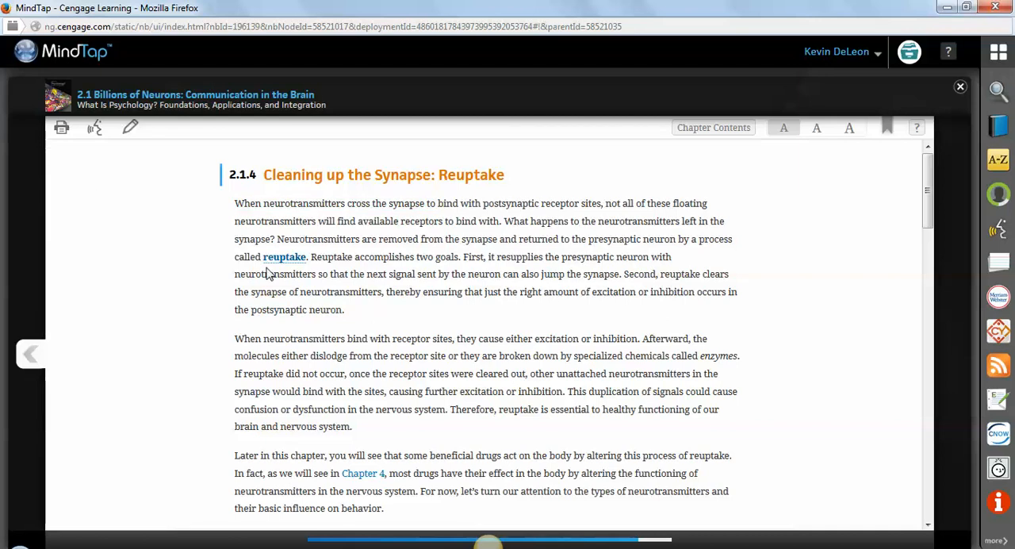
mouse_move(783, 127)
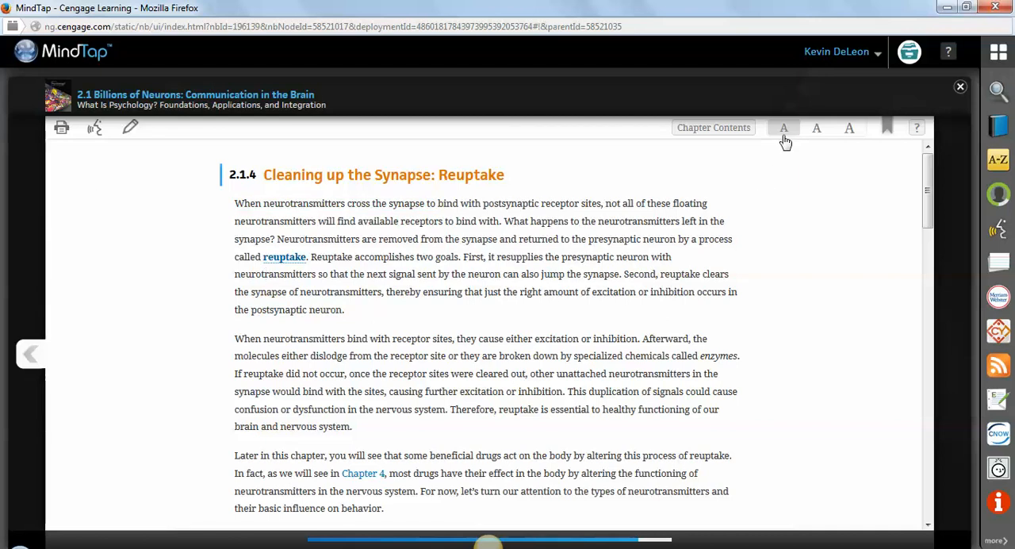
left_click(848, 127)
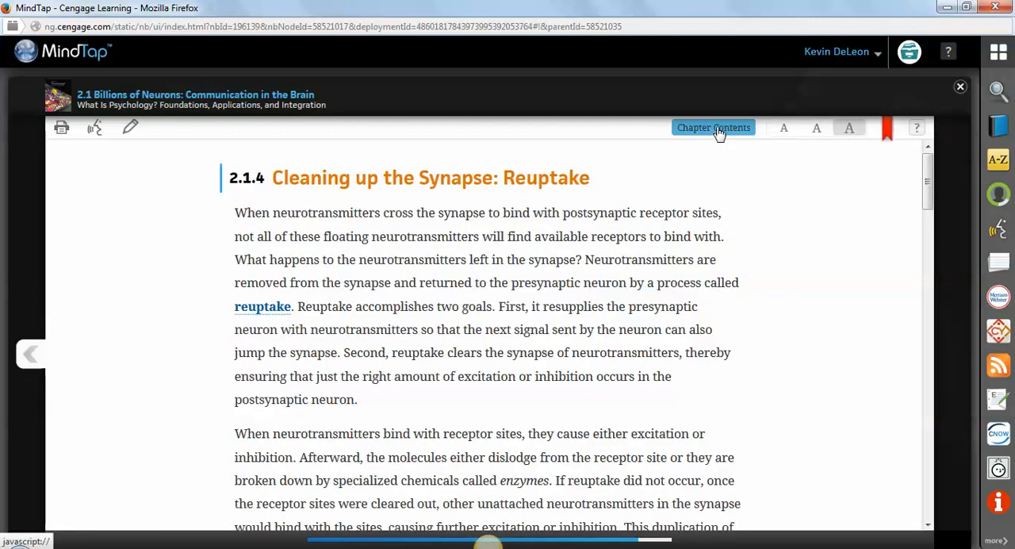
left_click(713, 127)
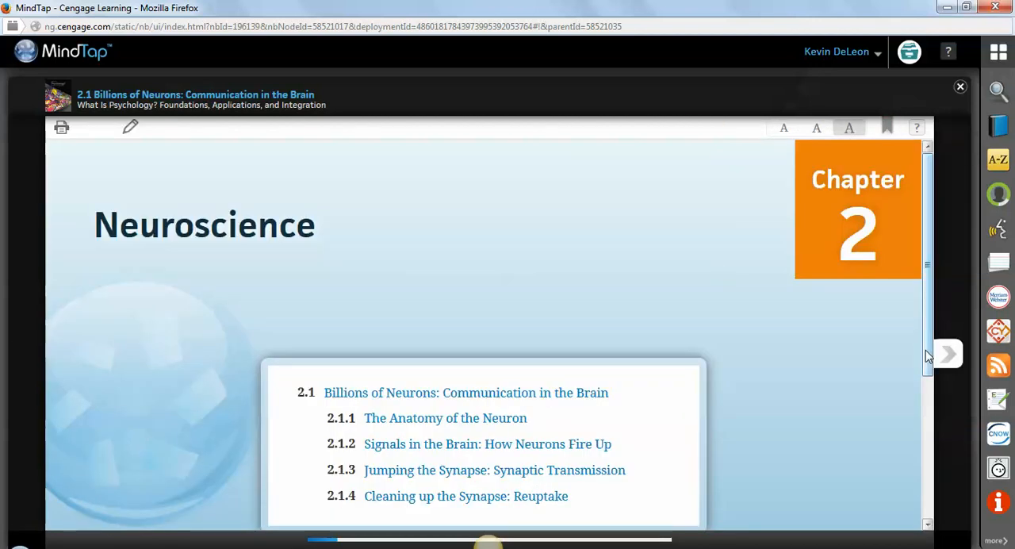
scroll("down", 3)
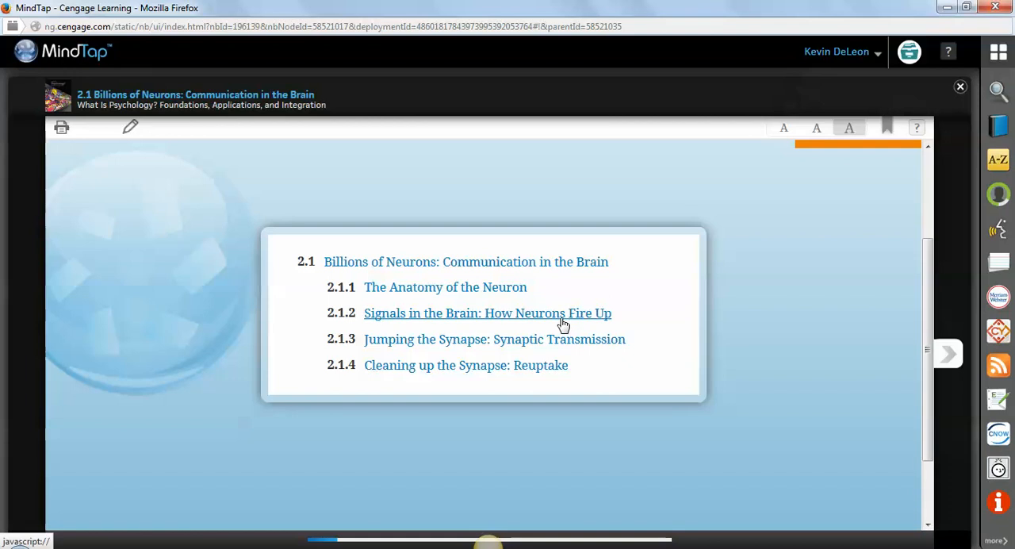
left_click(488, 312)
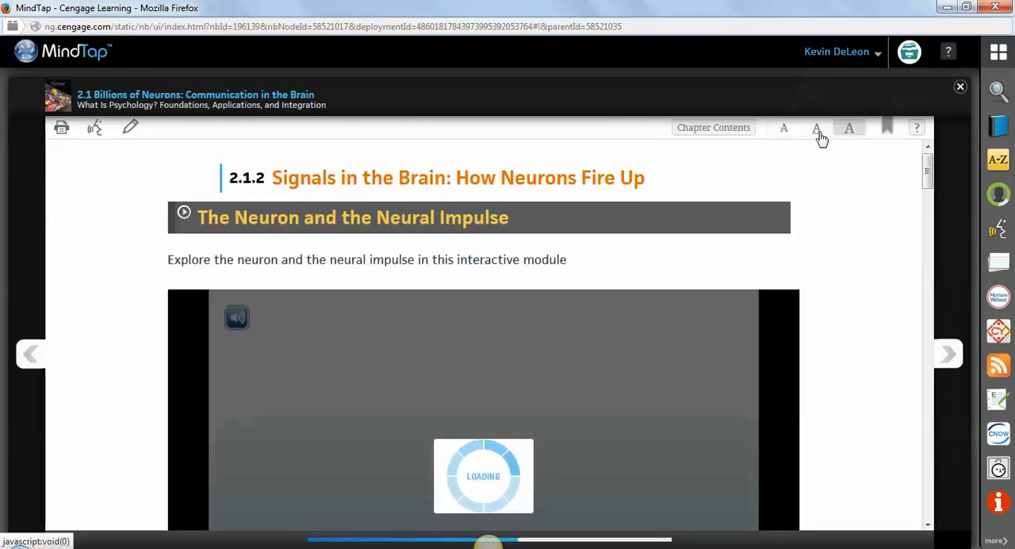
left_click(949, 353)
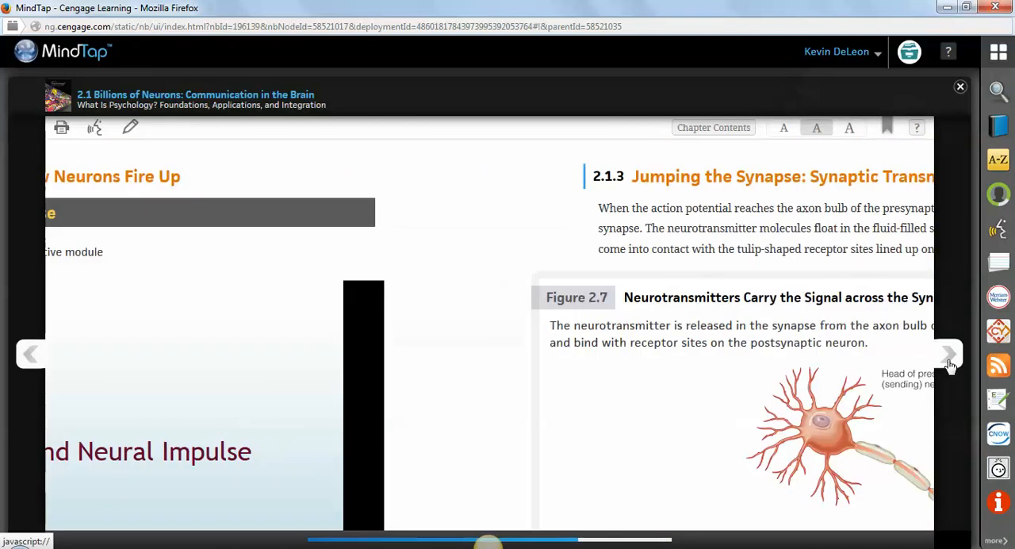
left_click(948, 354)
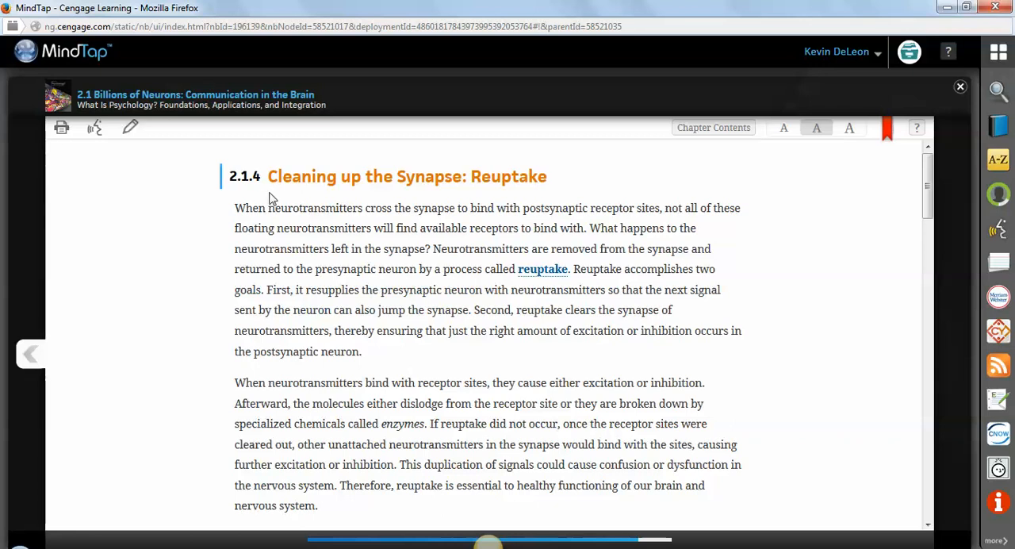
left_click_drag(235, 207, 435, 228)
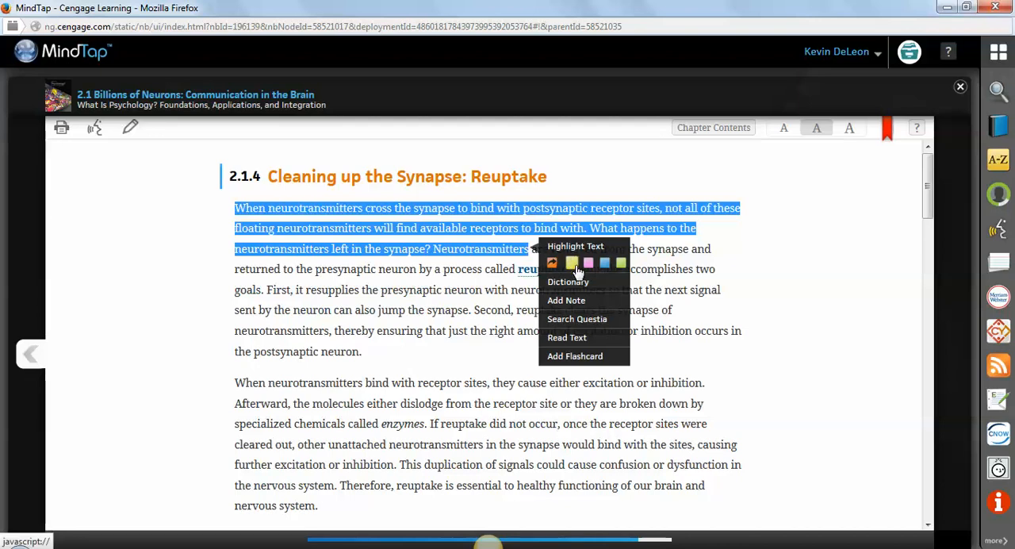
mouse_move(620, 263)
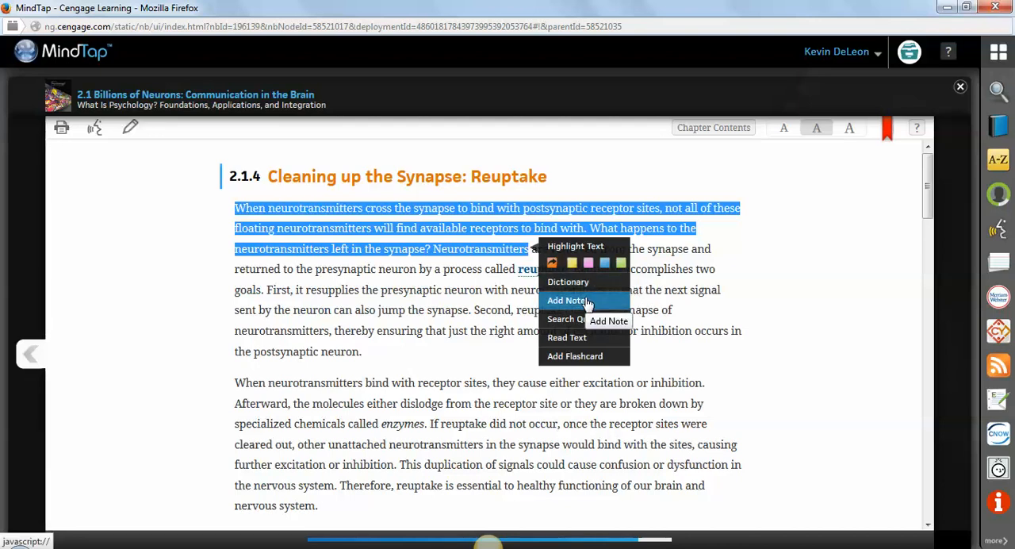
mouse_move(577, 318)
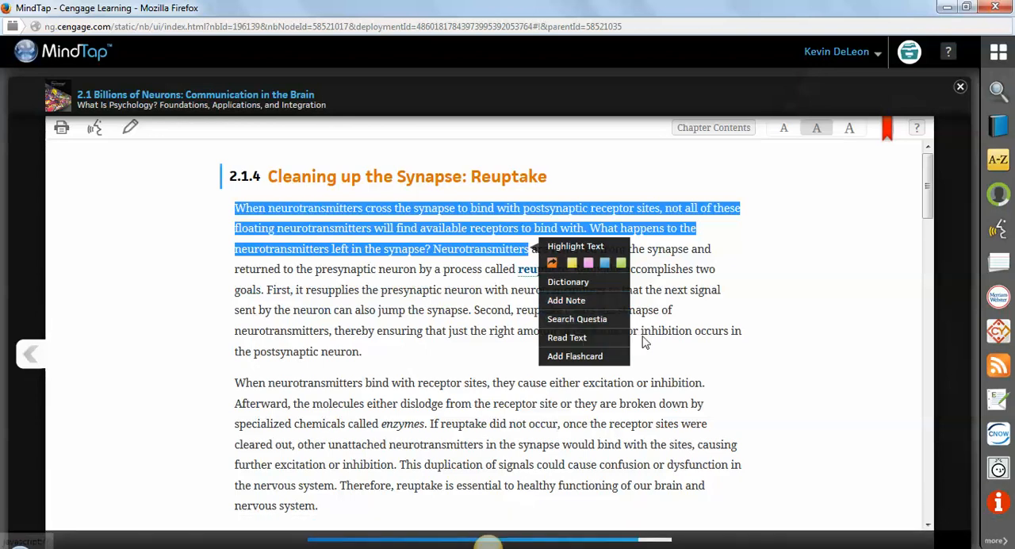
mouse_move(577, 317)
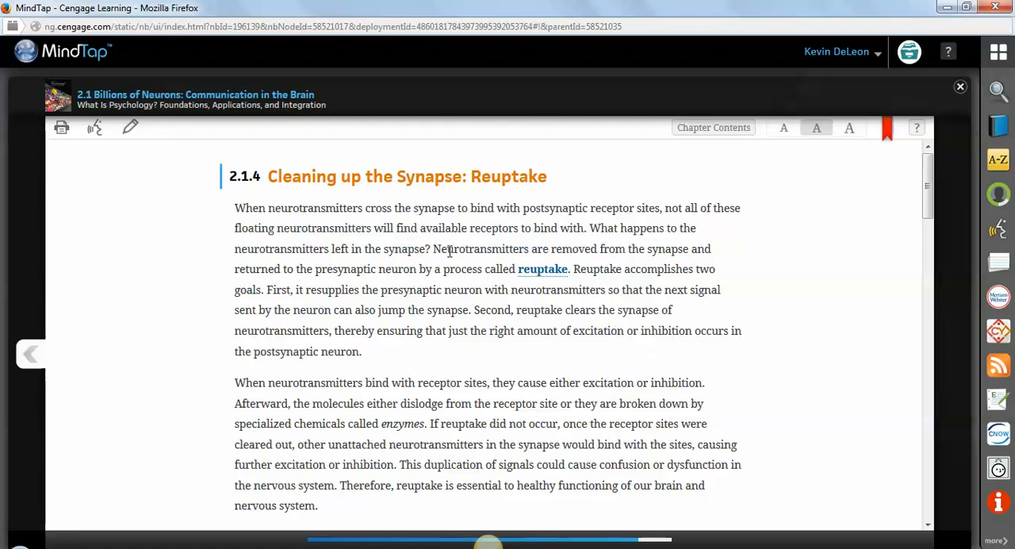
Look up 'Neurotransmitters' in the Dictionary, then close it and select a section 2.1.3 passage.
double_click(479, 247)
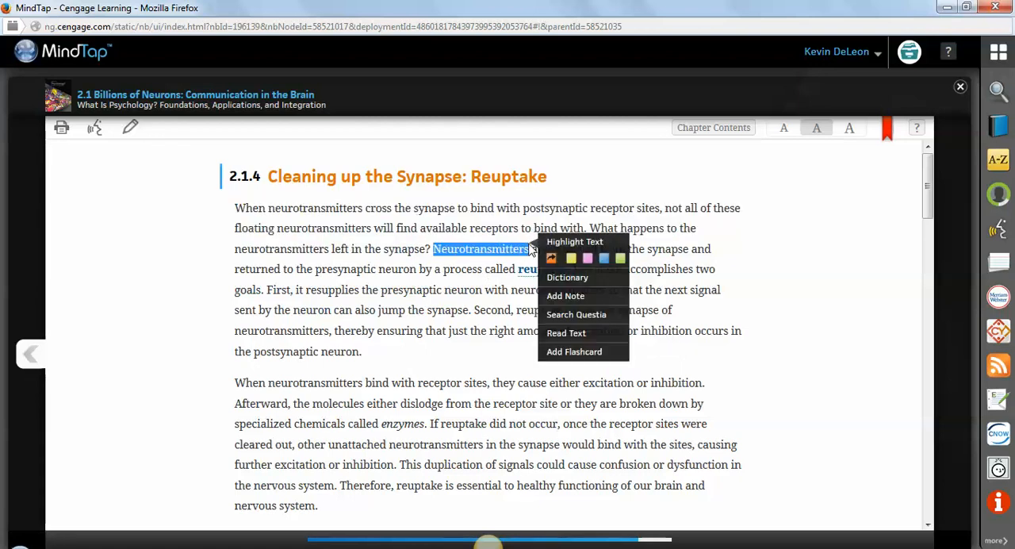
left_click(568, 275)
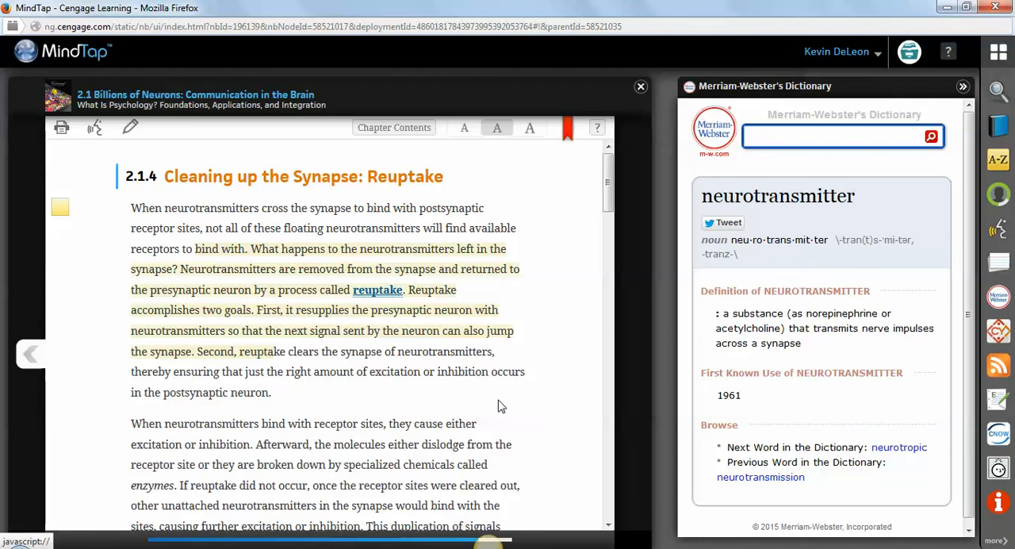
scroll("down", 3)
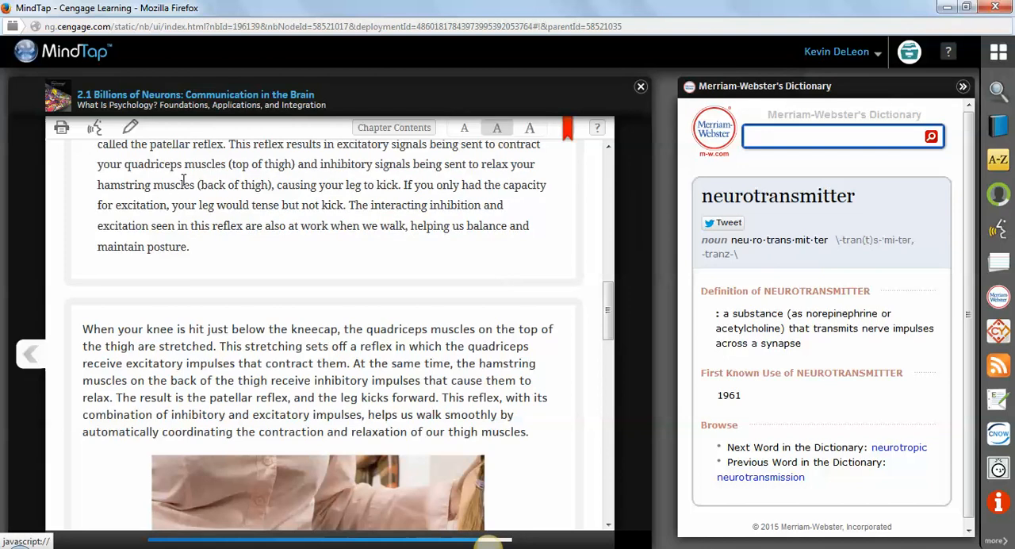
left_click_drag(155, 165, 453, 204)
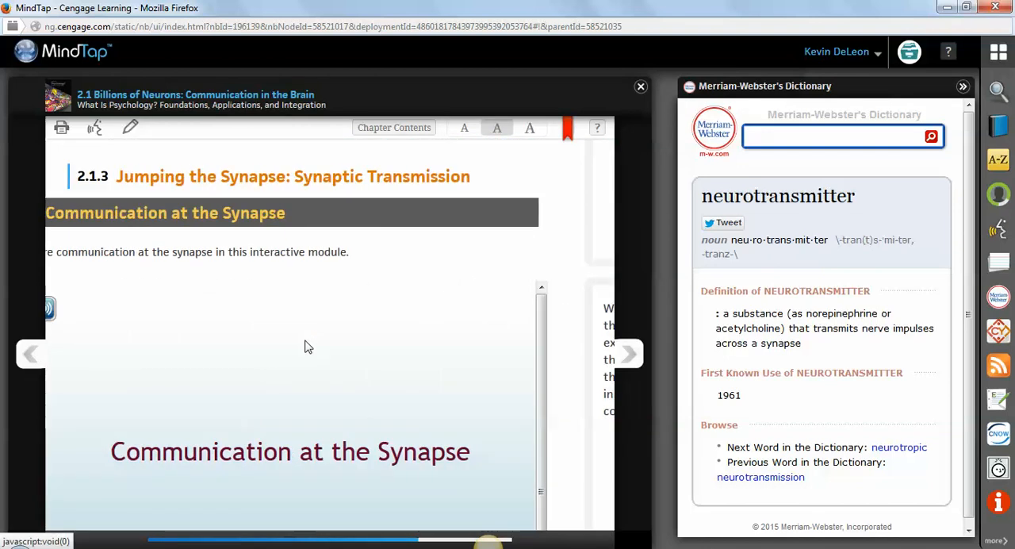
scroll("down", 3)
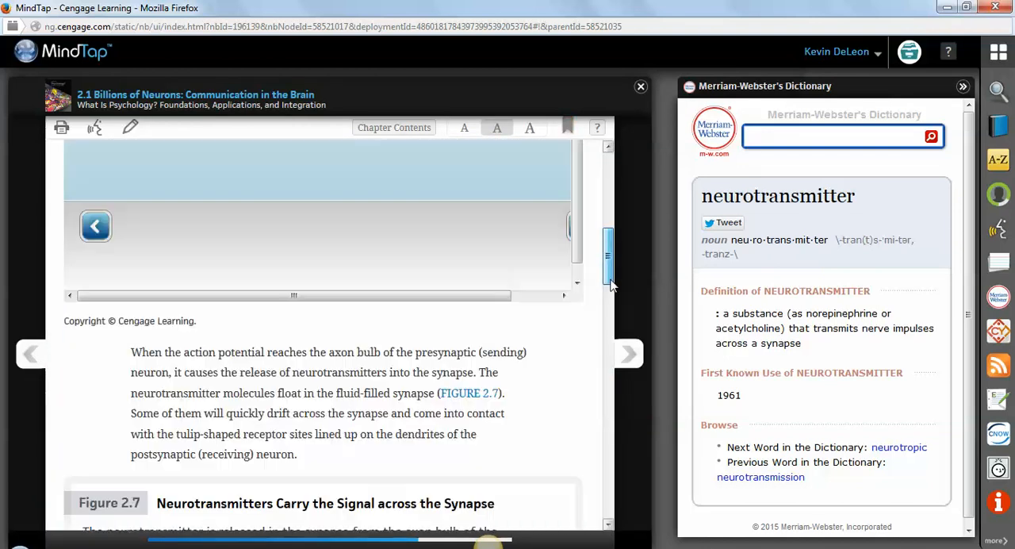
left_click(962, 86)
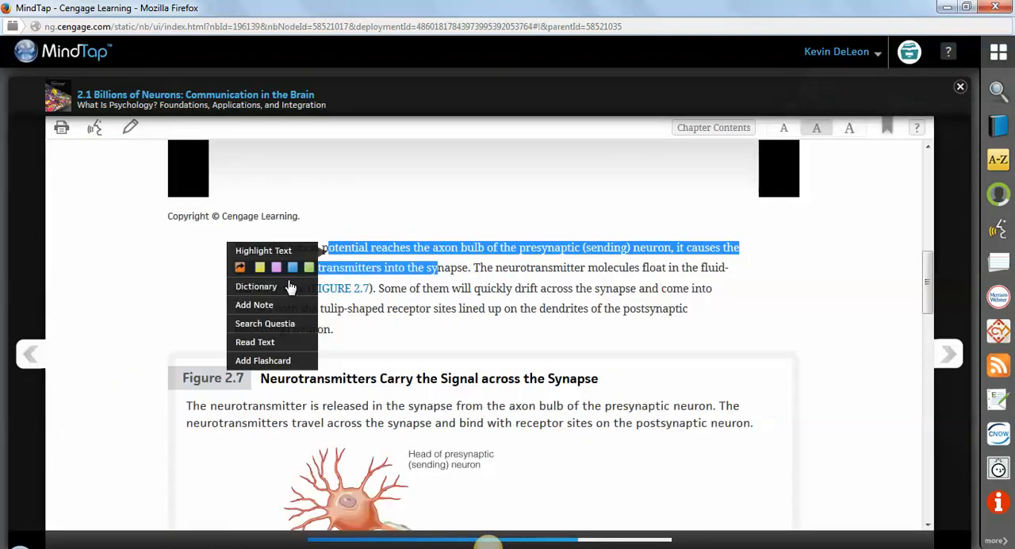
mouse_move(254, 304)
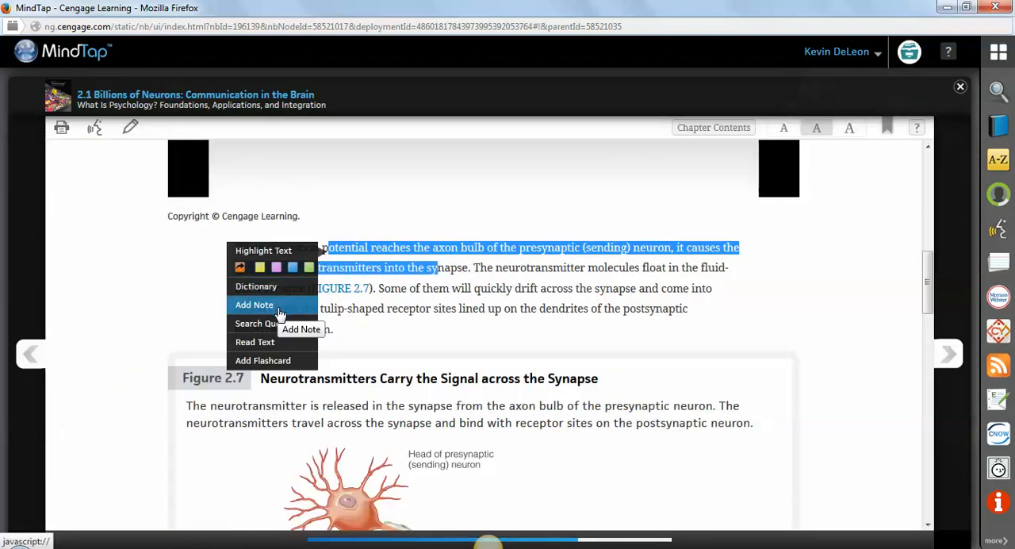
left_click(263, 360)
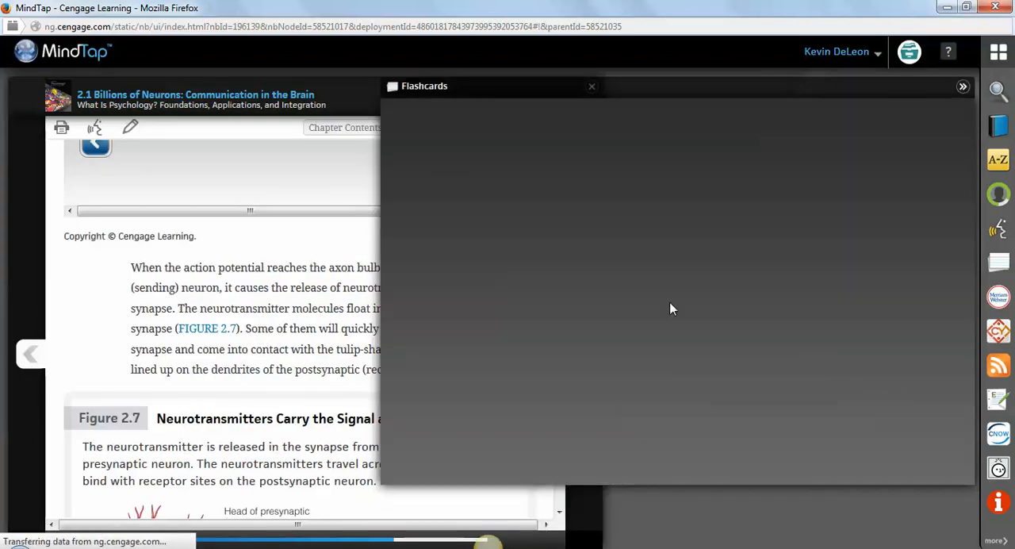
mouse_move(999, 297)
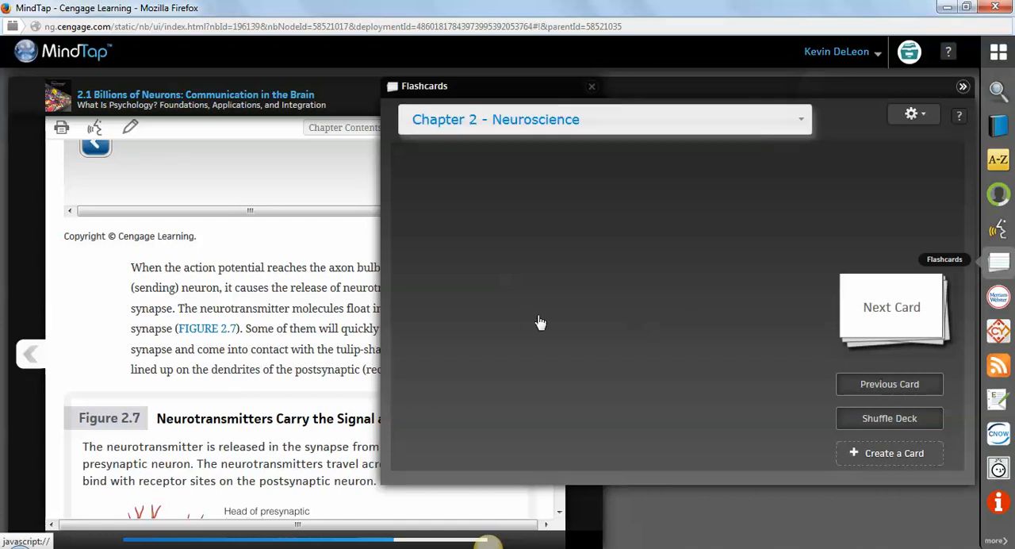
left_click(888, 454)
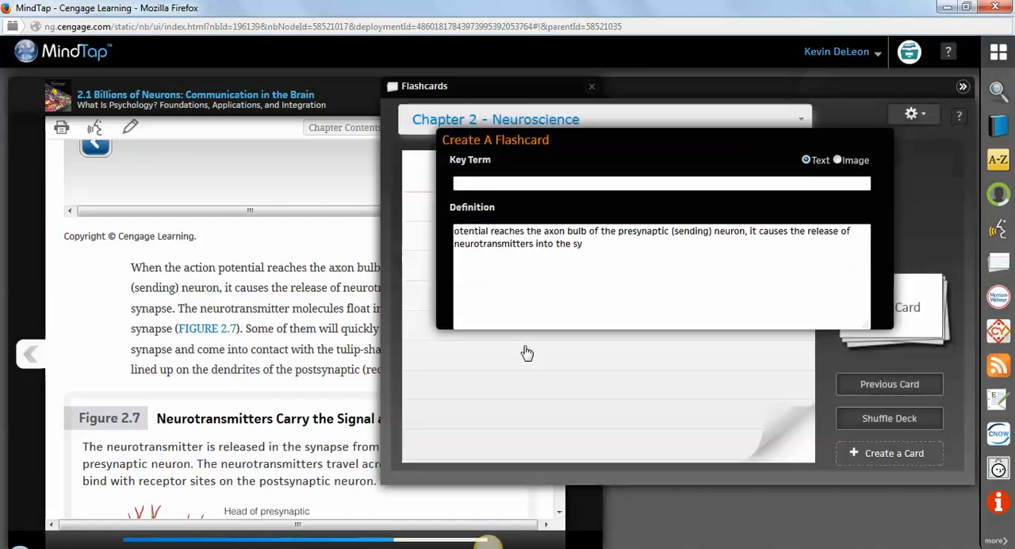
left_click(962, 86)
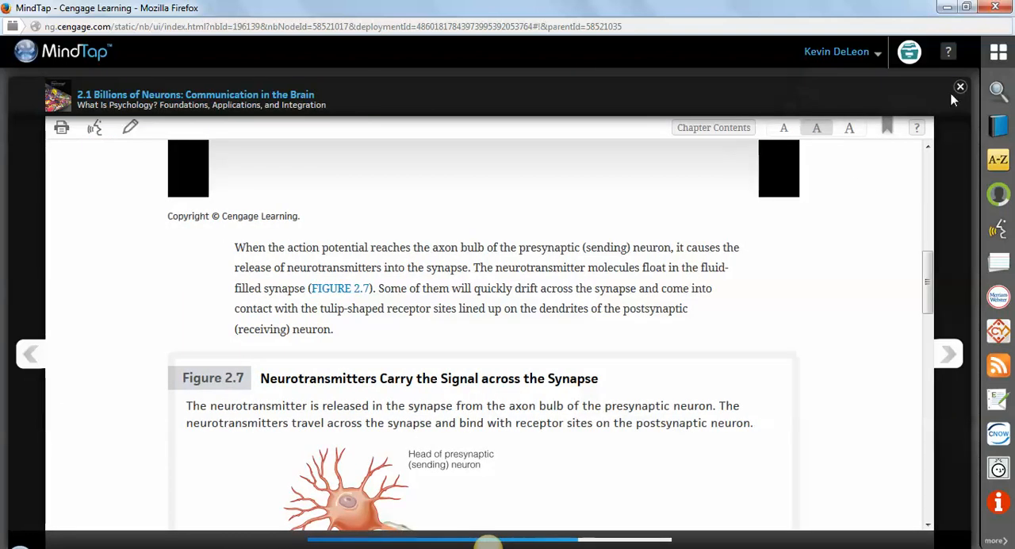
Close the eBook, show the course as a chapter list and collapse Chapter 5's READ folder.
left_click(961, 86)
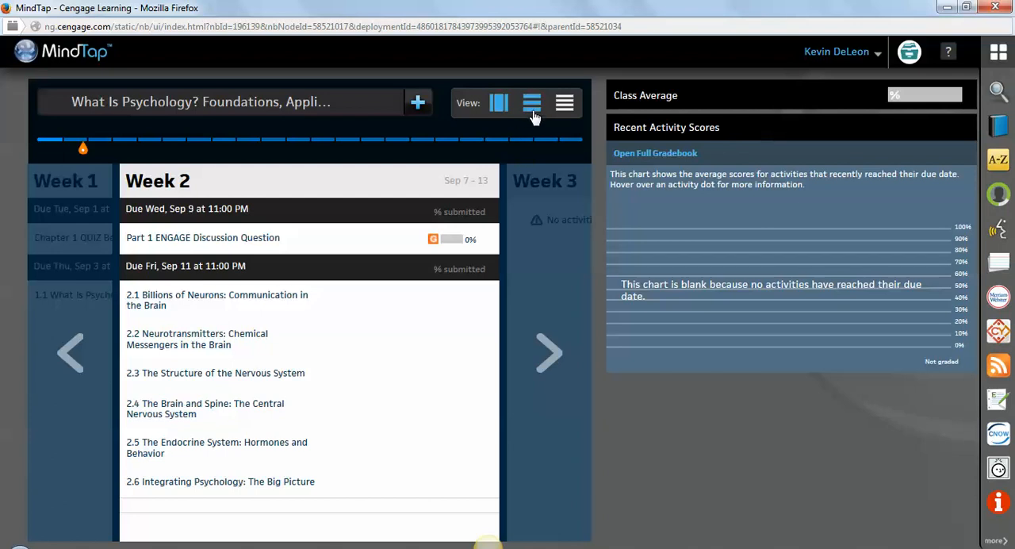
left_click(531, 103)
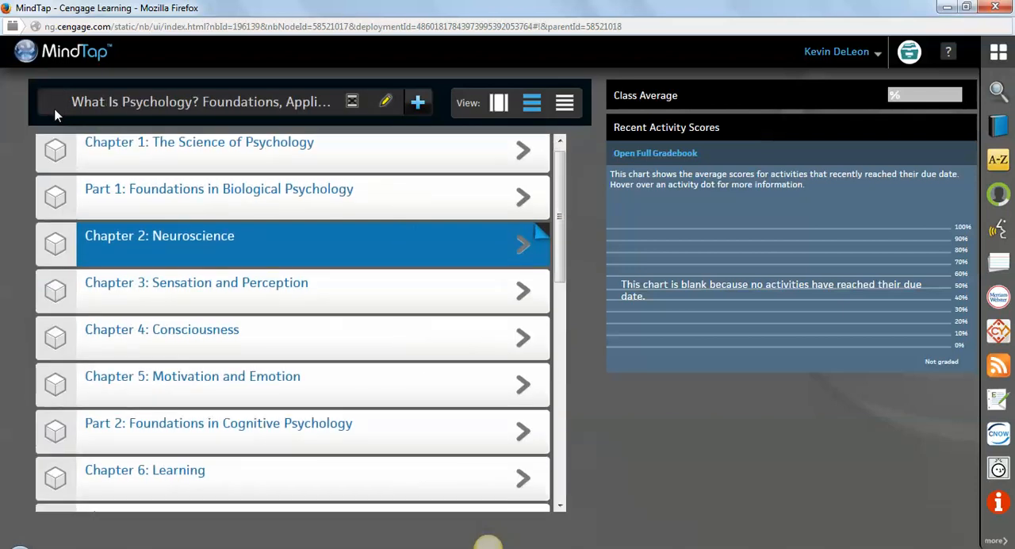
mouse_move(143, 375)
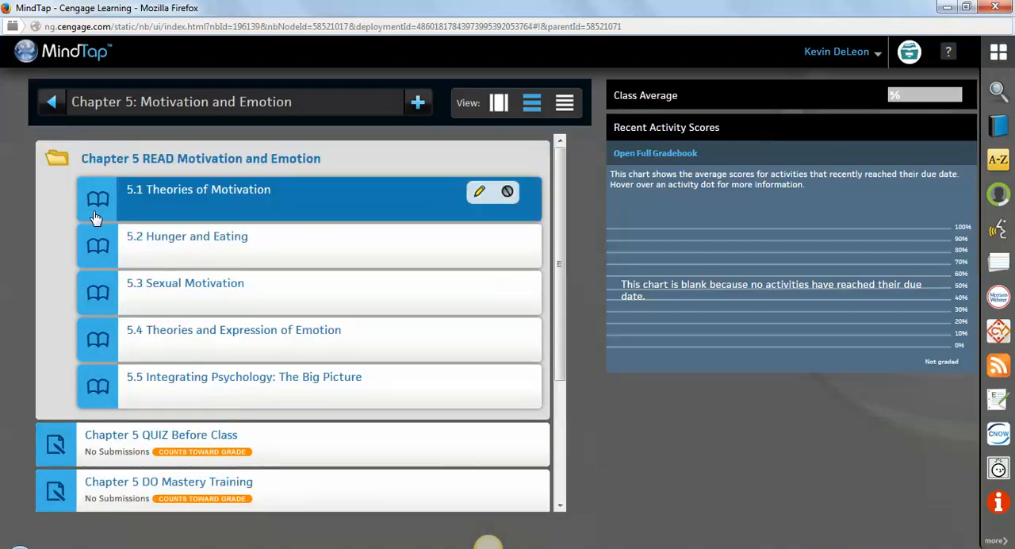
mouse_move(86, 421)
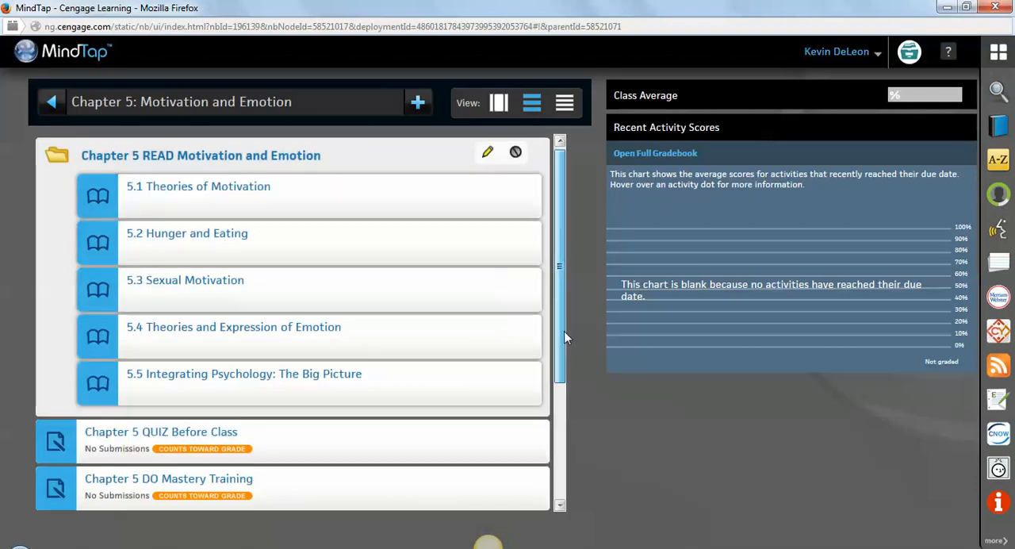
scroll("down", 3)
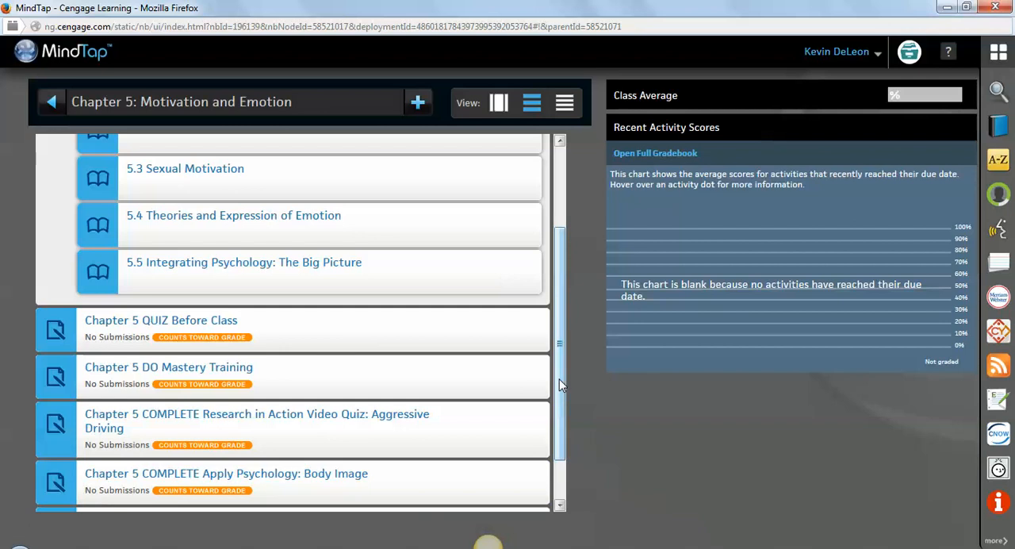
scroll("down", 3)
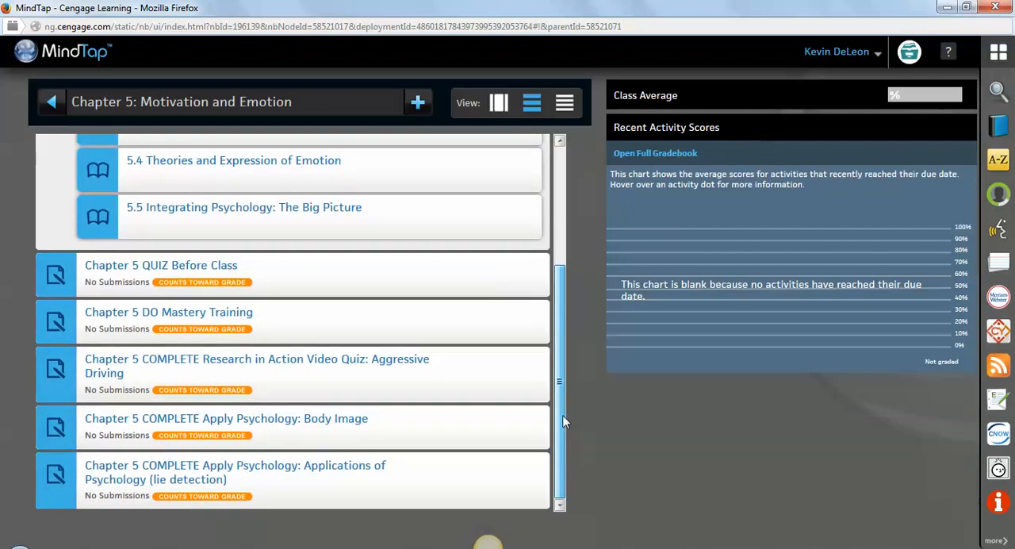
scroll("up", 3)
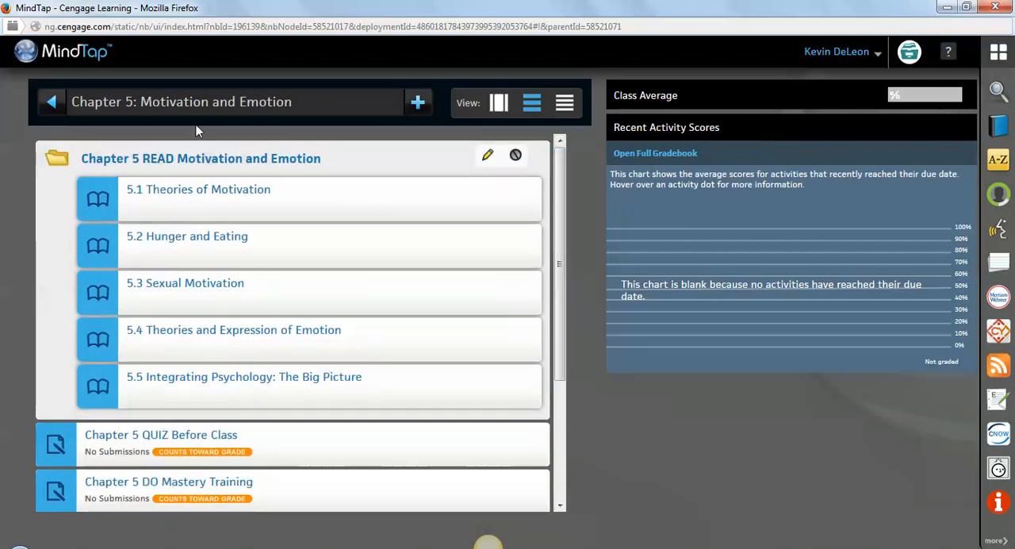
left_click(200, 159)
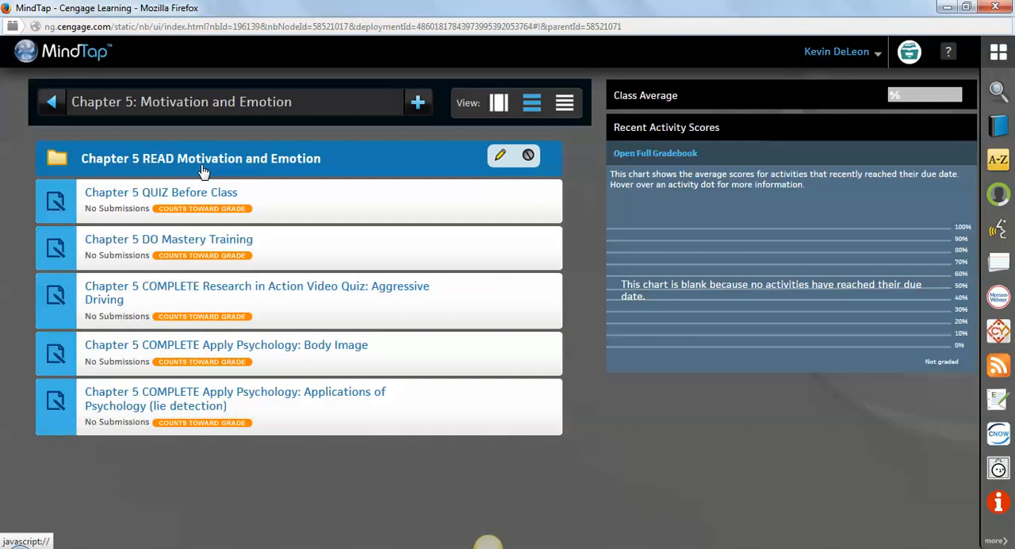
mouse_move(970, 134)
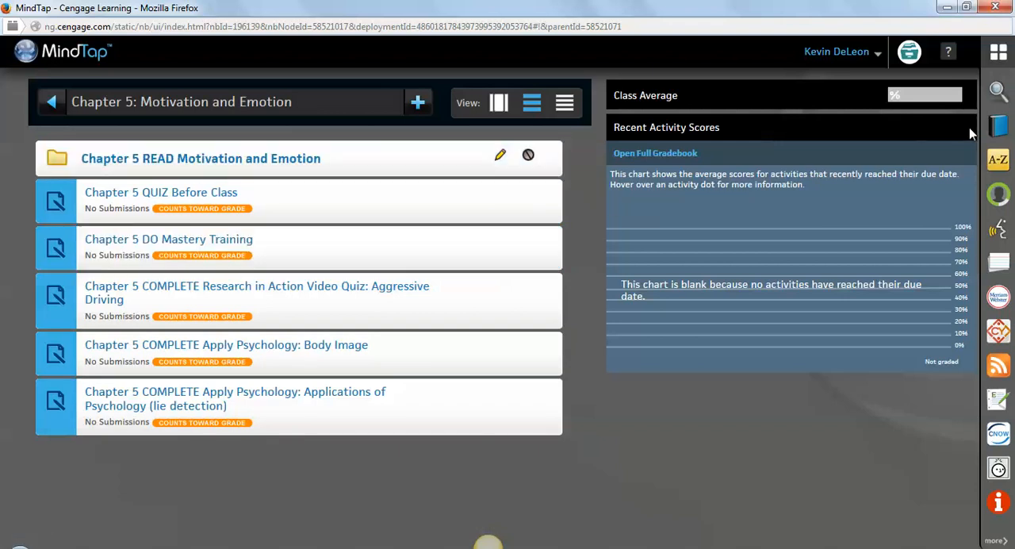
mouse_move(998, 295)
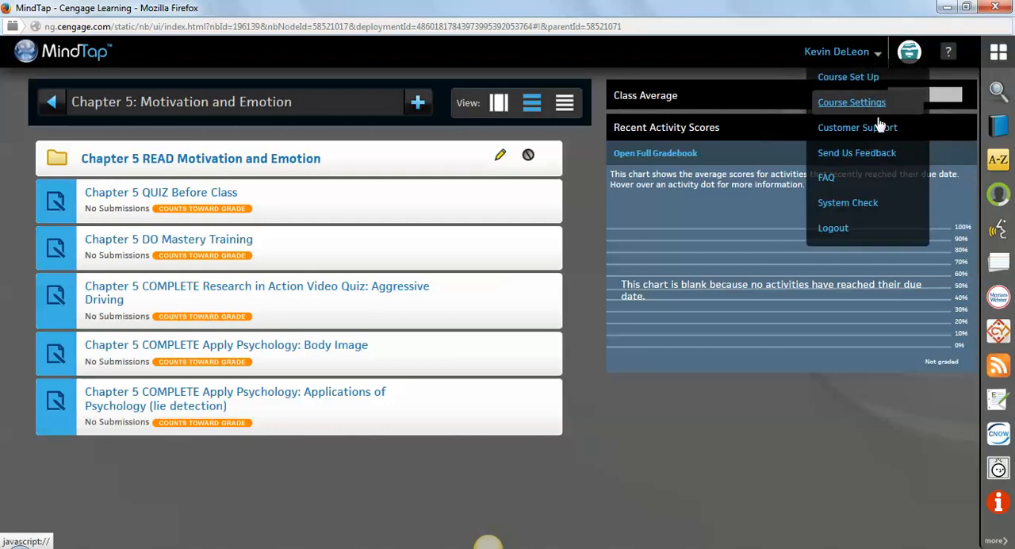
mouse_move(856, 127)
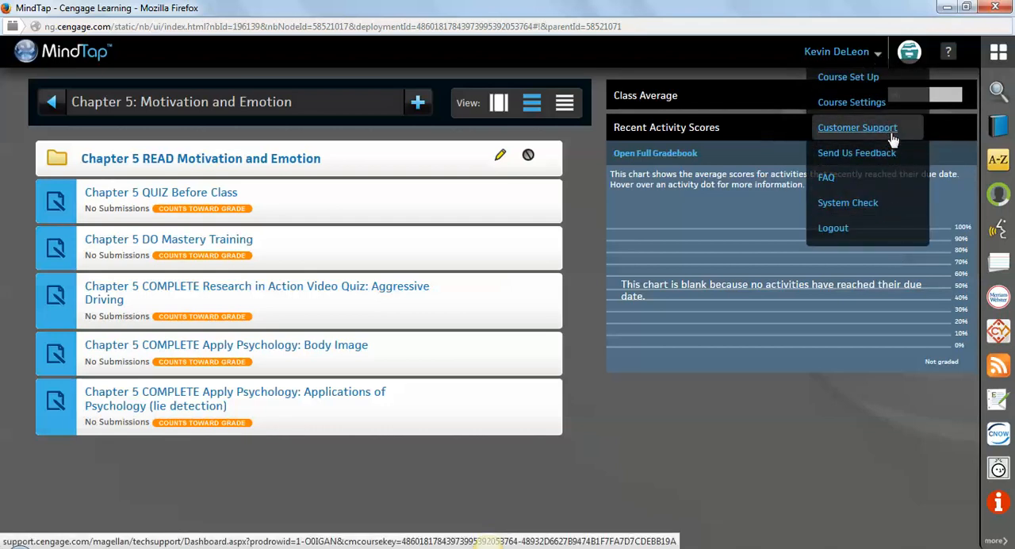
mouse_move(818, 133)
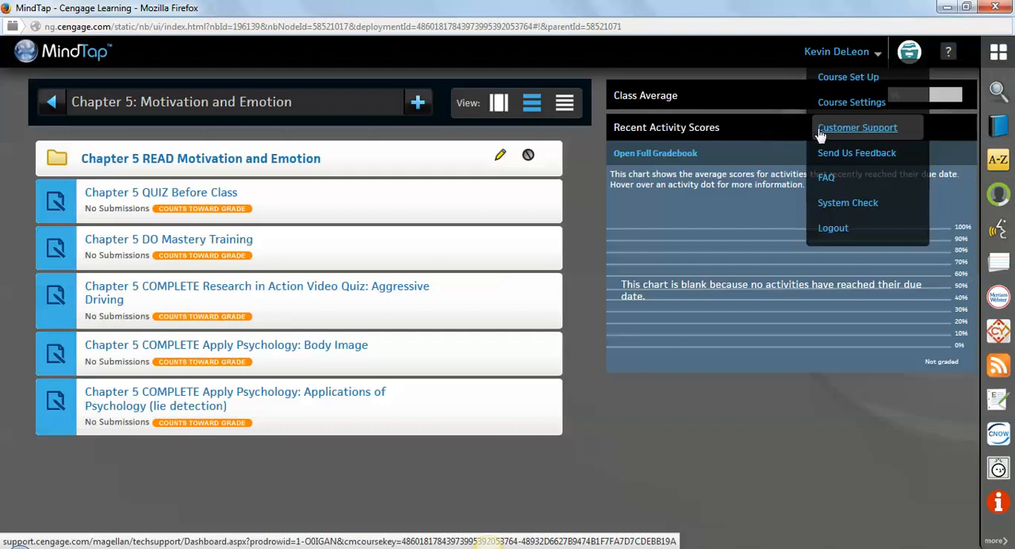
mouse_move(856, 152)
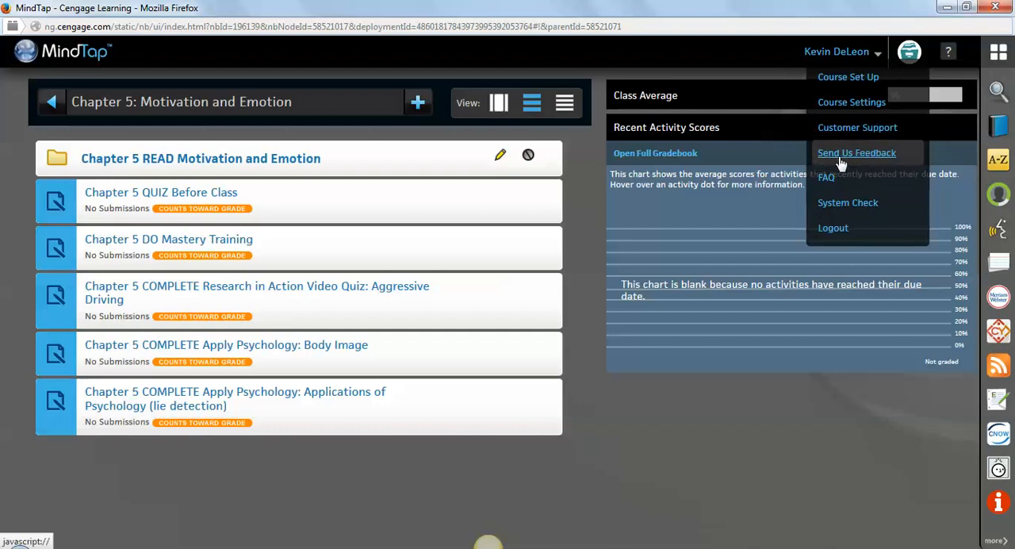
mouse_move(847, 203)
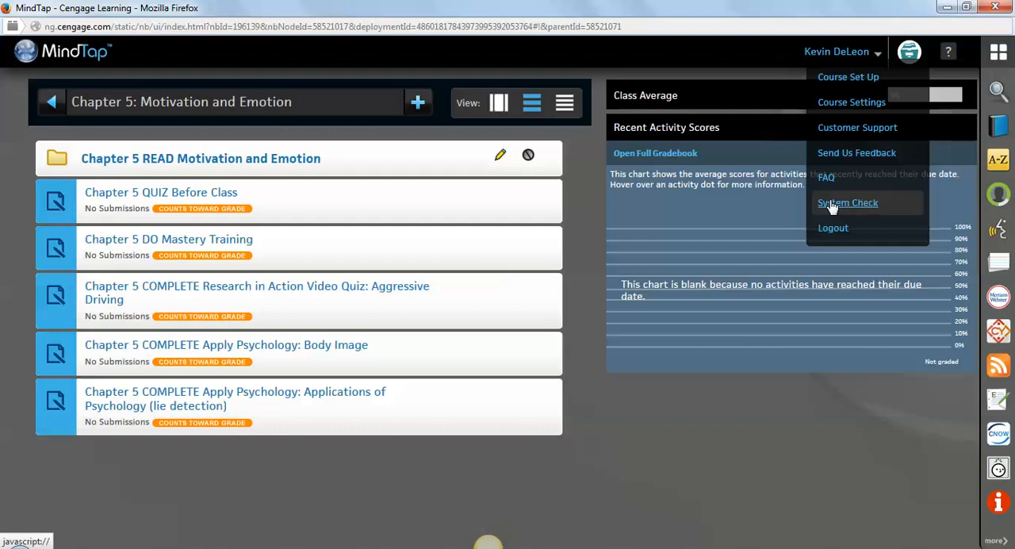
mouse_move(853, 362)
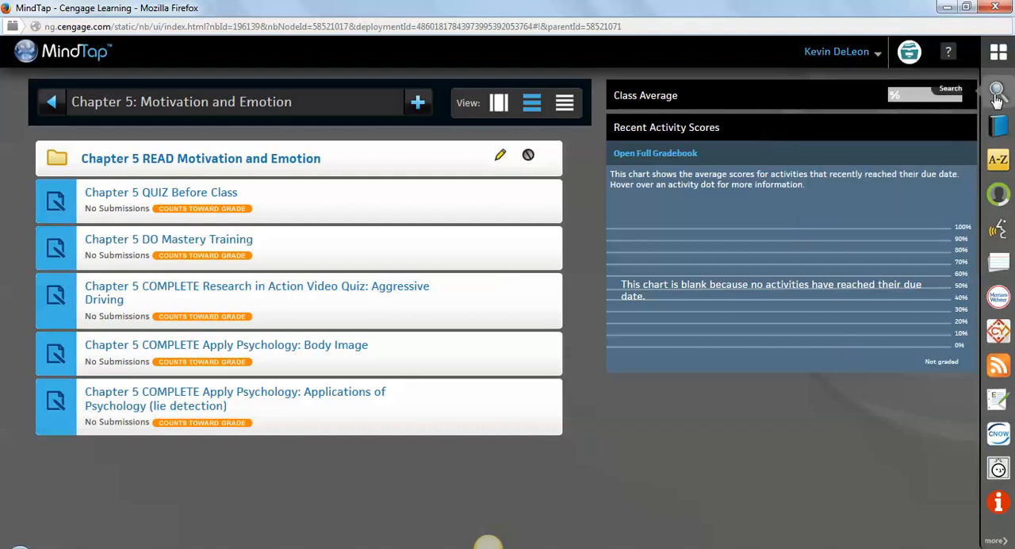
left_click(997, 91)
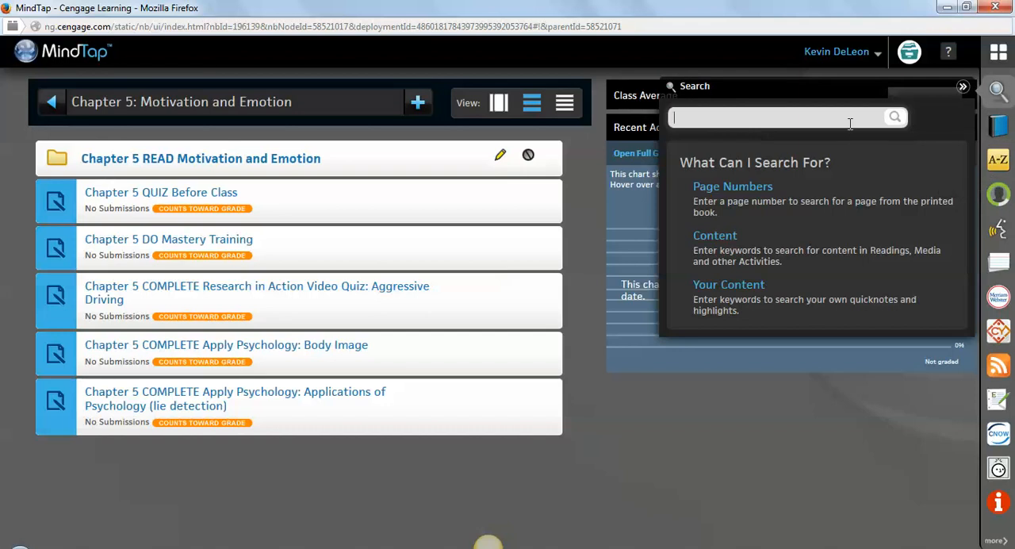
type("disord")
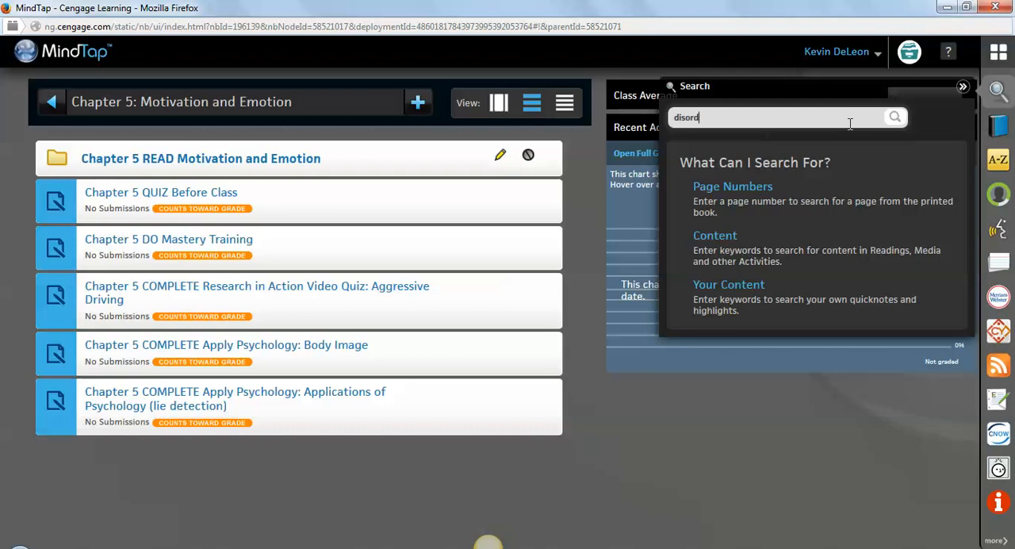
type("er")
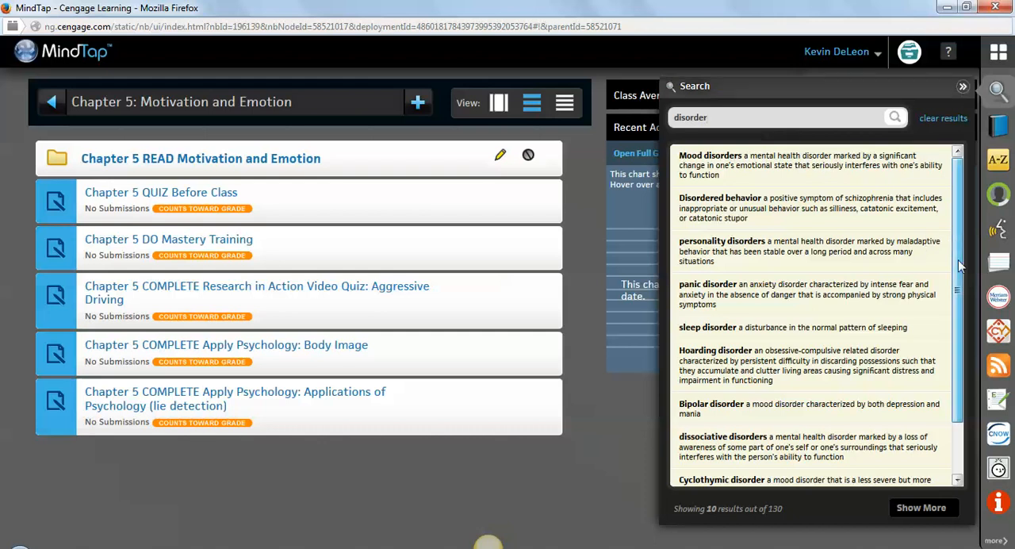
scroll("down", 3)
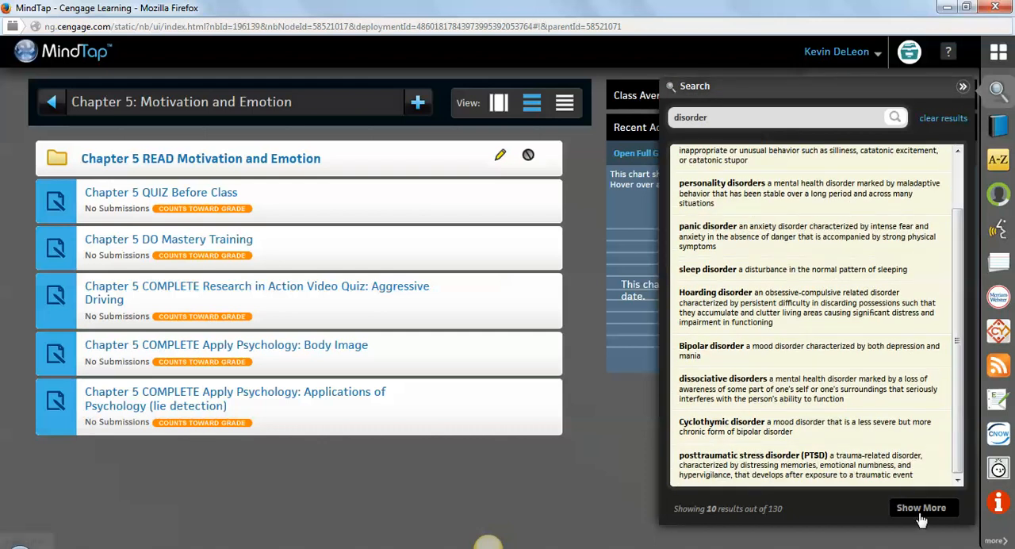
left_click(921, 508)
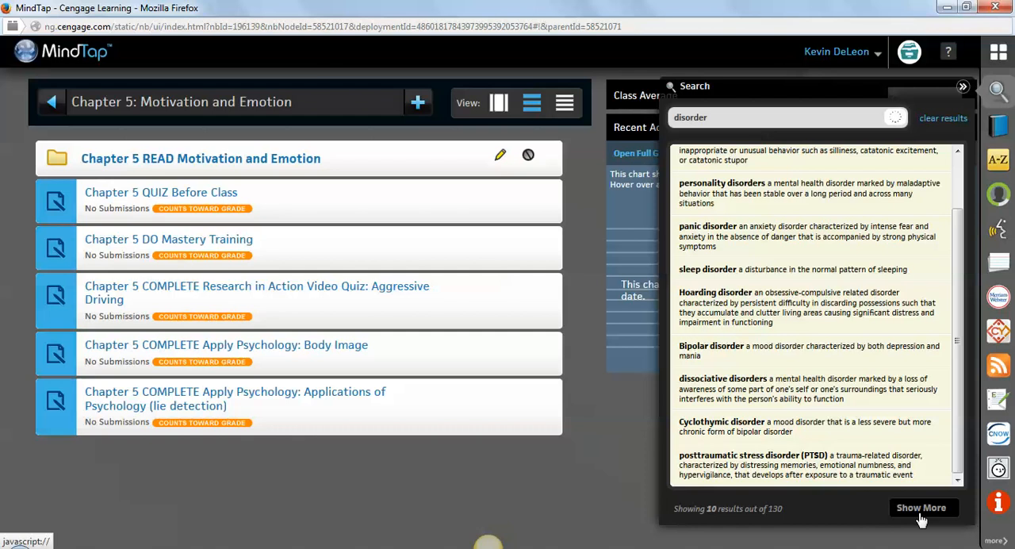
left_click(921, 508)
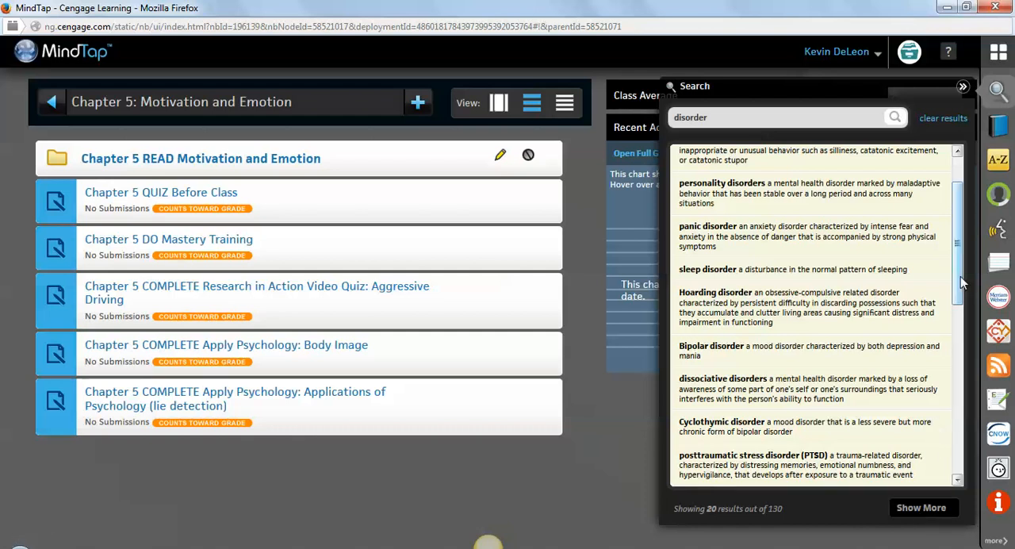
scroll("down", 3)
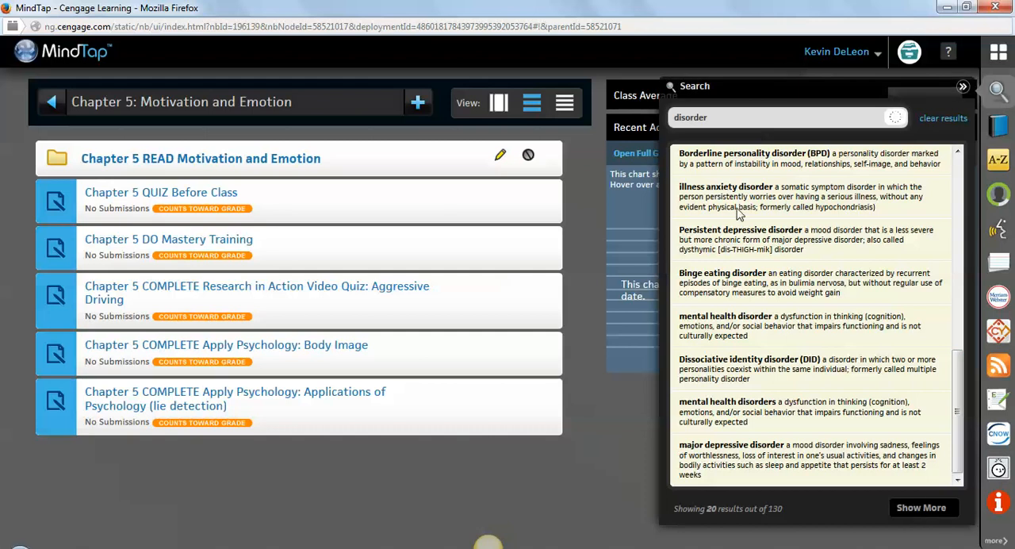
scroll("down", 3)
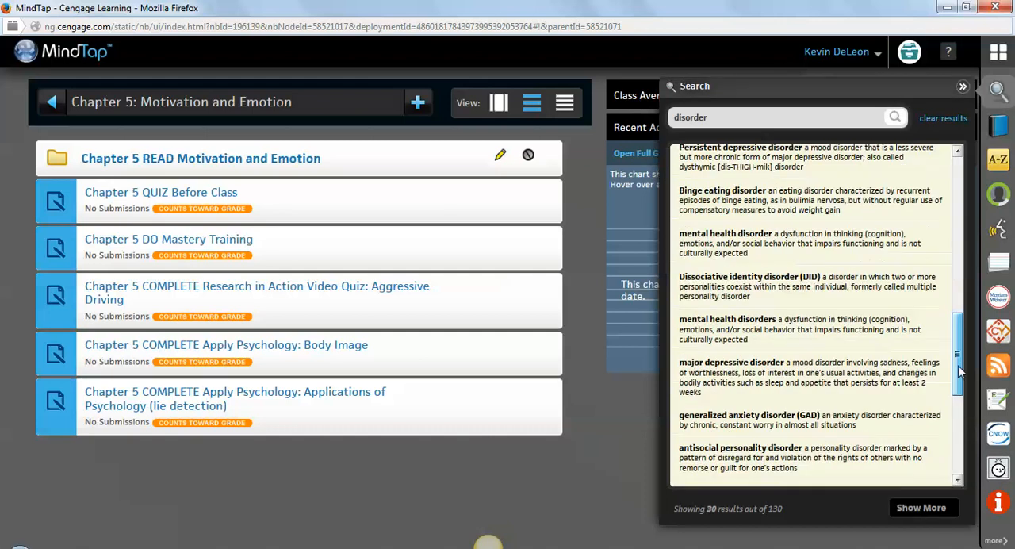
scroll("down", 3)
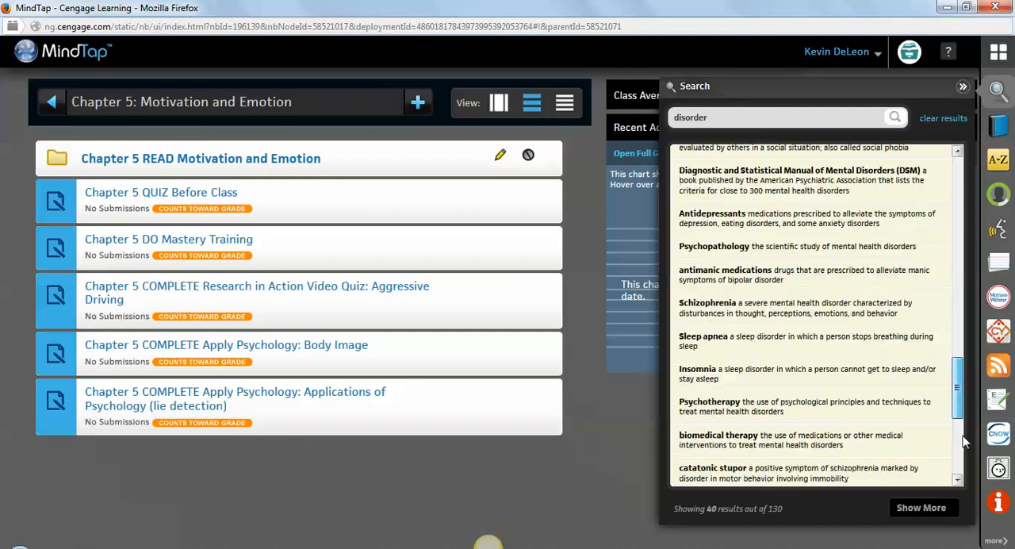
scroll("down", 3)
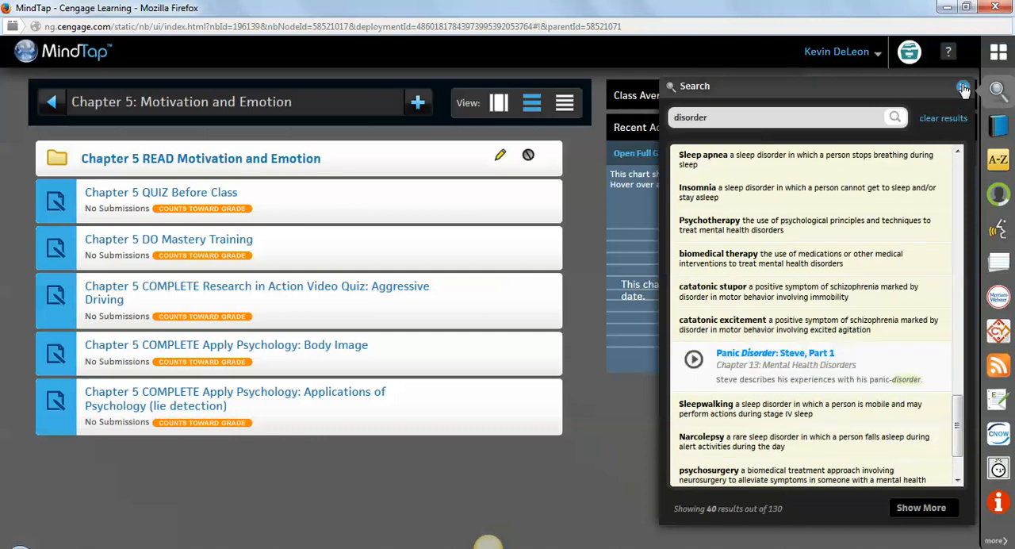
left_click(962, 86)
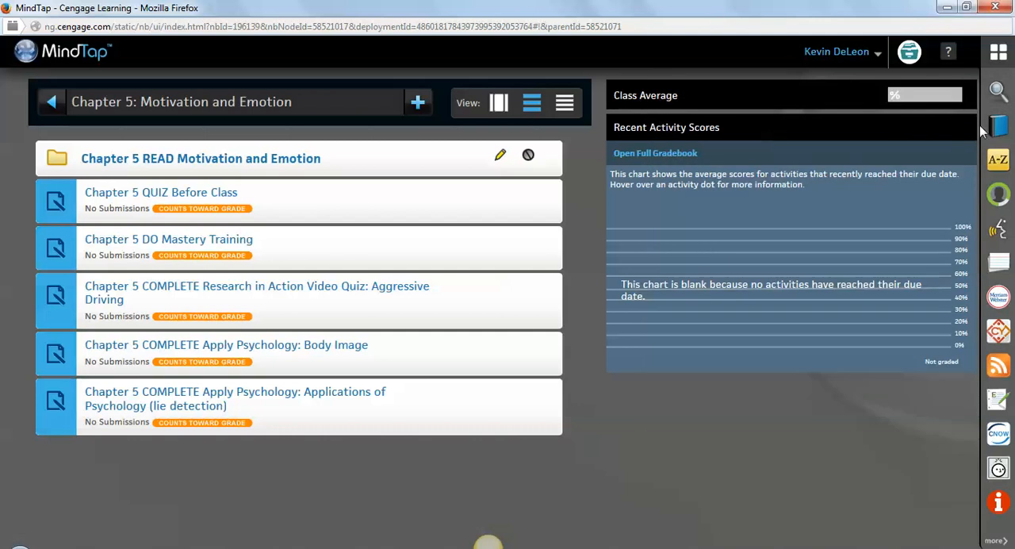
left_click(999, 127)
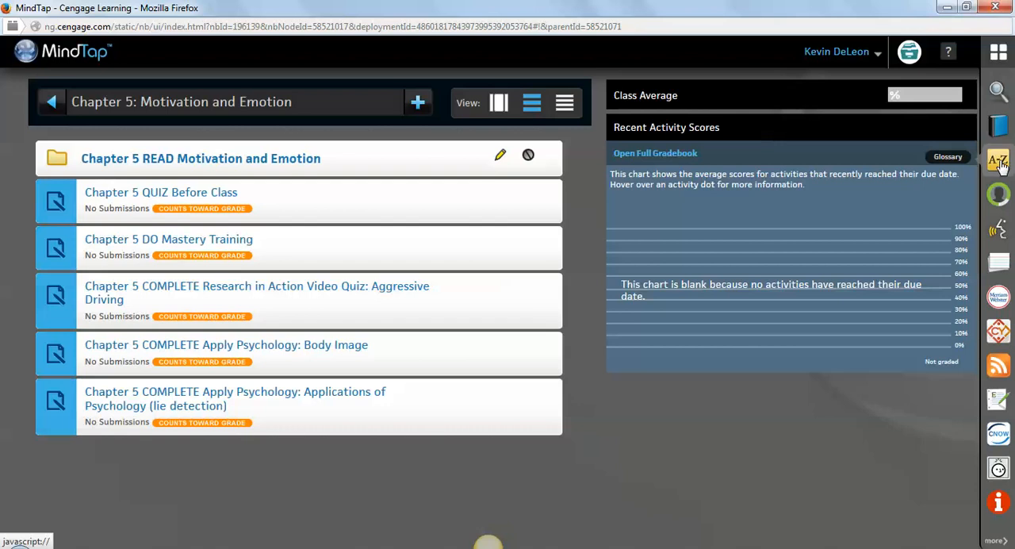
mouse_move(999, 192)
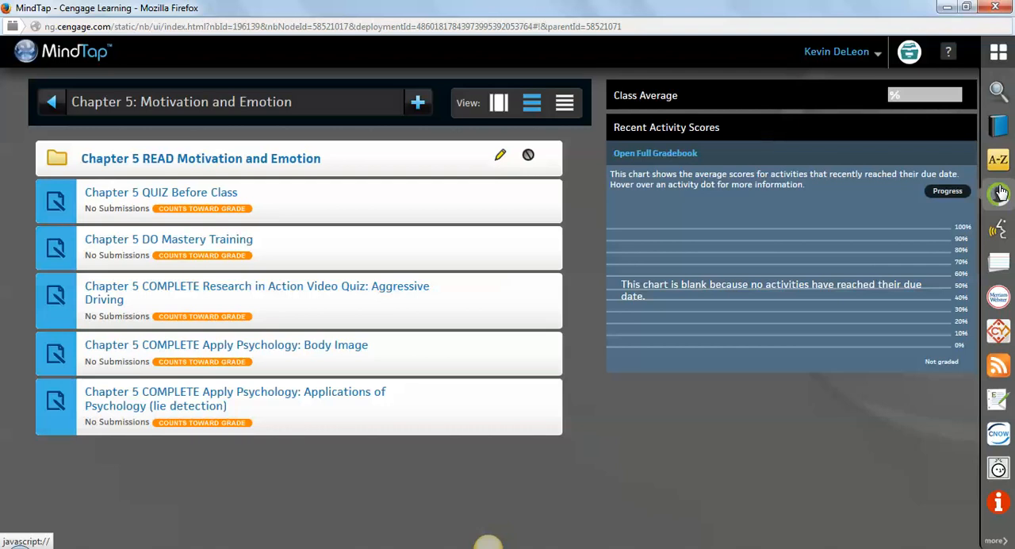
mouse_move(999, 229)
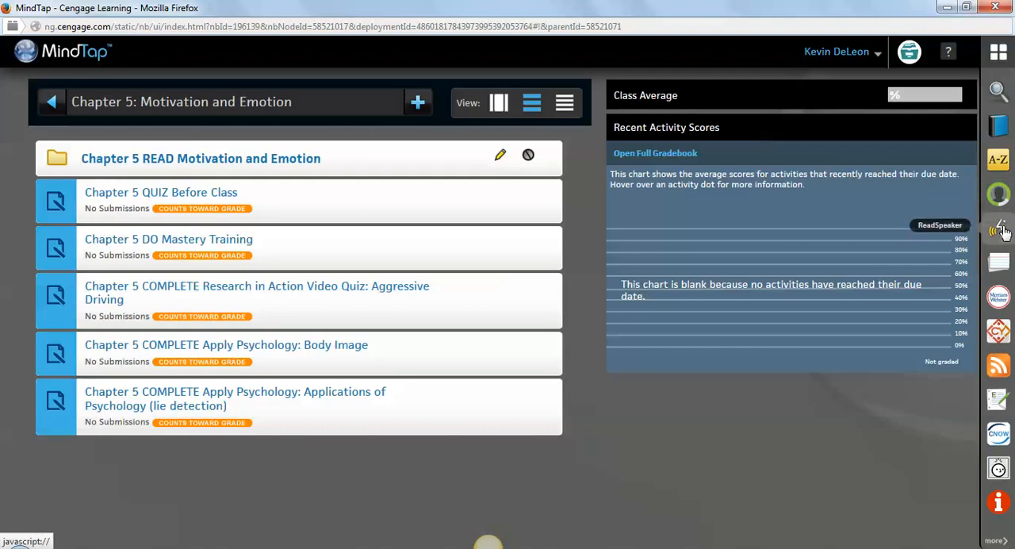
mouse_move(1000, 232)
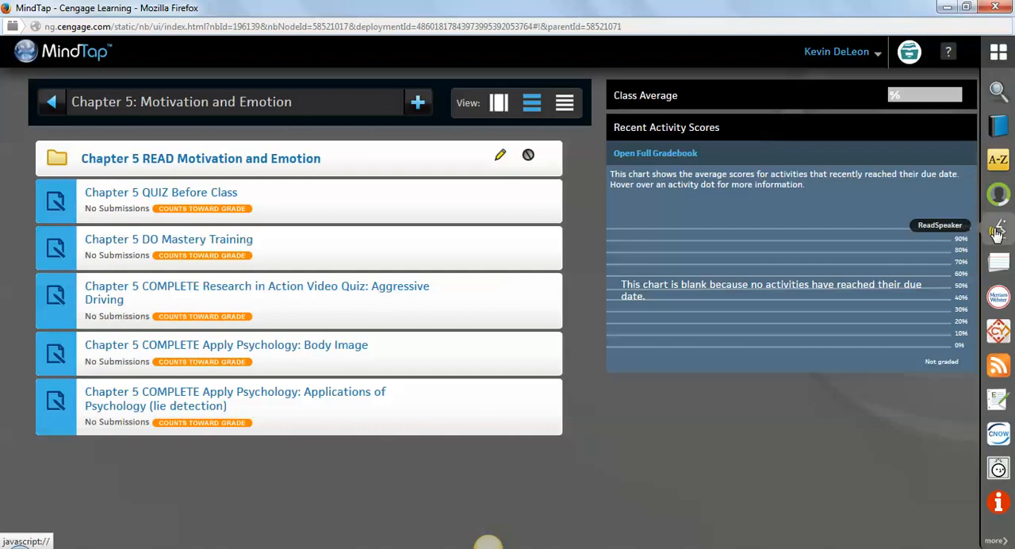
mouse_move(998, 262)
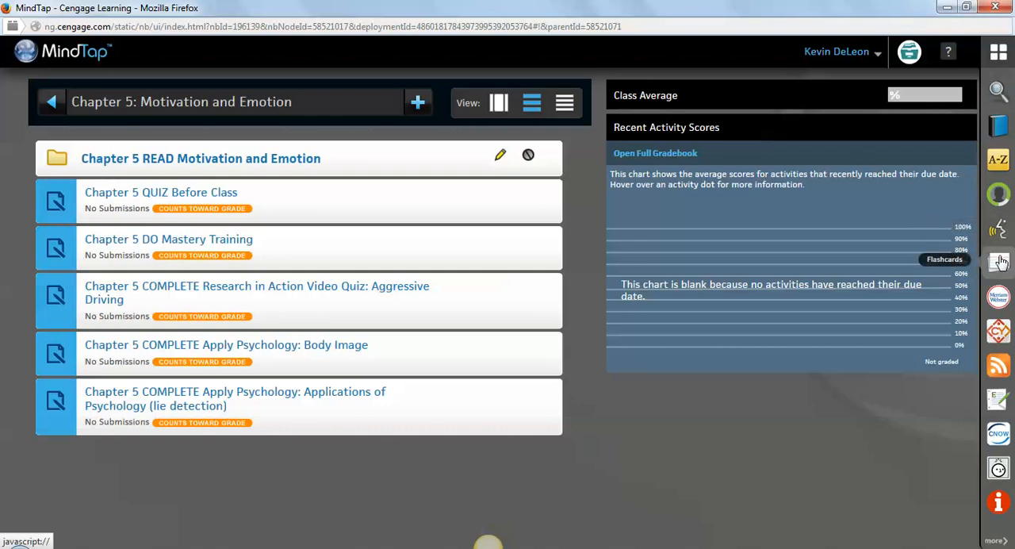
left_click(999, 260)
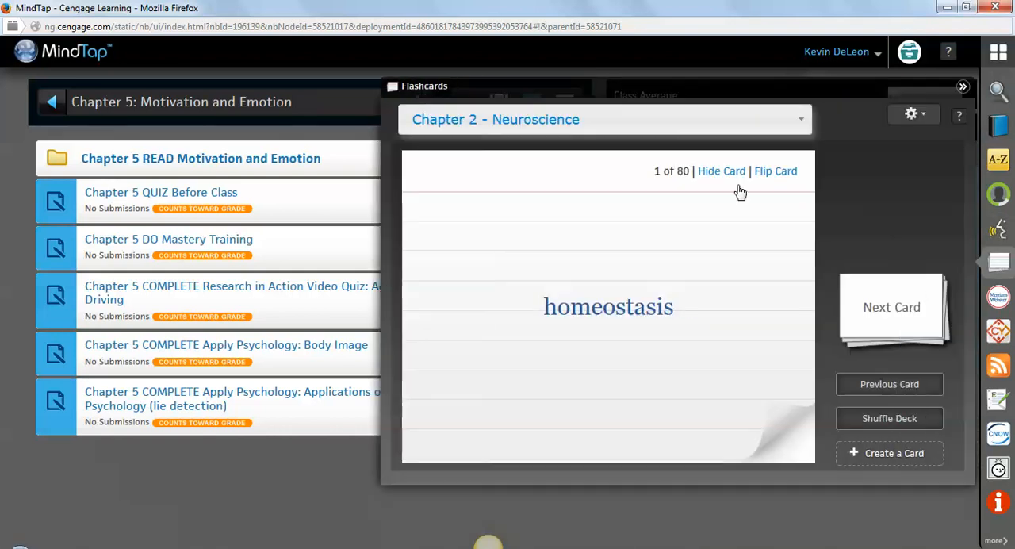
left_click(605, 119)
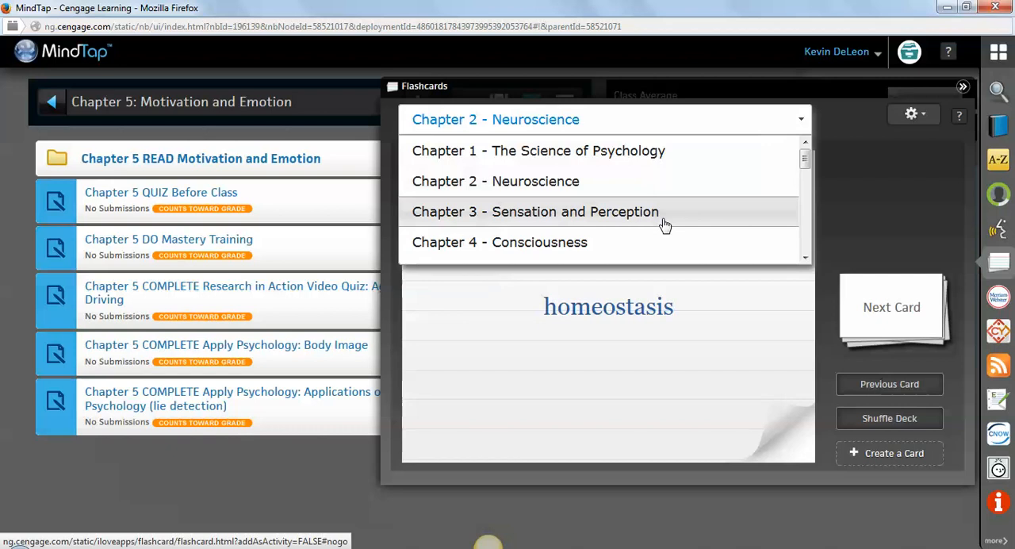
left_click(536, 211)
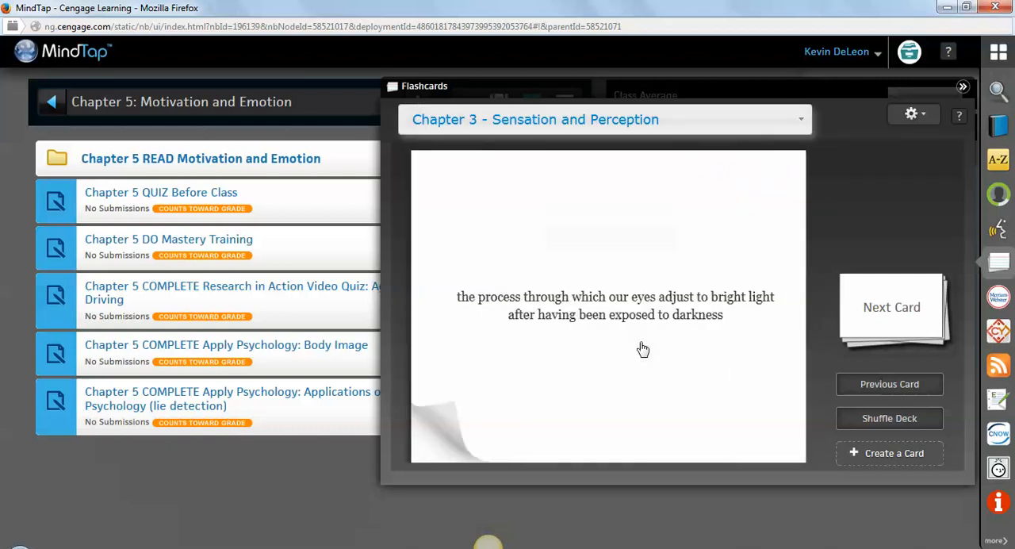
left_click(609, 304)
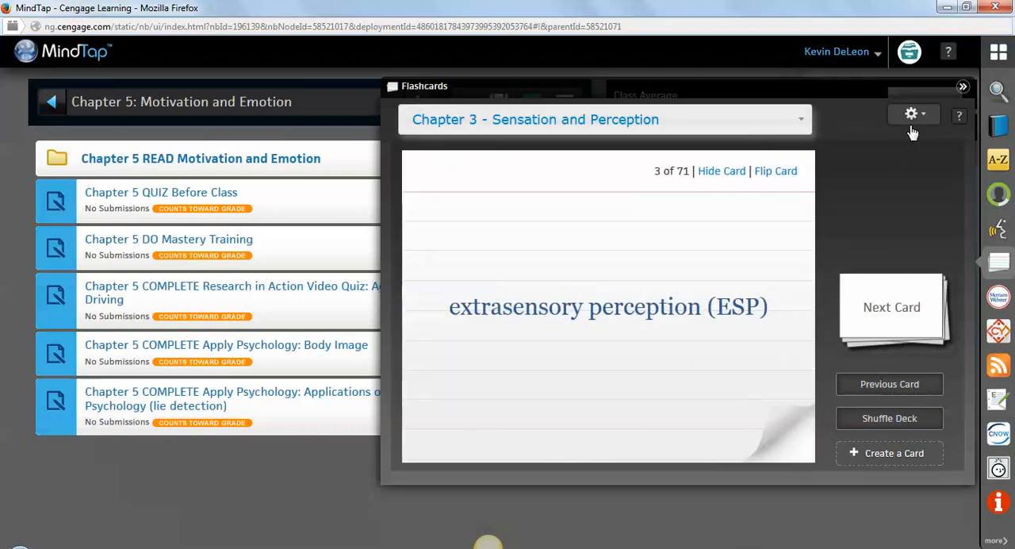
left_click(912, 114)
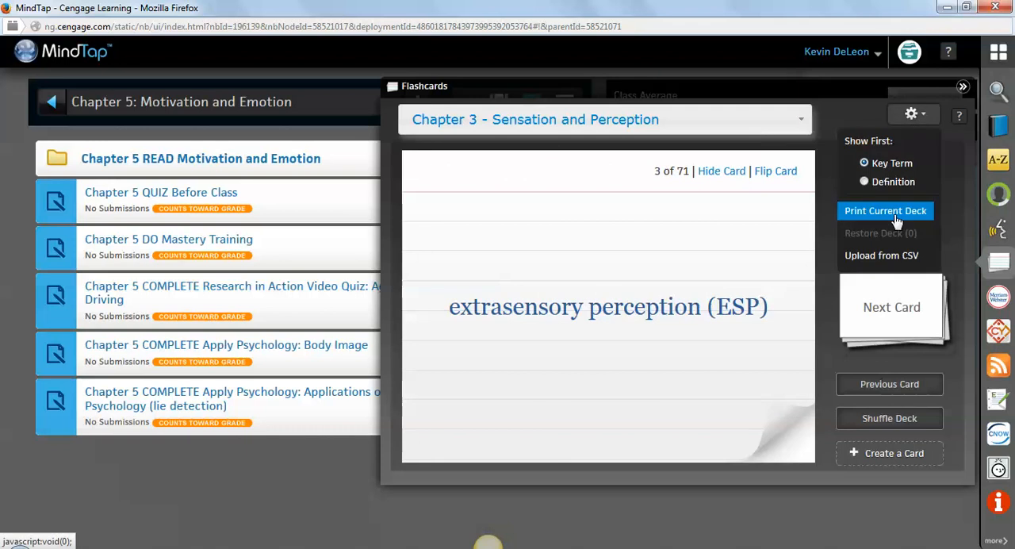
mouse_move(961, 165)
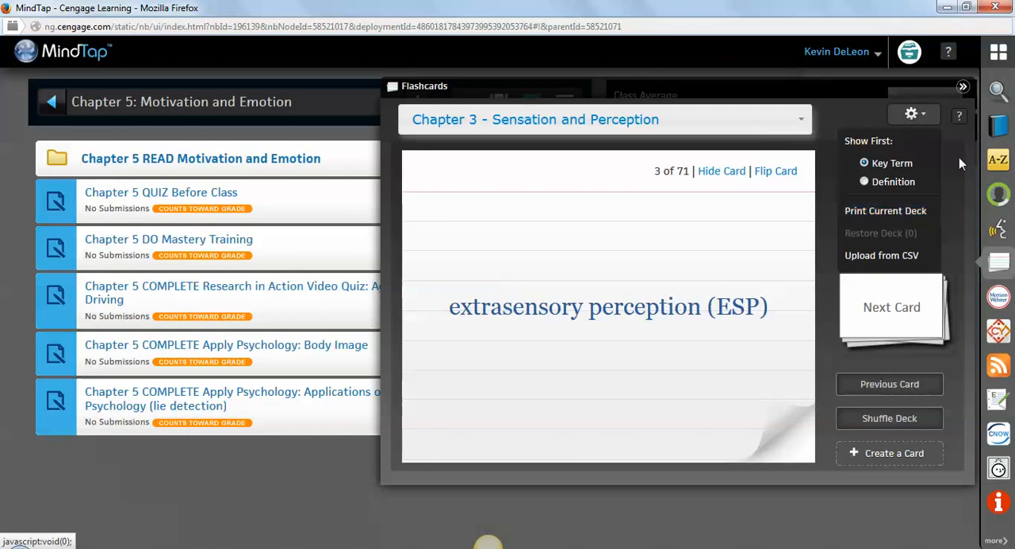
left_click(964, 85)
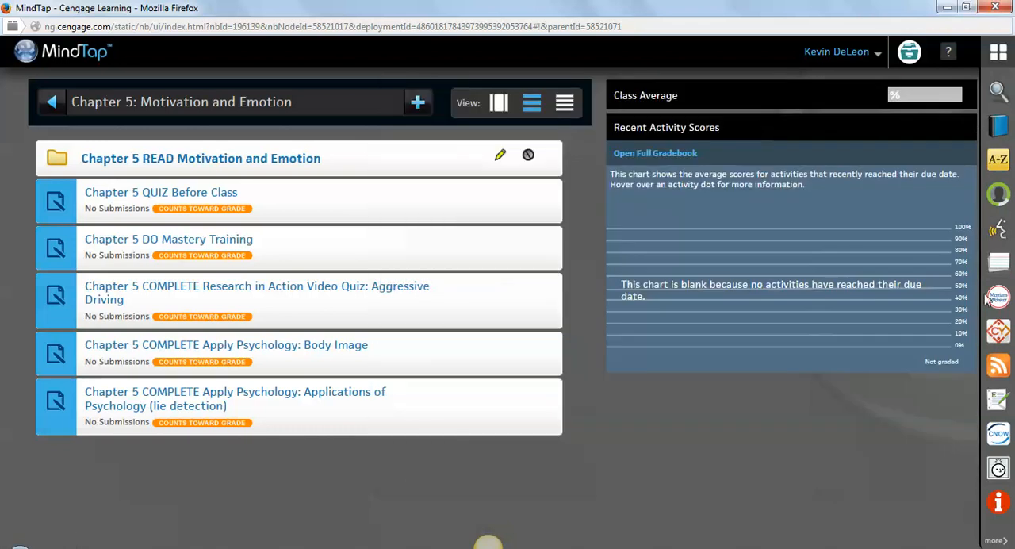
left_click(998, 297)
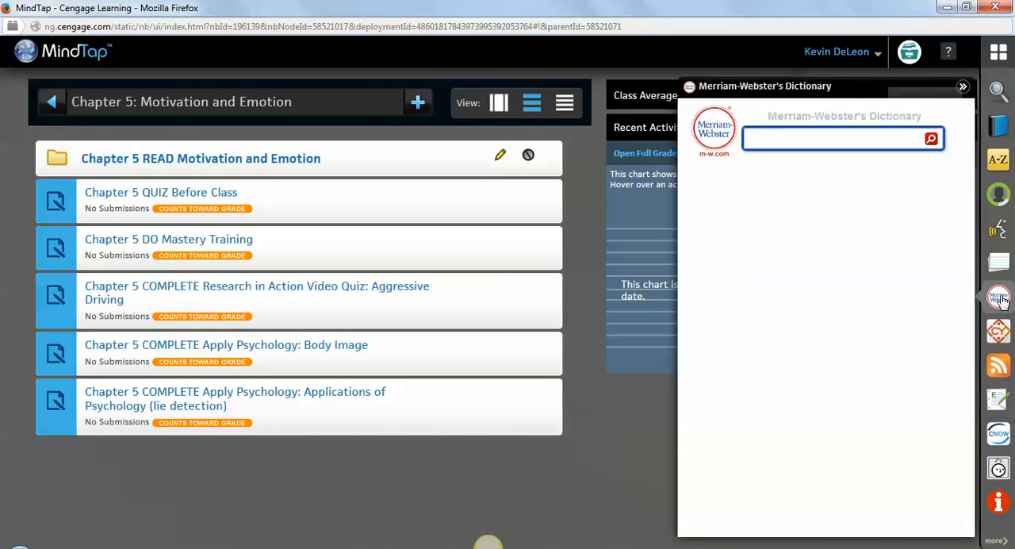
left_click(963, 86)
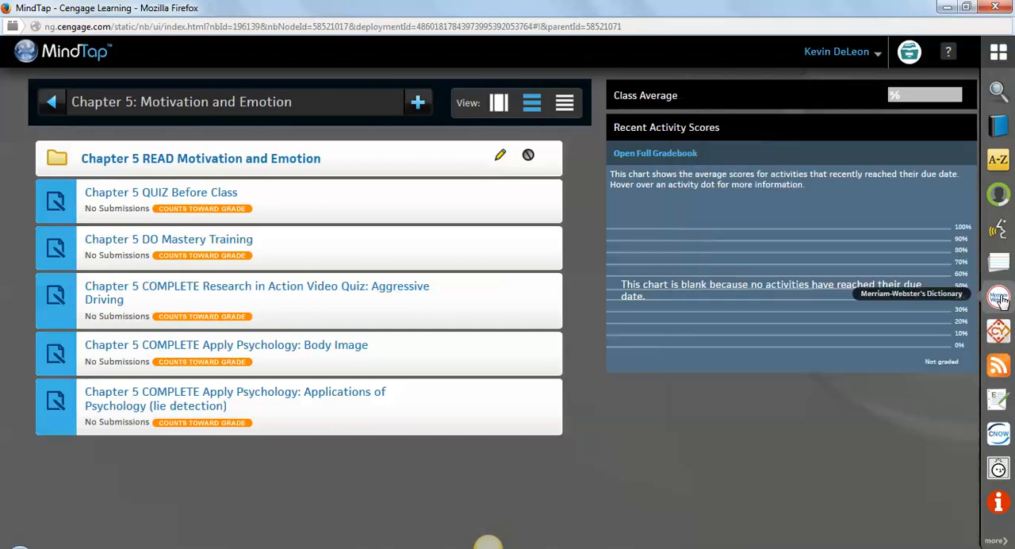
mouse_move(999, 399)
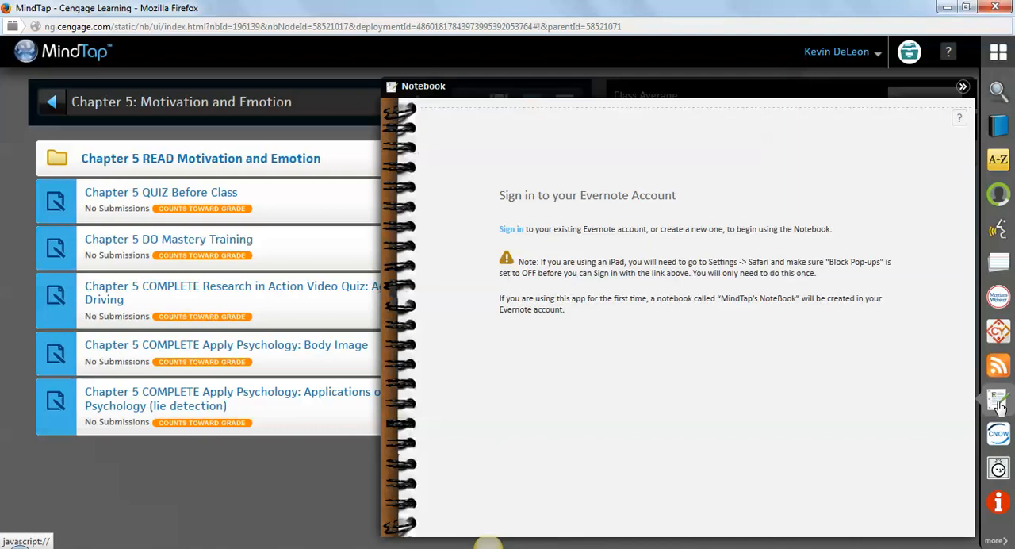
mouse_move(745, 316)
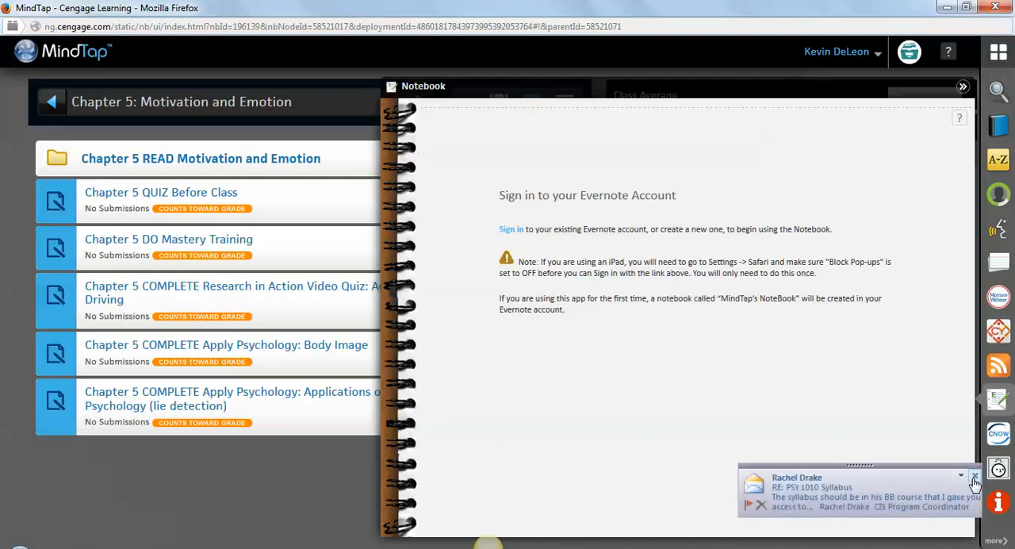
Dismiss the message notification and close the Evernote notebook panel.
left_click(974, 475)
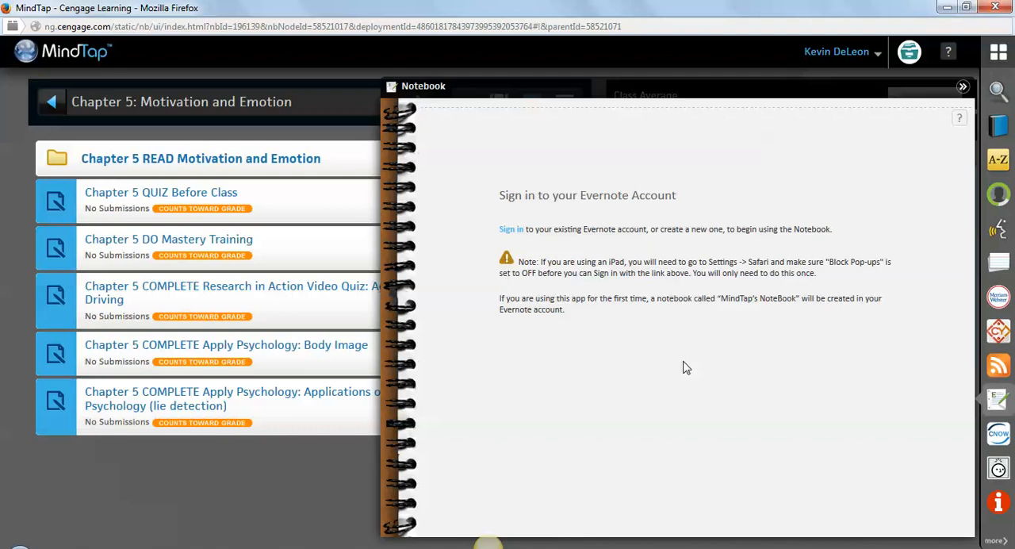
mouse_move(973, 108)
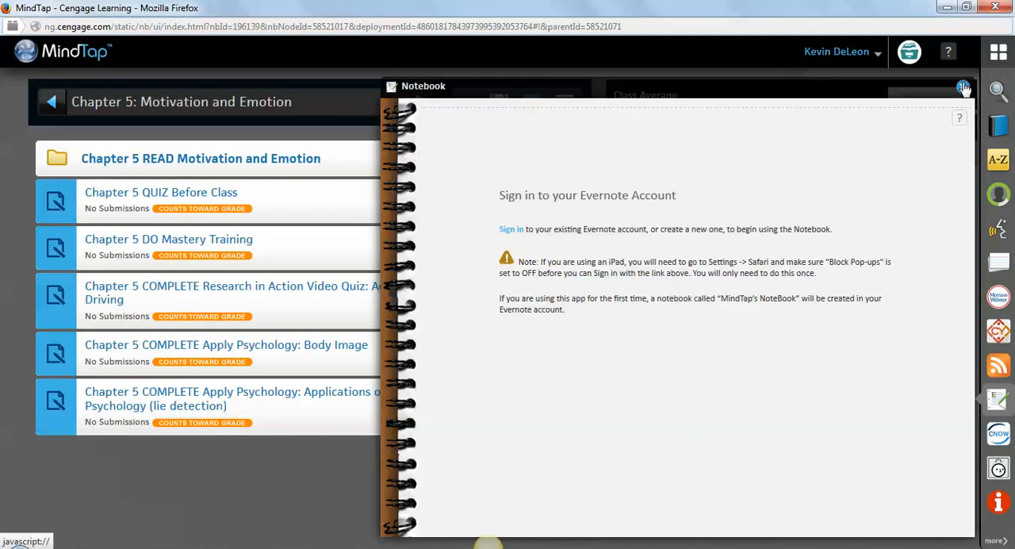
left_click(964, 87)
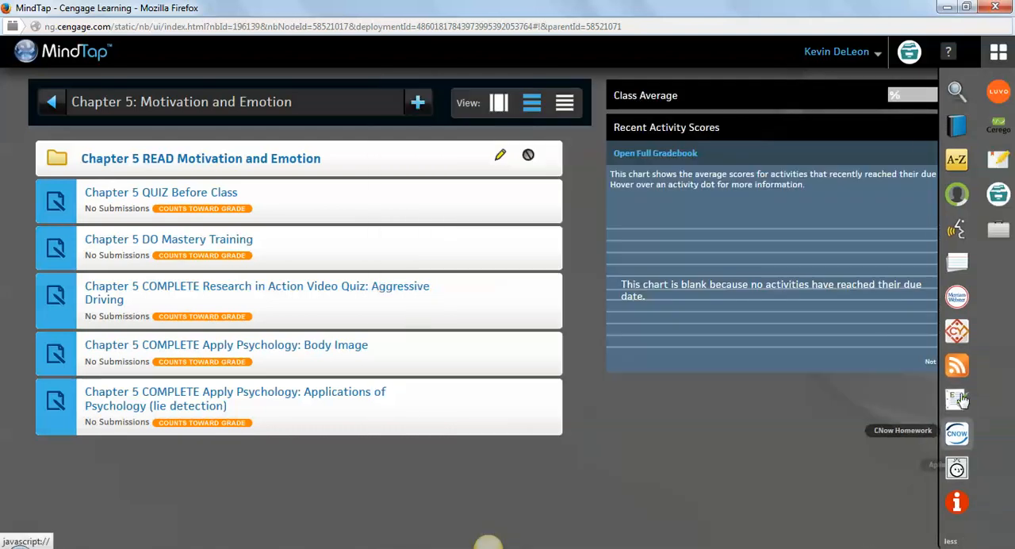
mouse_move(1006, 380)
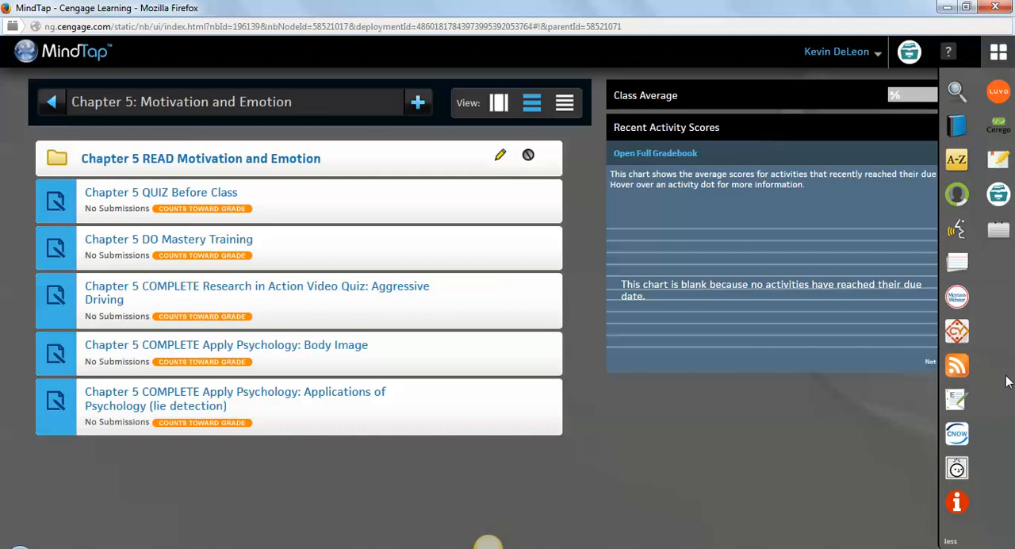
mouse_move(998, 91)
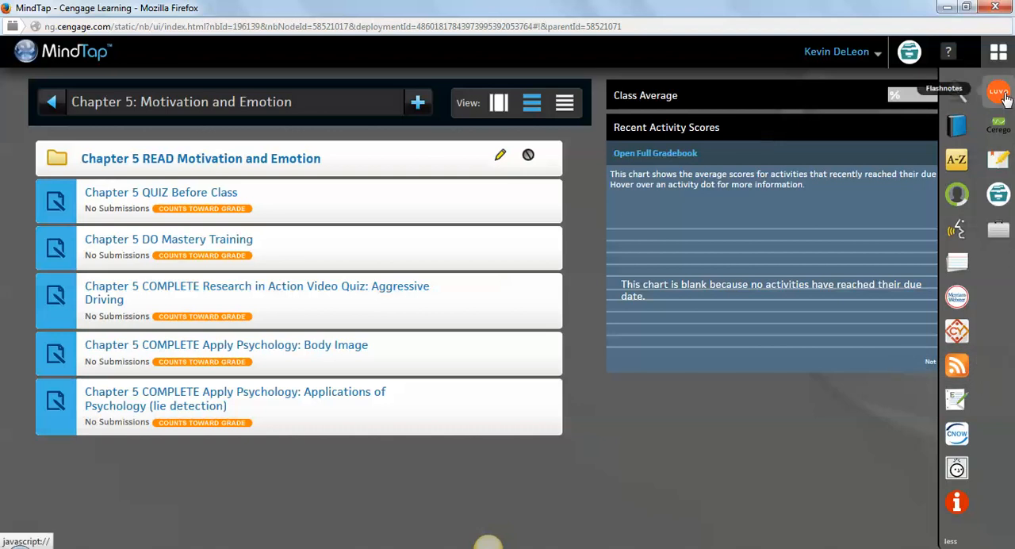
Open the Flashnotes app showing the LUVO buy-and-sell notes page.
left_click(997, 90)
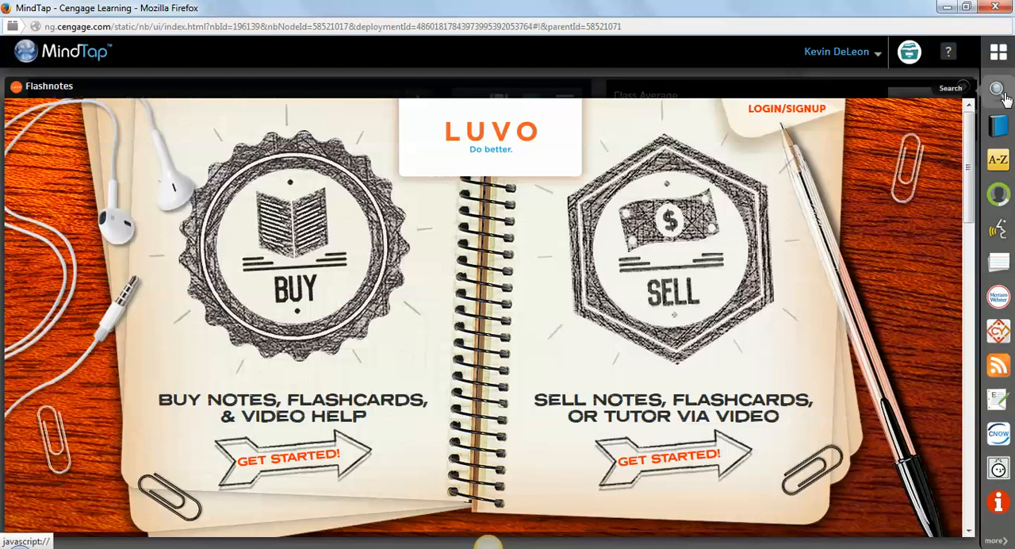
mouse_move(998, 125)
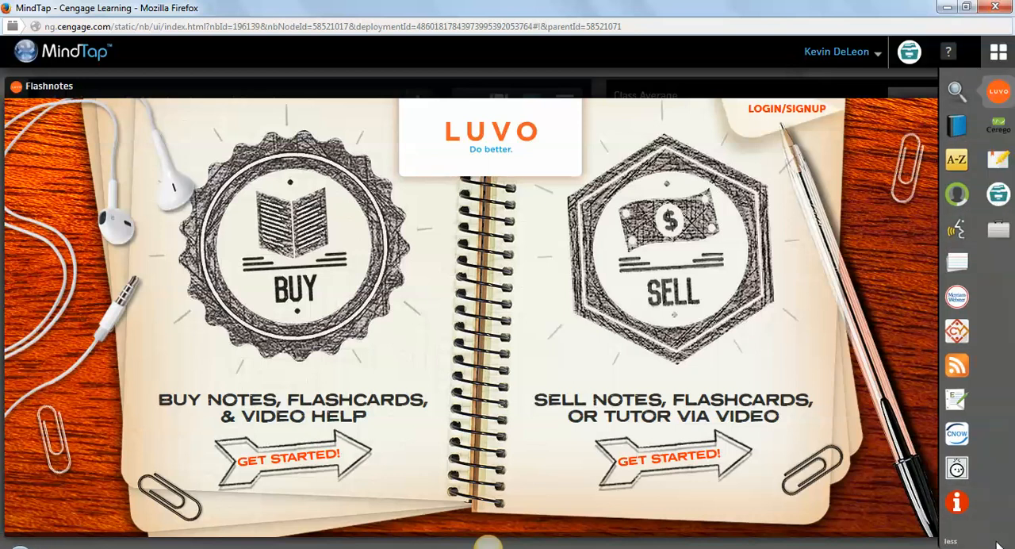
mouse_move(998, 162)
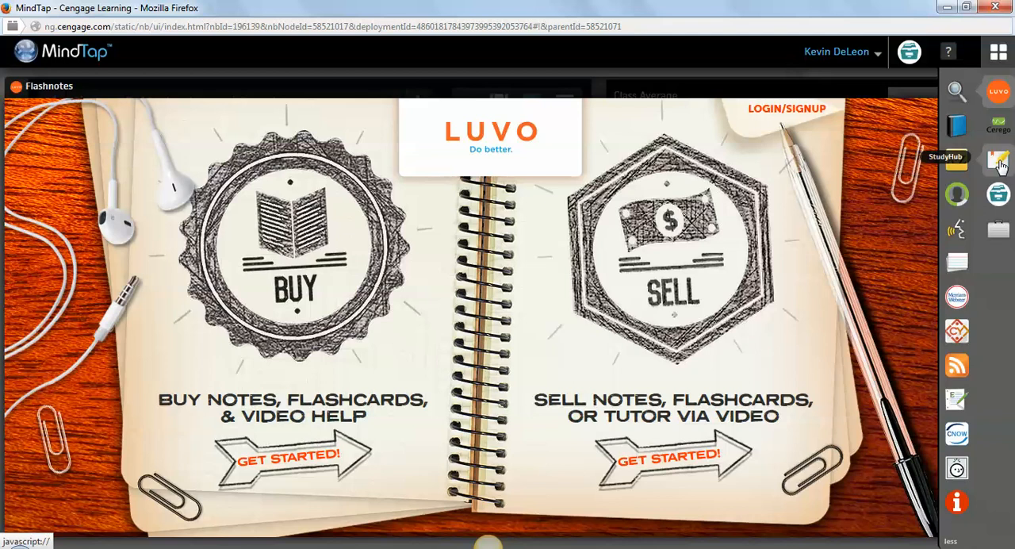
Open StudyHub from the dock and switch to its Notes & Highlights view.
left_click(999, 160)
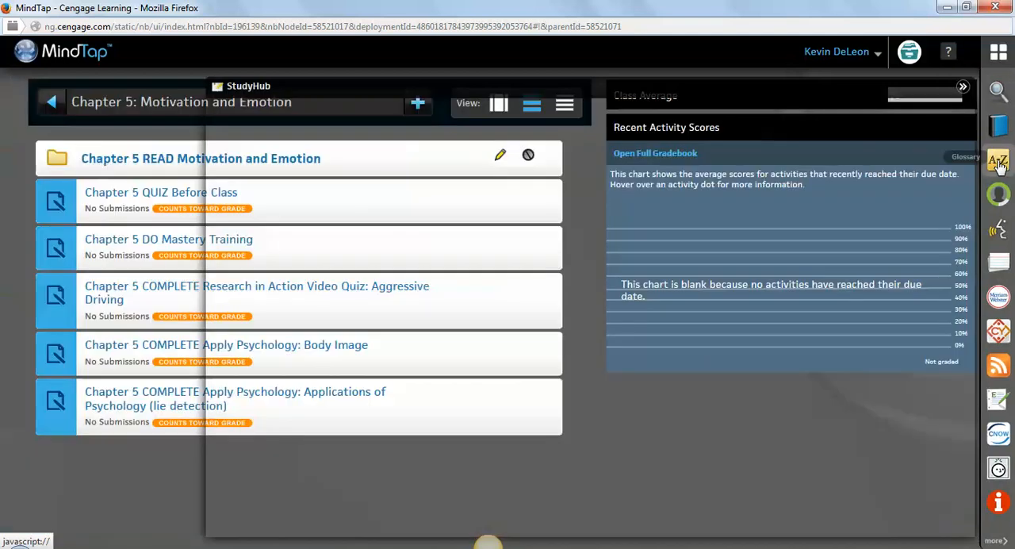
left_click(247, 86)
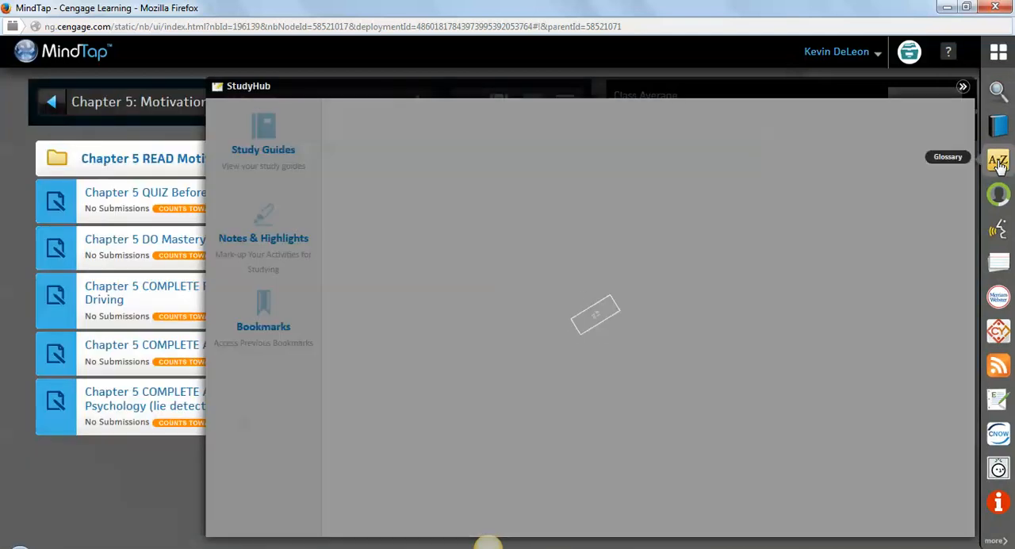
left_click(263, 139)
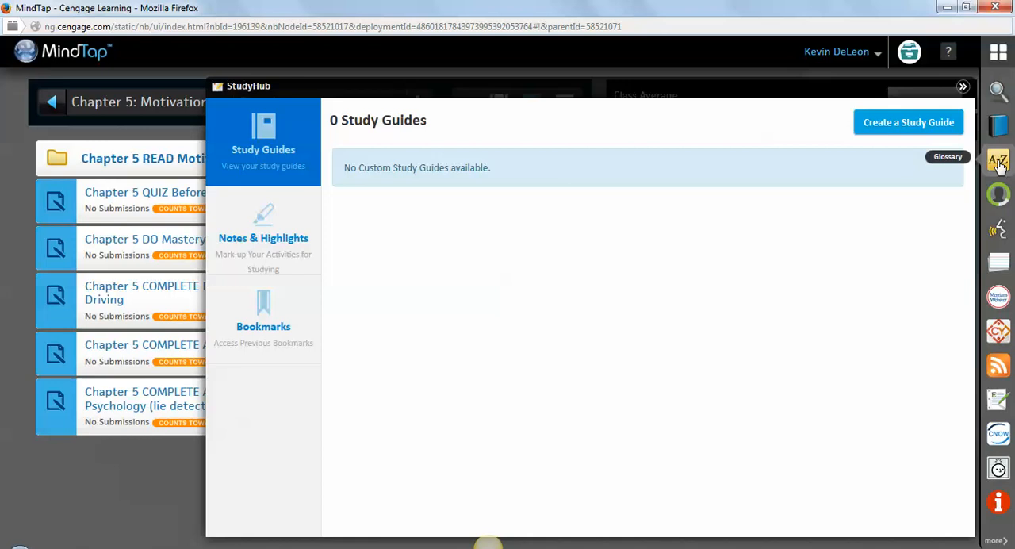
mouse_move(753, 262)
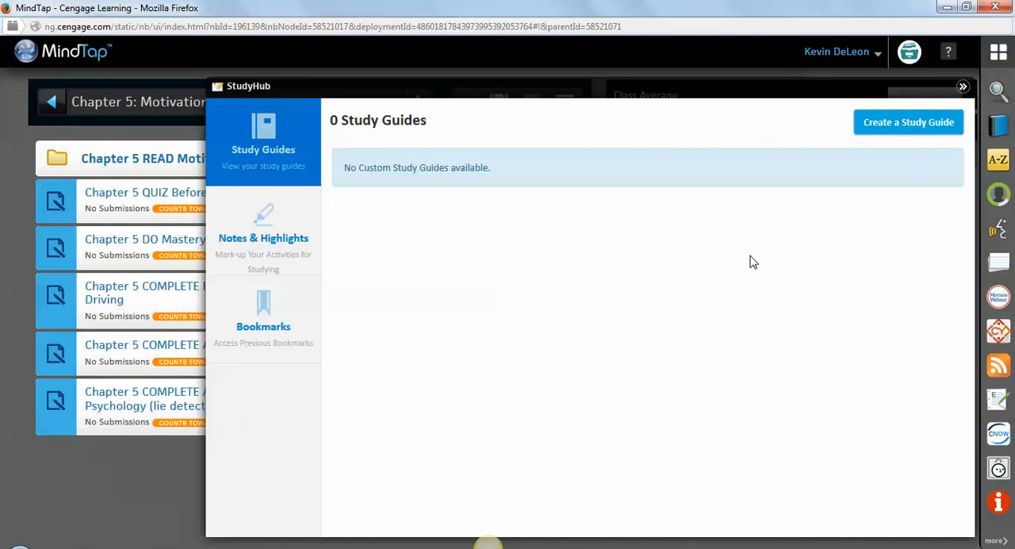
left_click(263, 230)
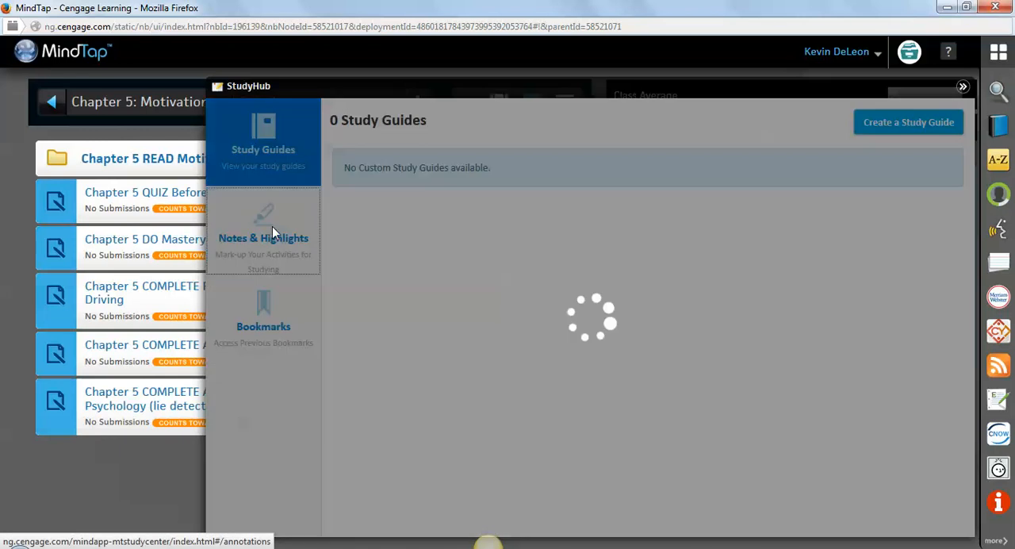
left_click(263, 230)
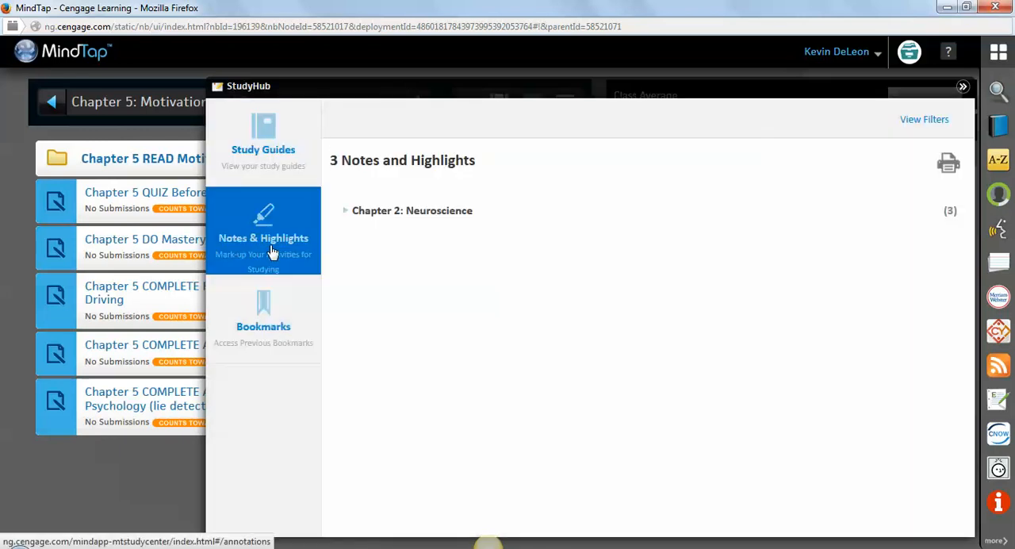
Expand Chapter 2's reuptake notes, jump to the pink highlight's passage and show the View Filters.
left_click(412, 209)
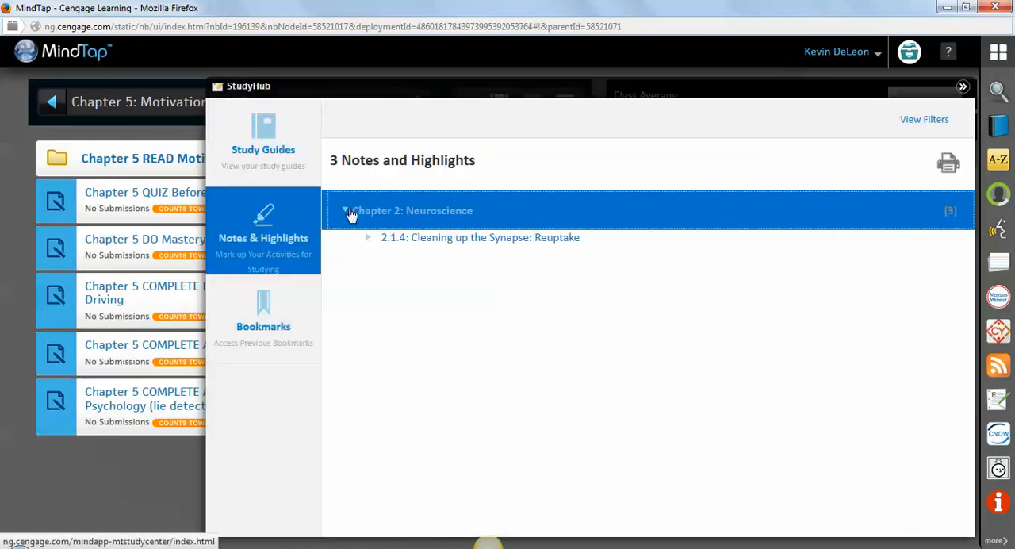
left_click(367, 238)
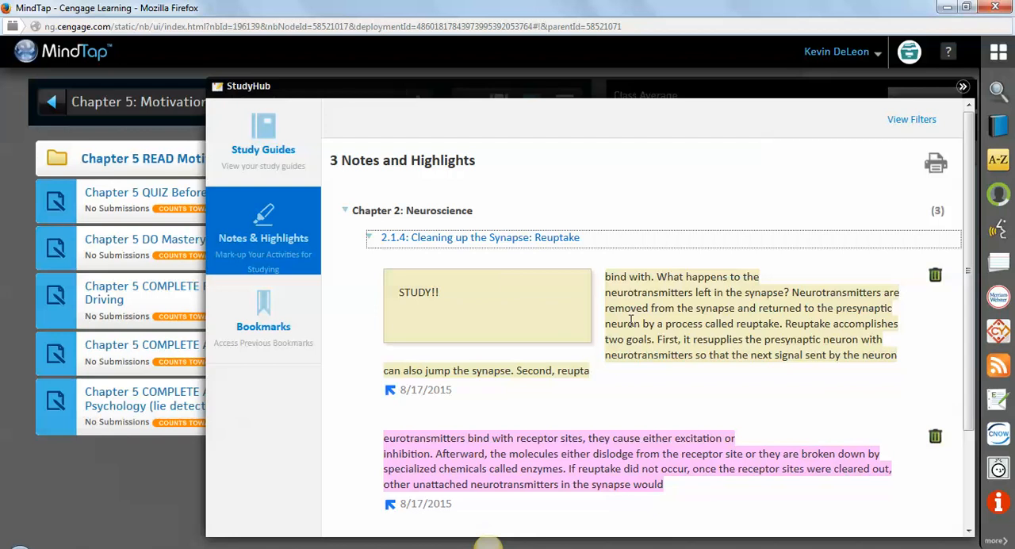
scroll("down", 3)
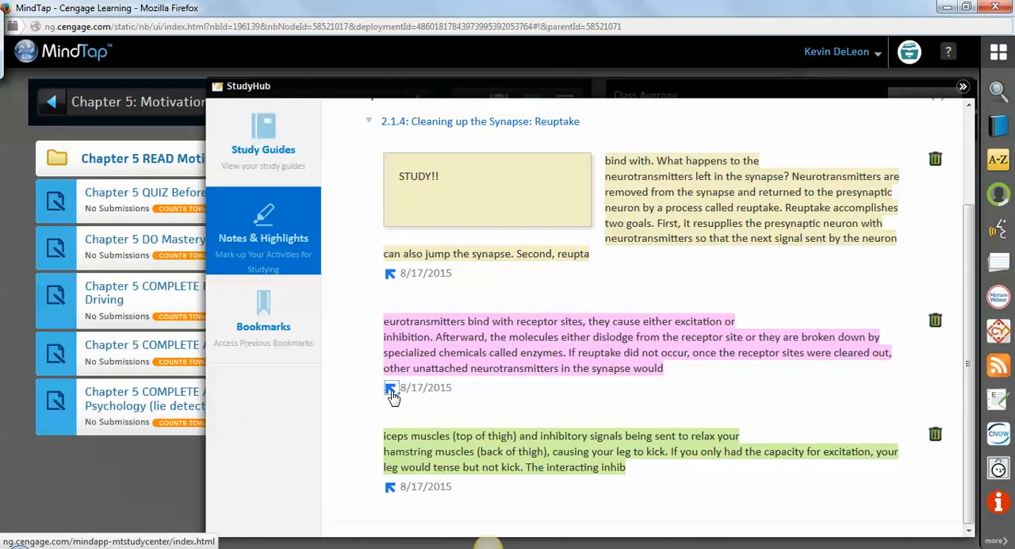
left_click(390, 389)
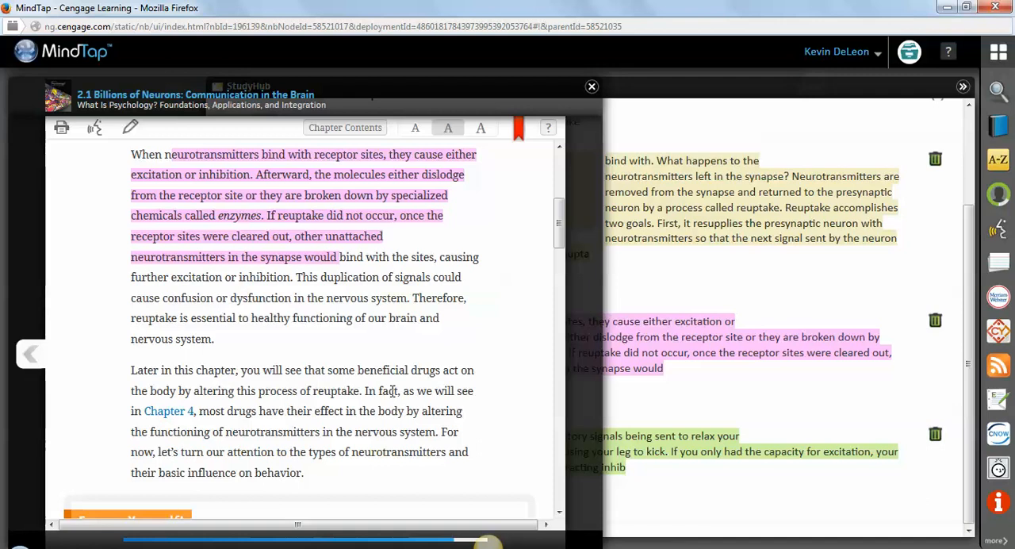
mouse_move(673, 276)
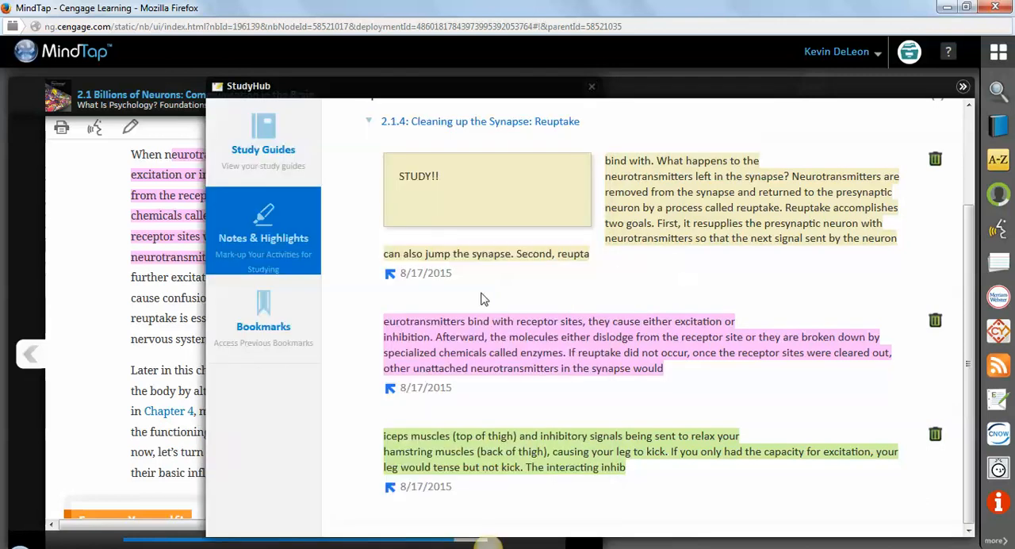
mouse_move(517, 361)
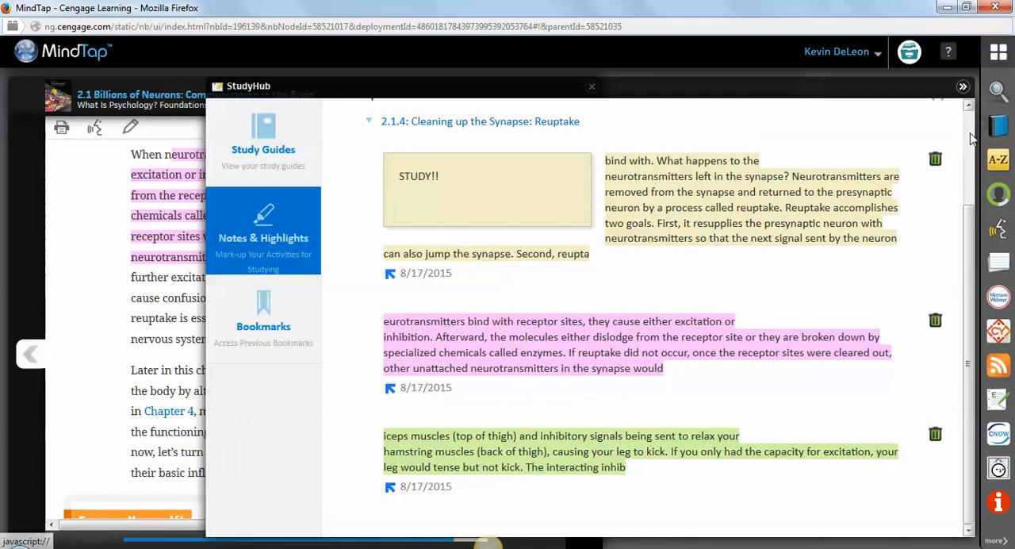
left_click(923, 119)
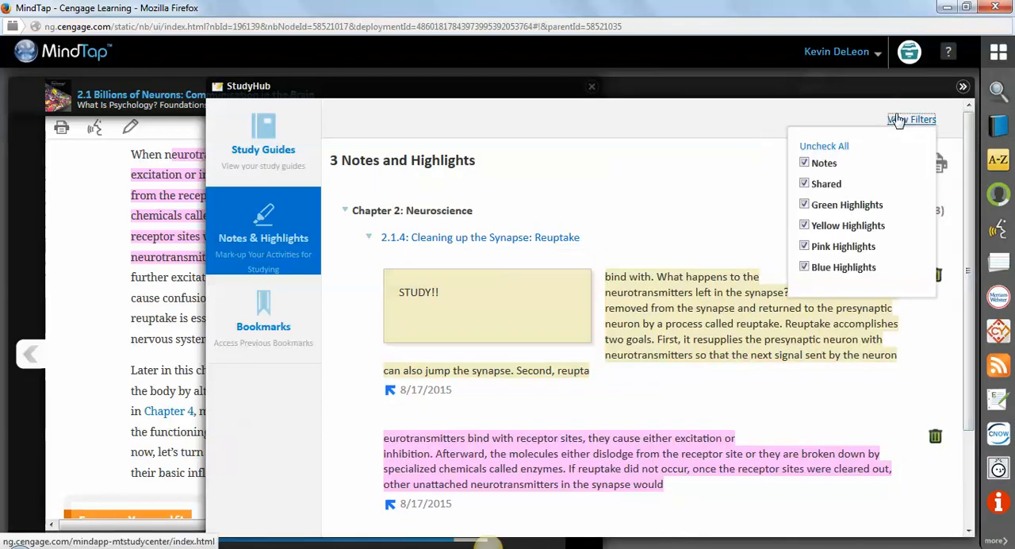
mouse_move(805, 180)
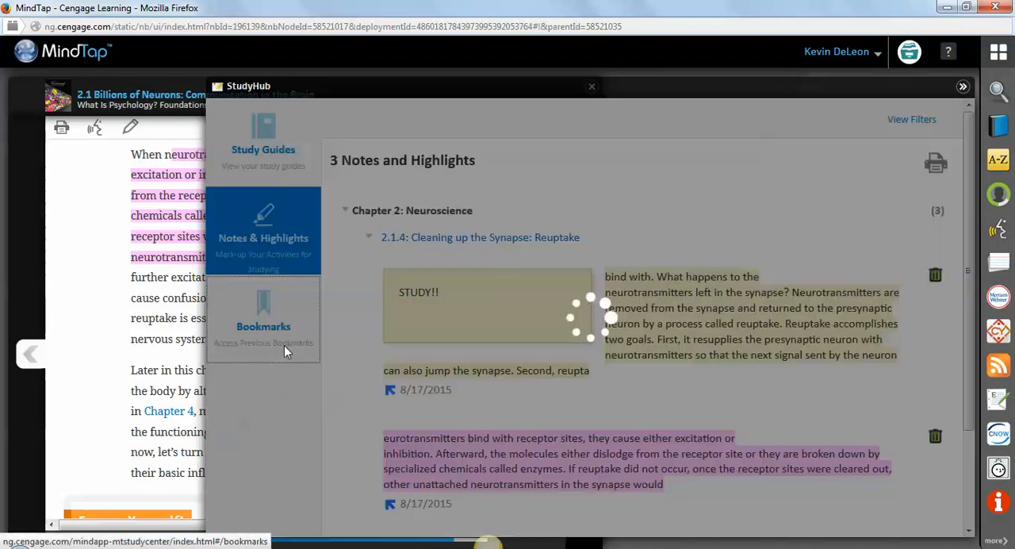
View the Chapter 2: Neuroscience bookmark, then return to the empty Study Guides list.
left_click(263, 317)
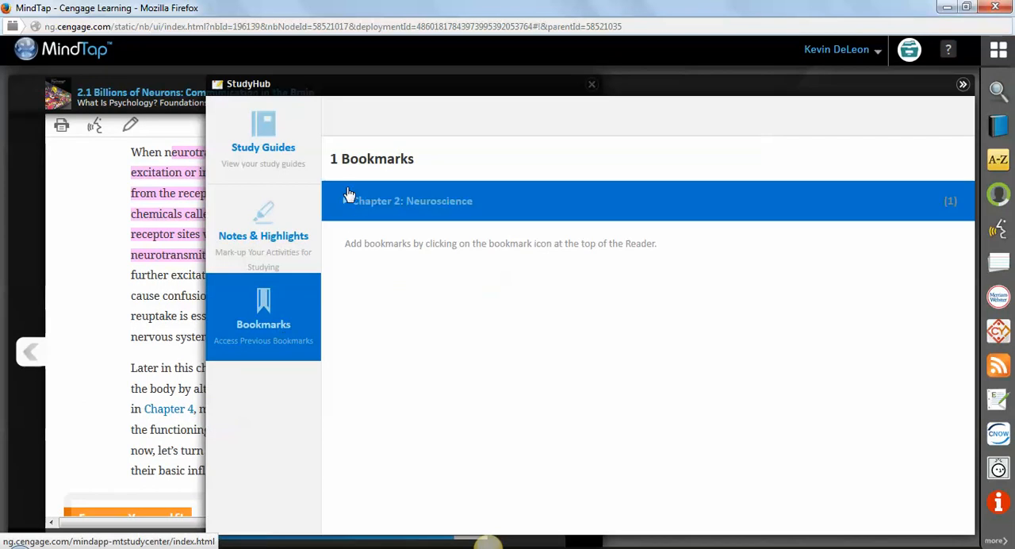
left_click(412, 200)
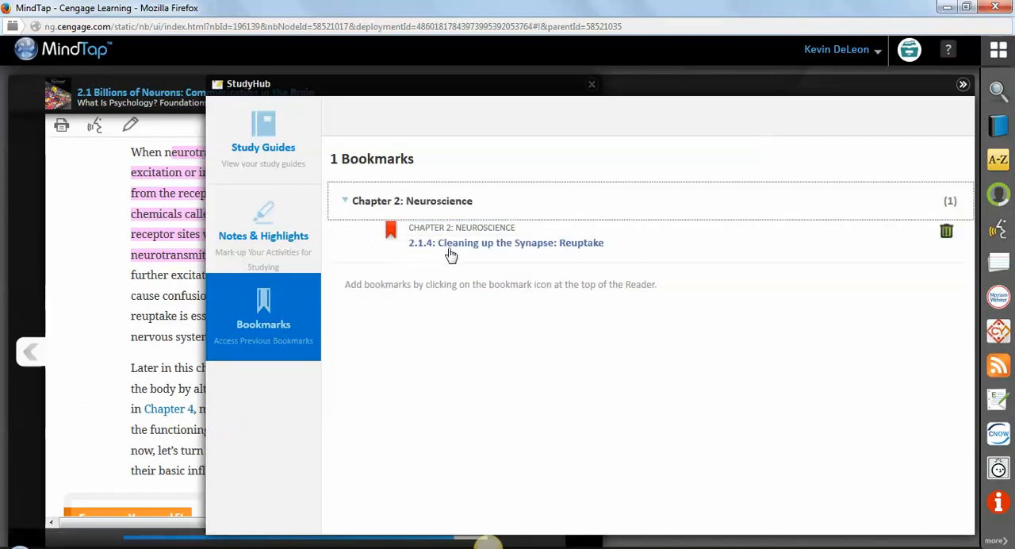
left_click(263, 140)
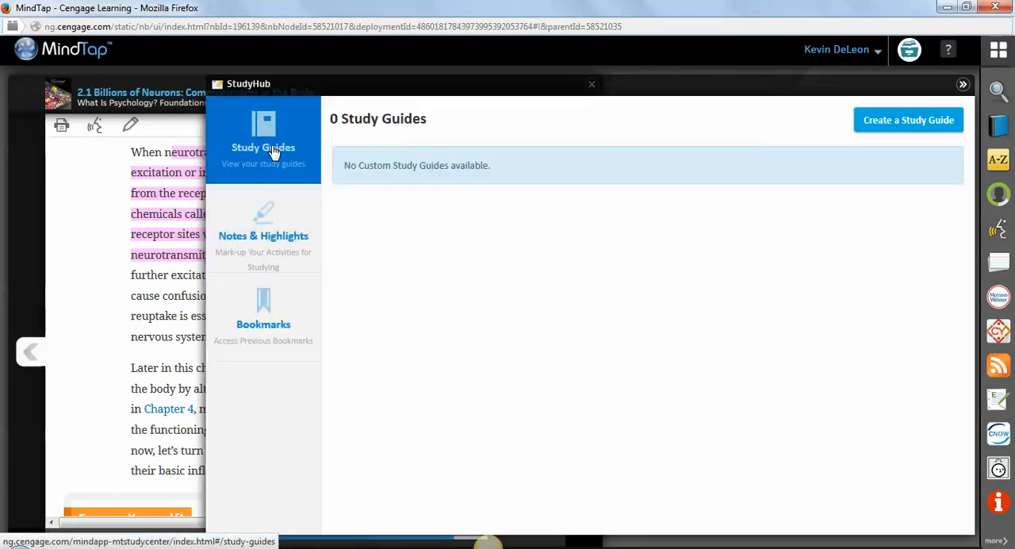
mouse_move(819, 206)
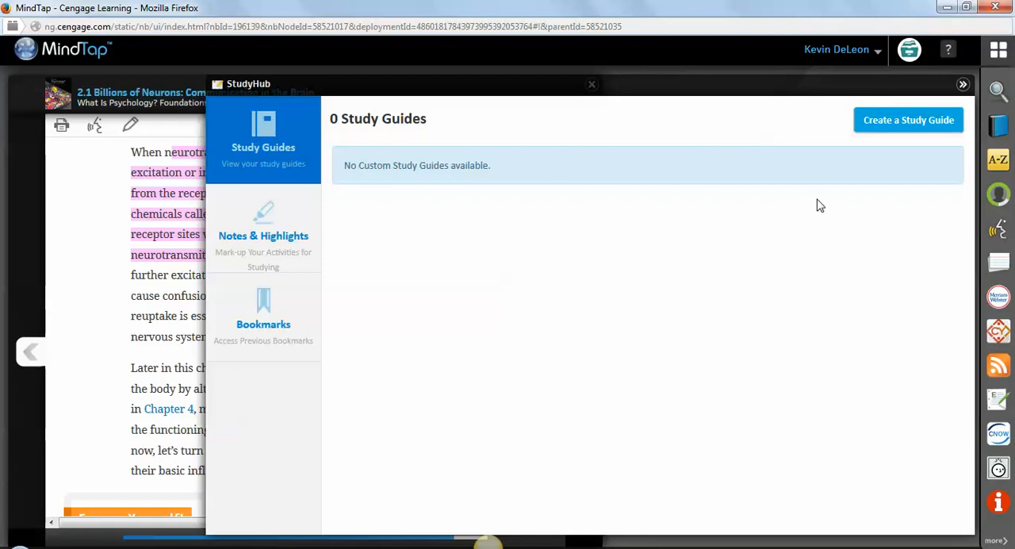
Start a study guide titled 'example 1' and sync Chapter 1 with all content types.
left_click(907, 120)
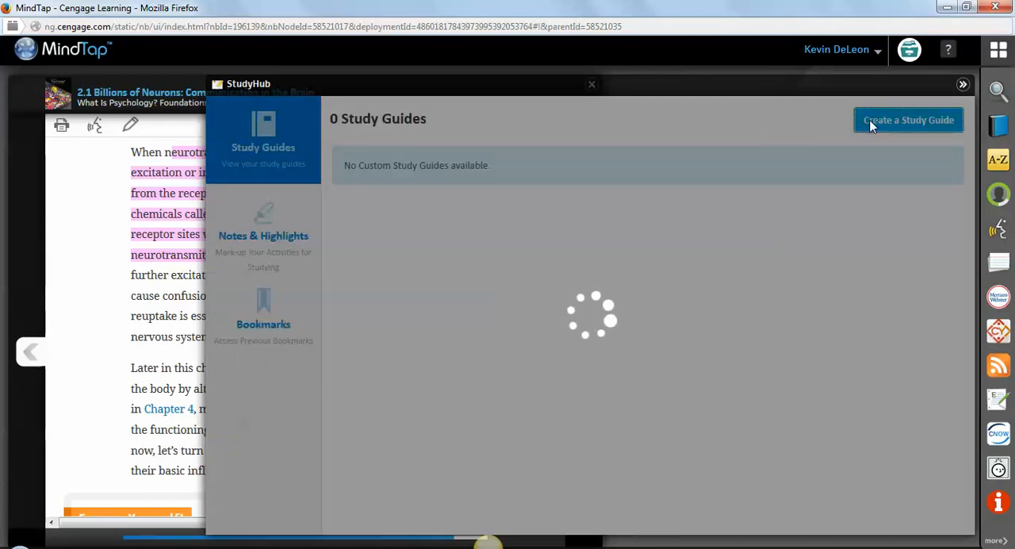
left_click(907, 120)
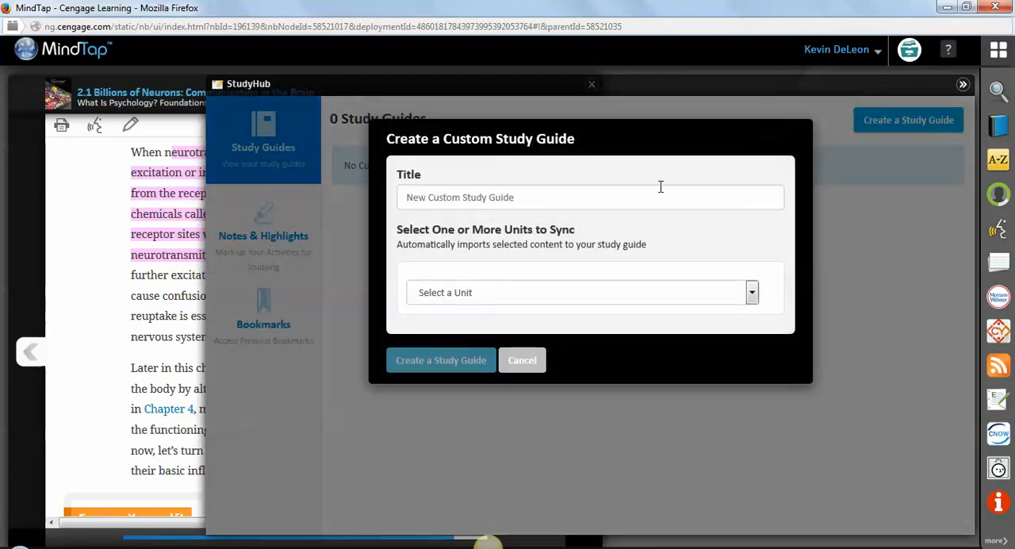
type("example")
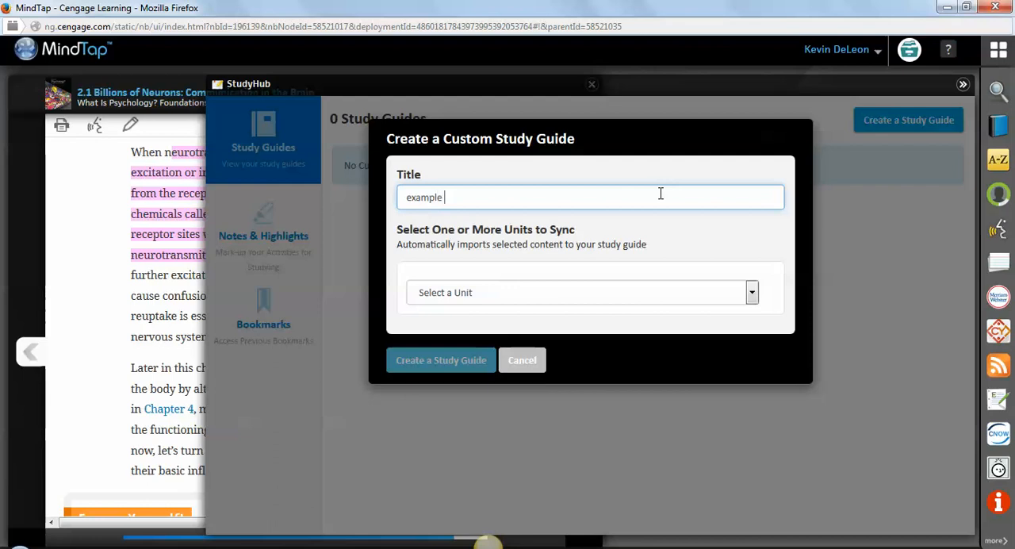
left_click(584, 292)
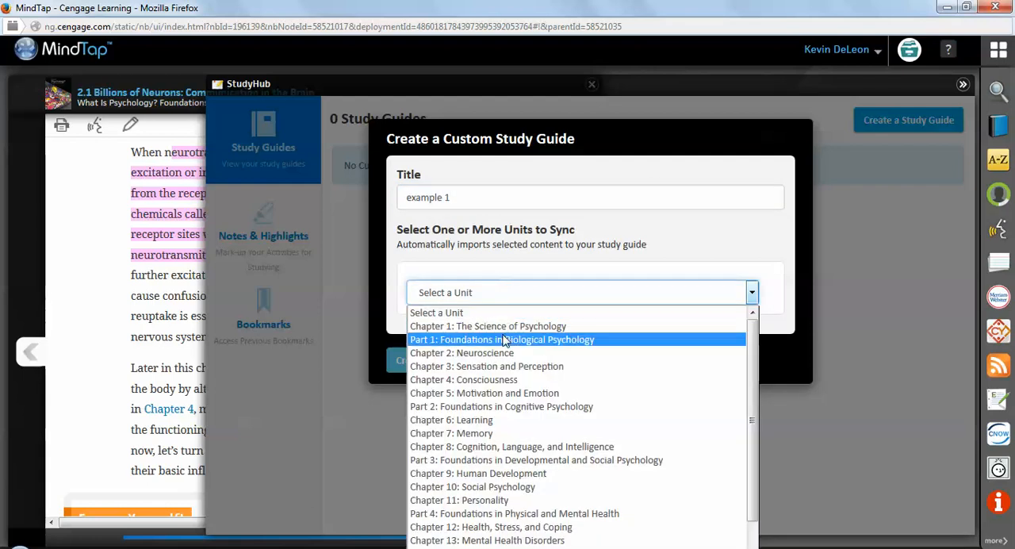
left_click(489, 327)
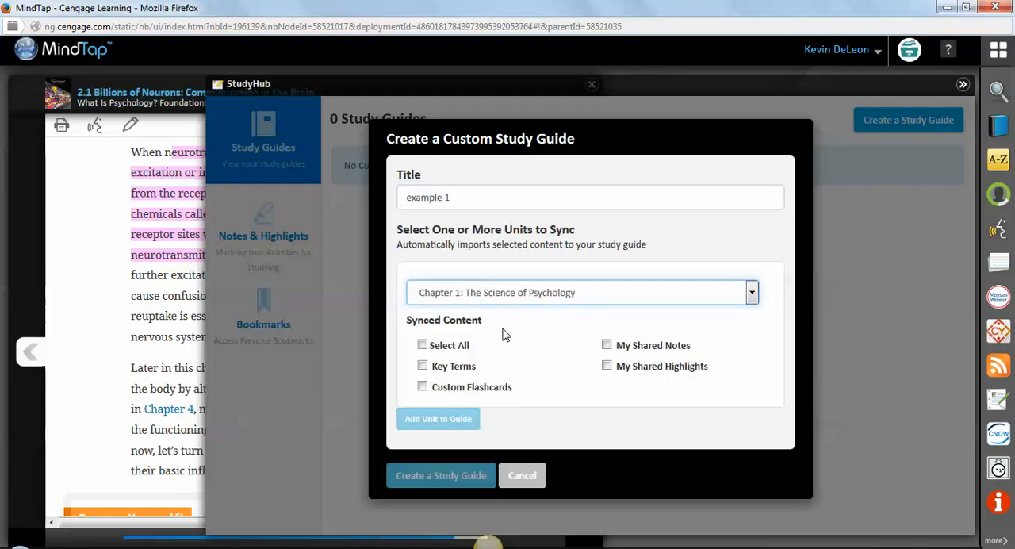
left_click(422, 346)
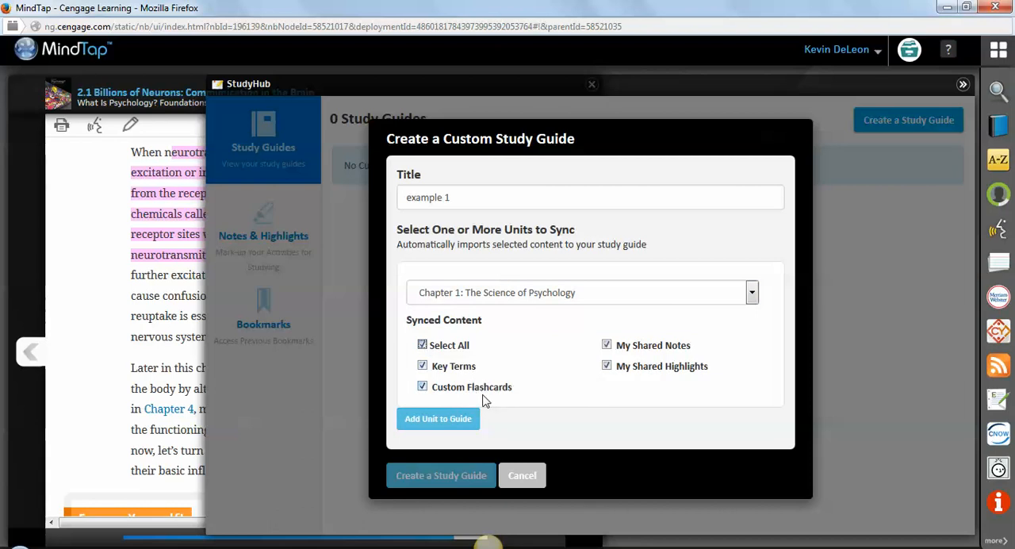
mouse_move(498, 404)
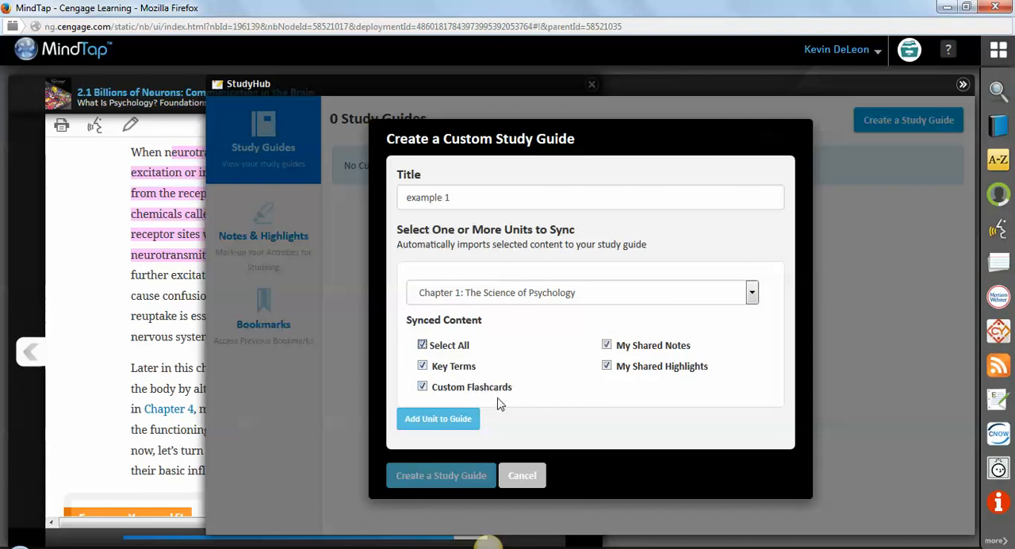
mouse_move(689, 368)
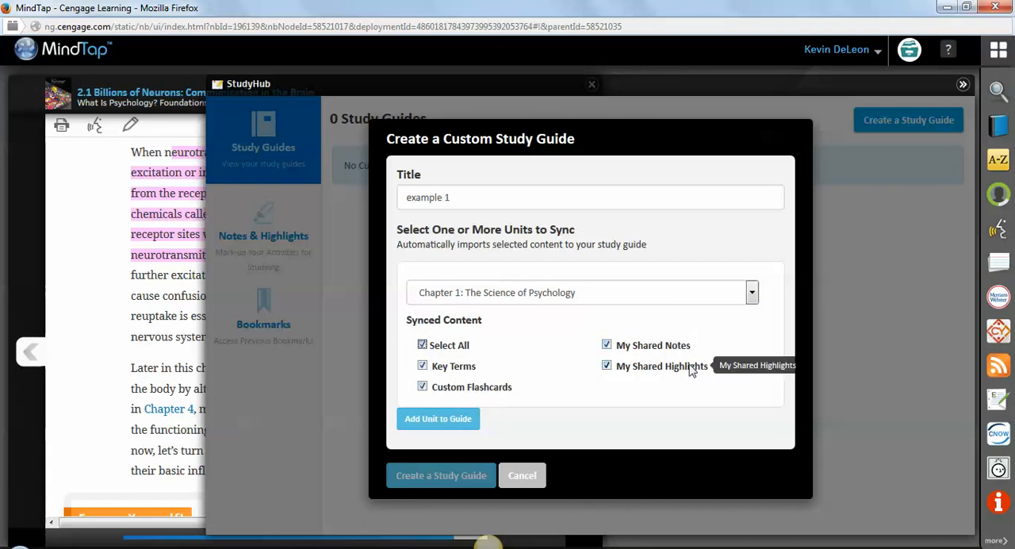
mouse_move(642, 372)
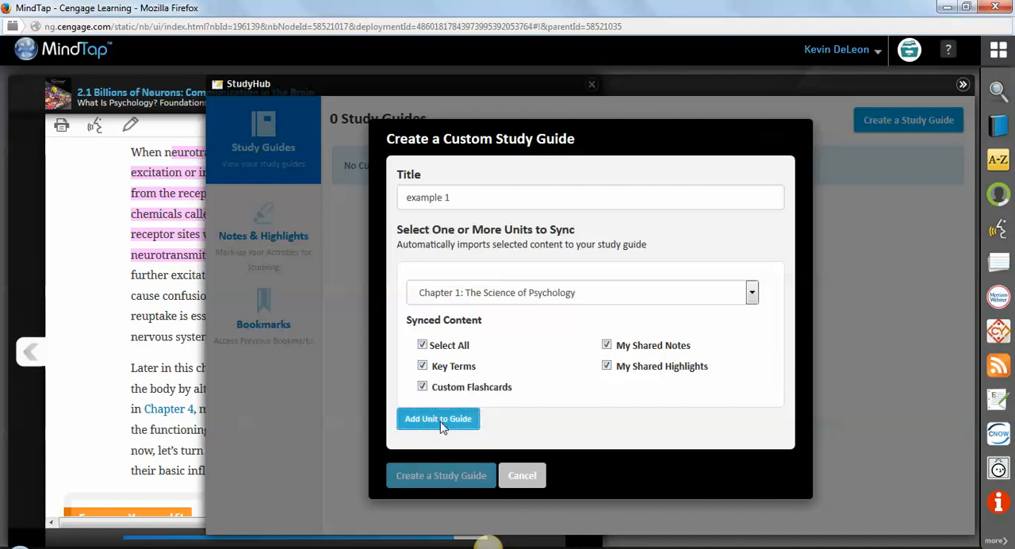
left_click(748, 292)
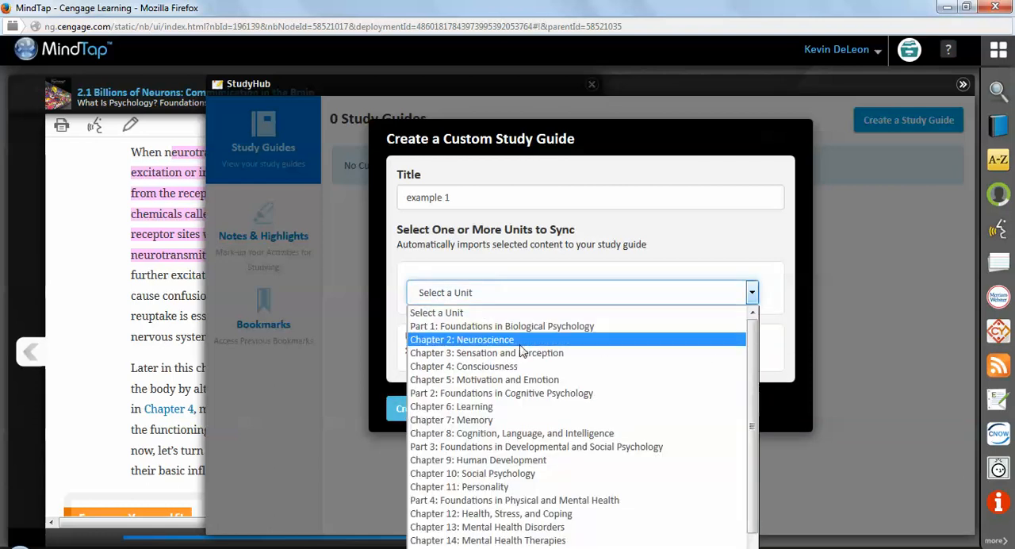
Add Chapter 2: Neuroscience and create the example 1 study guide.
left_click(462, 340)
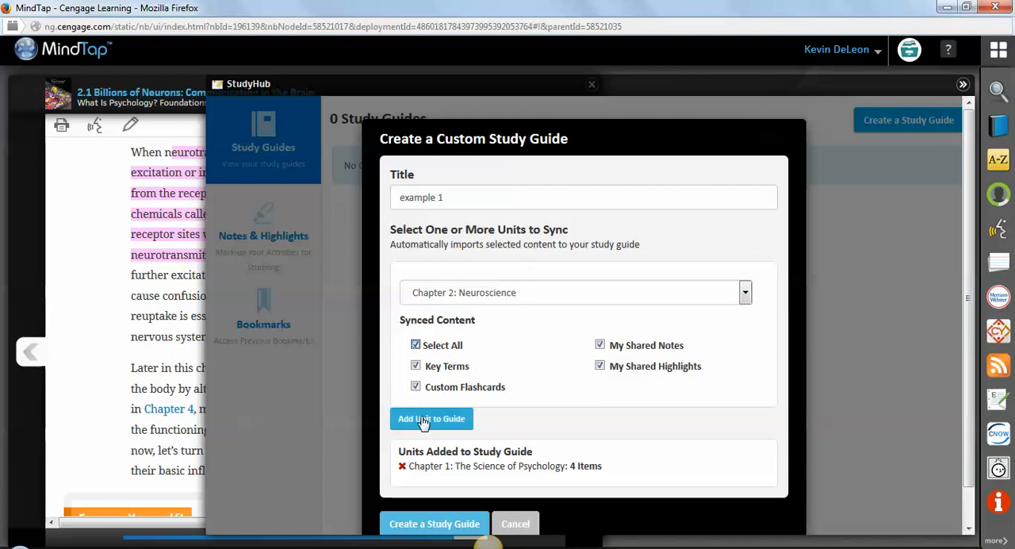
left_click(431, 419)
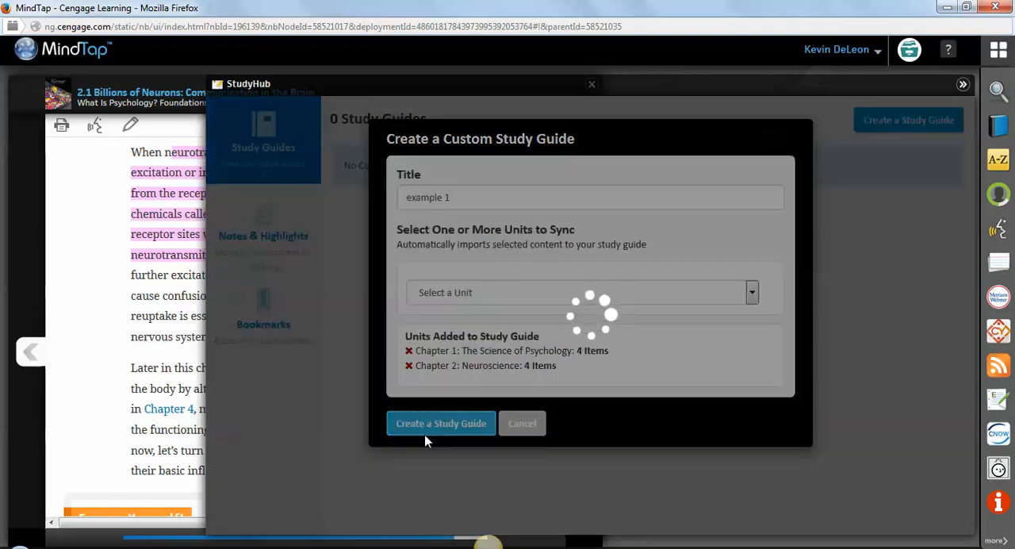
left_click(441, 422)
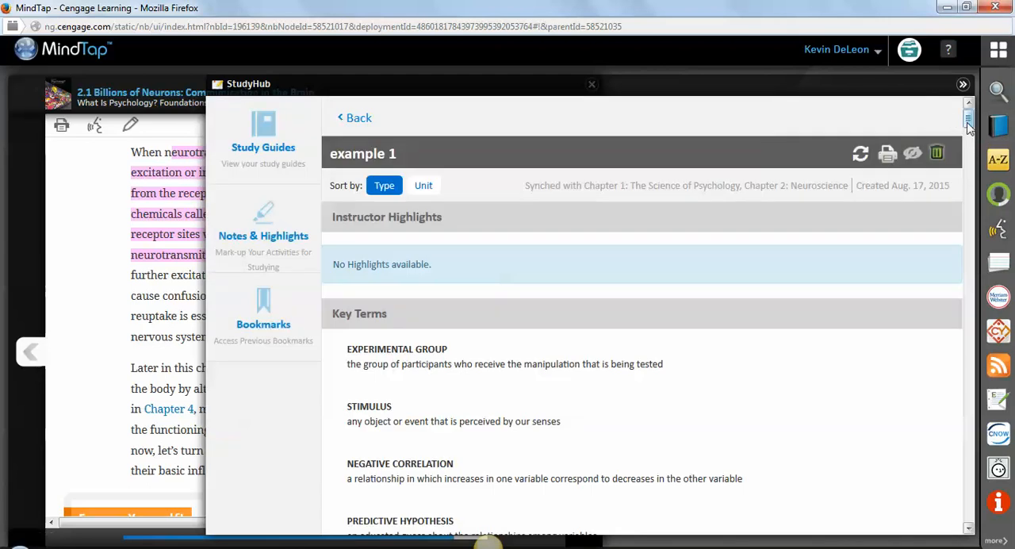
Browse the example 1 guide's key terms, notes and flashcards, then close StudyHub to return to the reading.
scroll("down", 3)
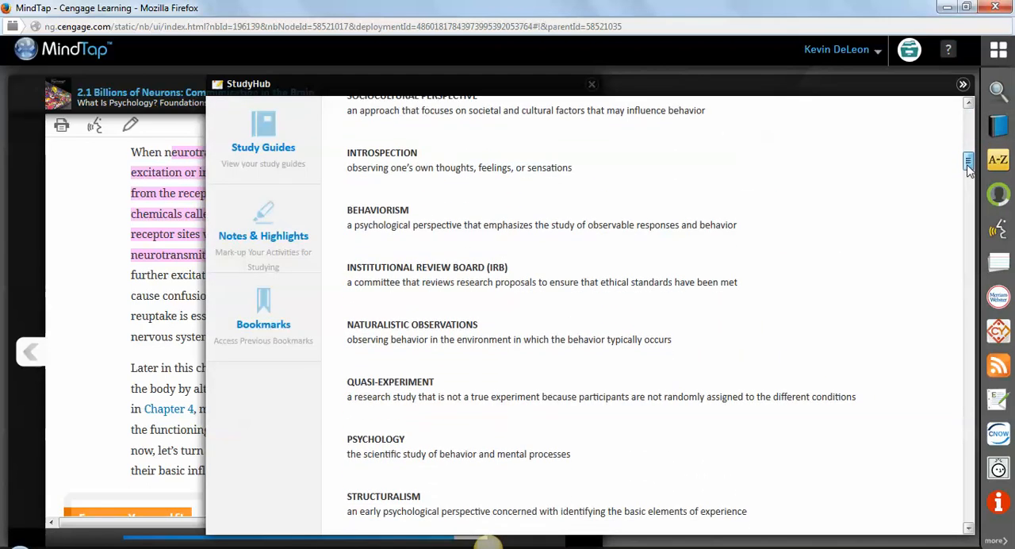
scroll("down", 3)
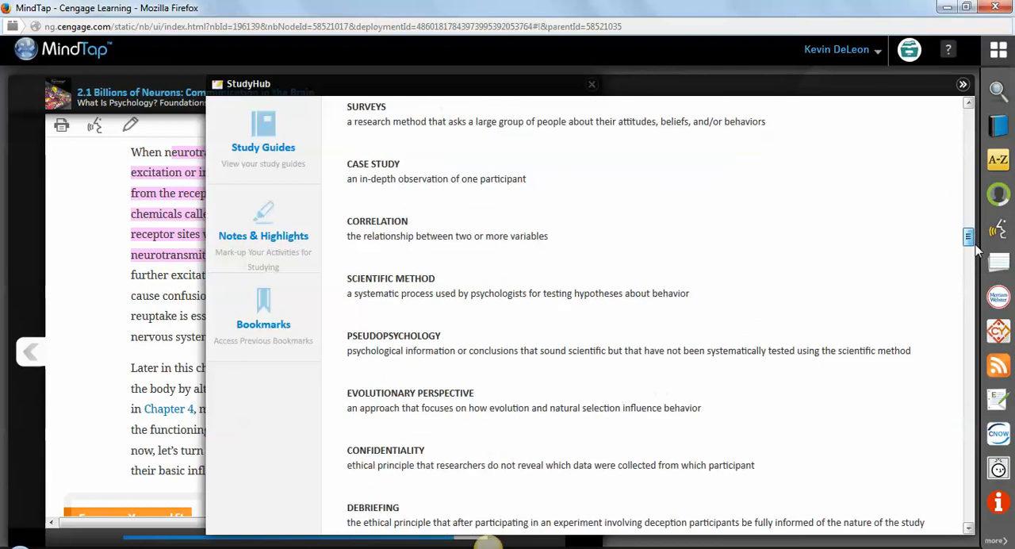
scroll("down", 3)
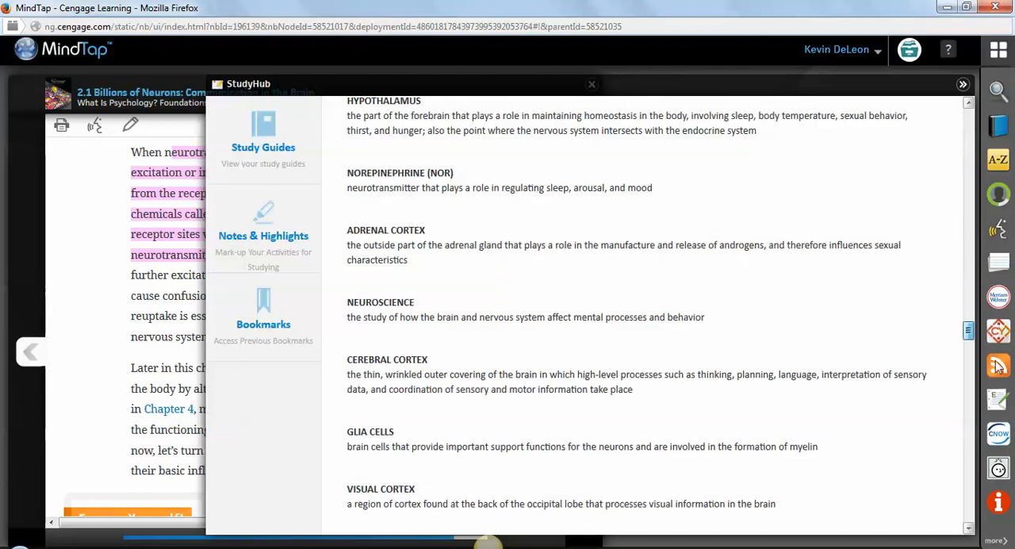
scroll("up", 3)
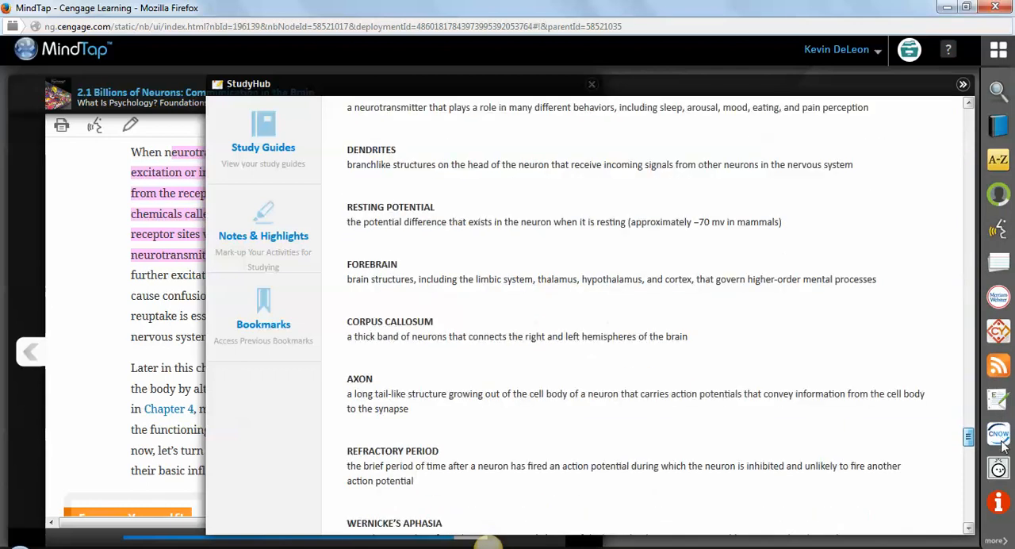
scroll("down", 3)
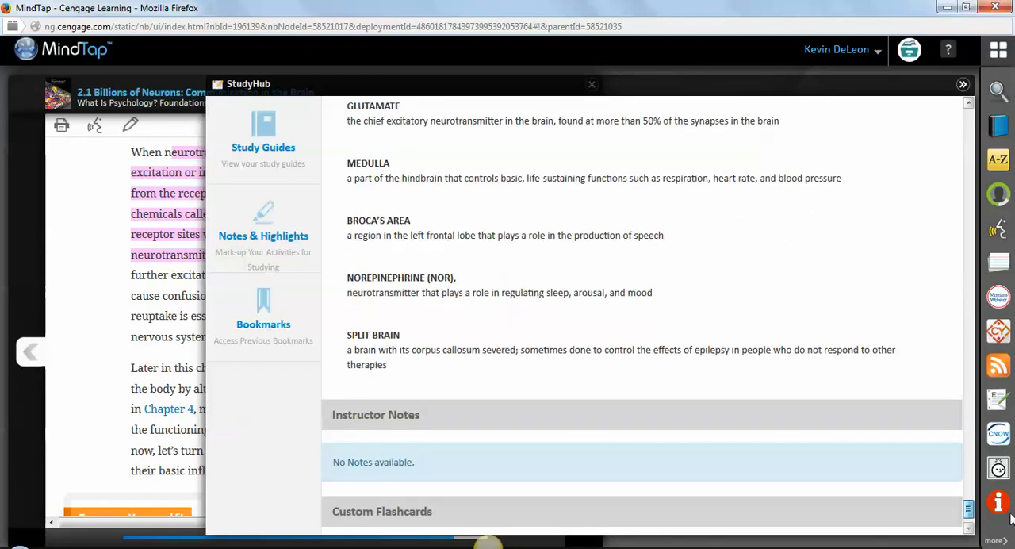
left_click(963, 86)
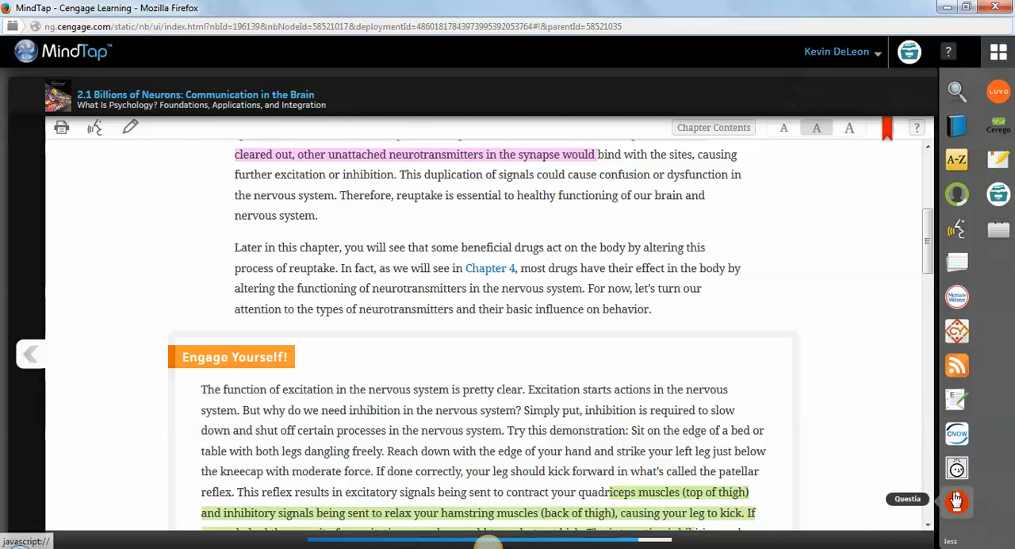
Launch the Questia research library from the app dock, showing the Default project with 13 items.
left_click(955, 497)
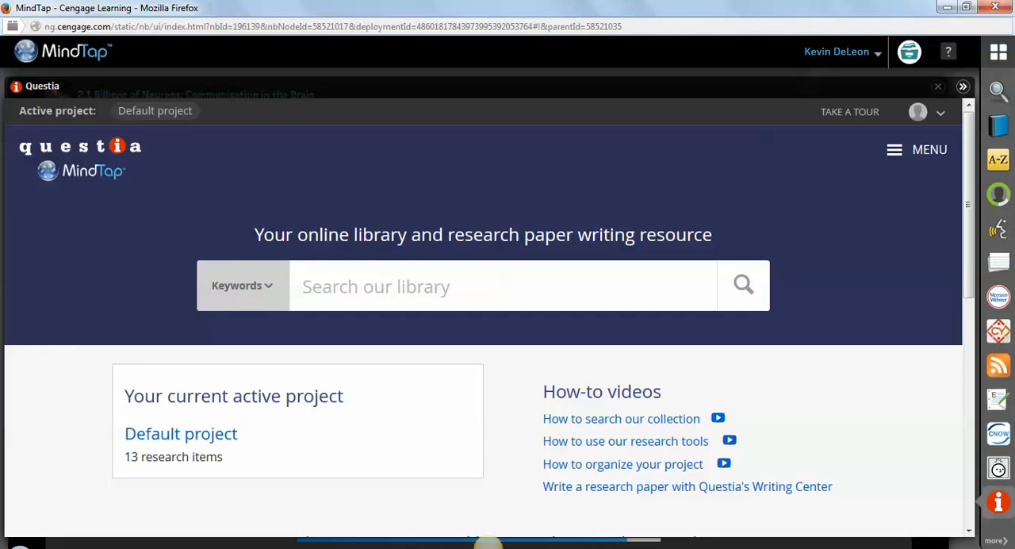
mouse_move(894, 151)
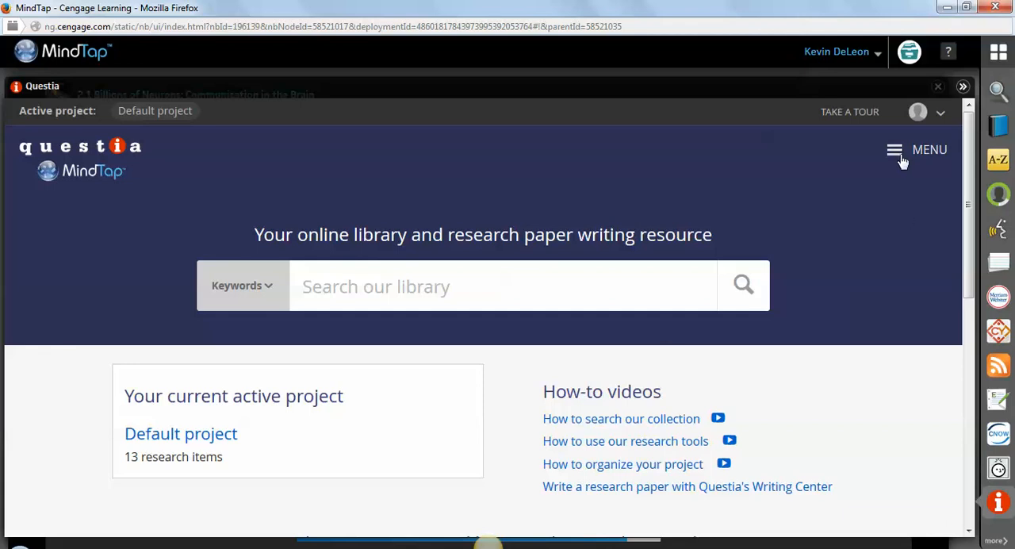
mouse_move(194, 388)
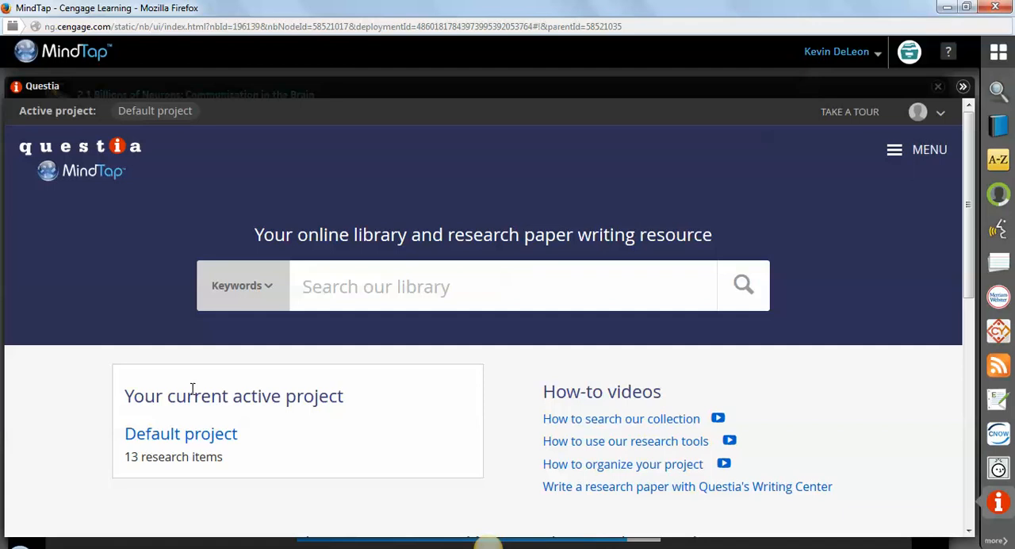
mouse_move(300, 446)
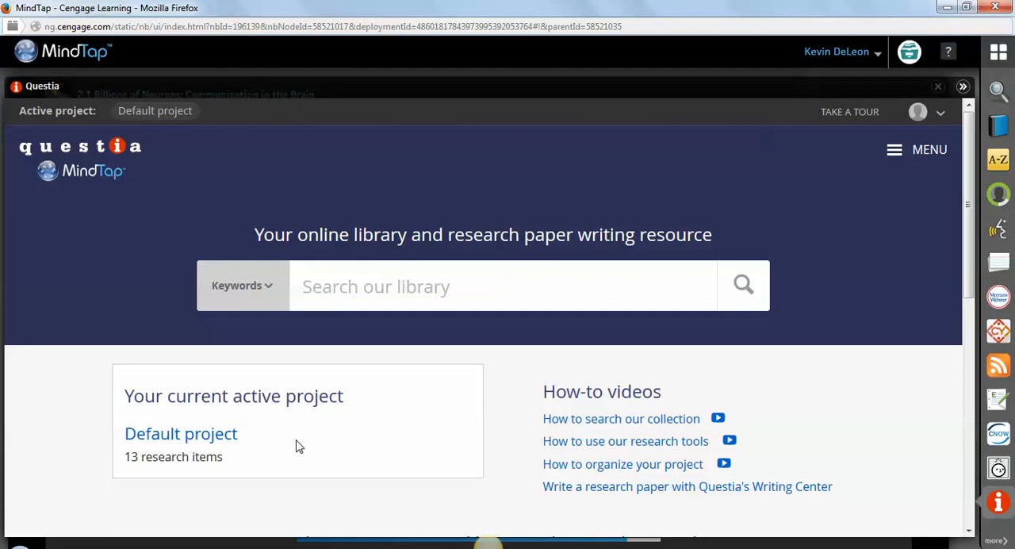
mouse_move(907, 156)
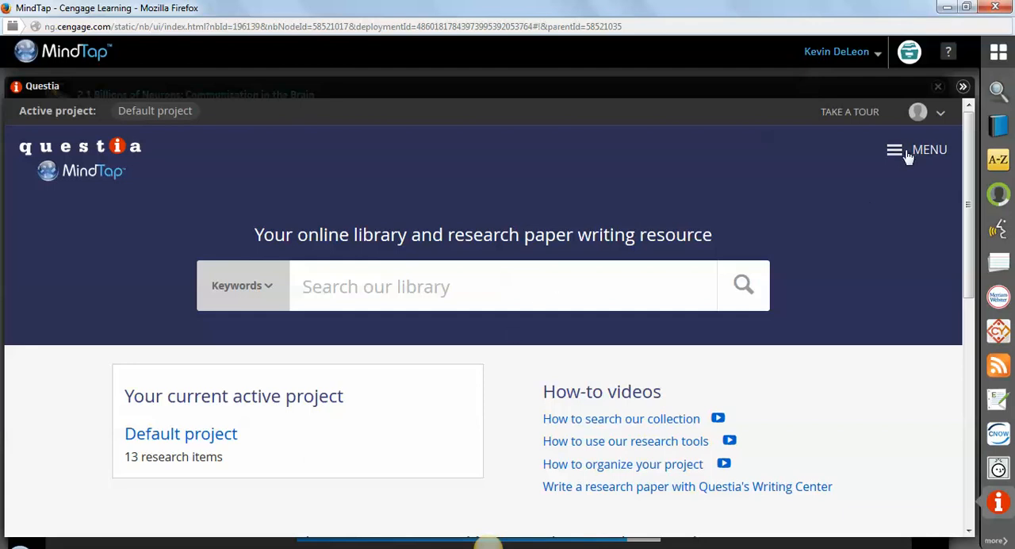
Browse Questia's Library subject topics from the site menu, then return to the top-level menu.
left_click(895, 149)
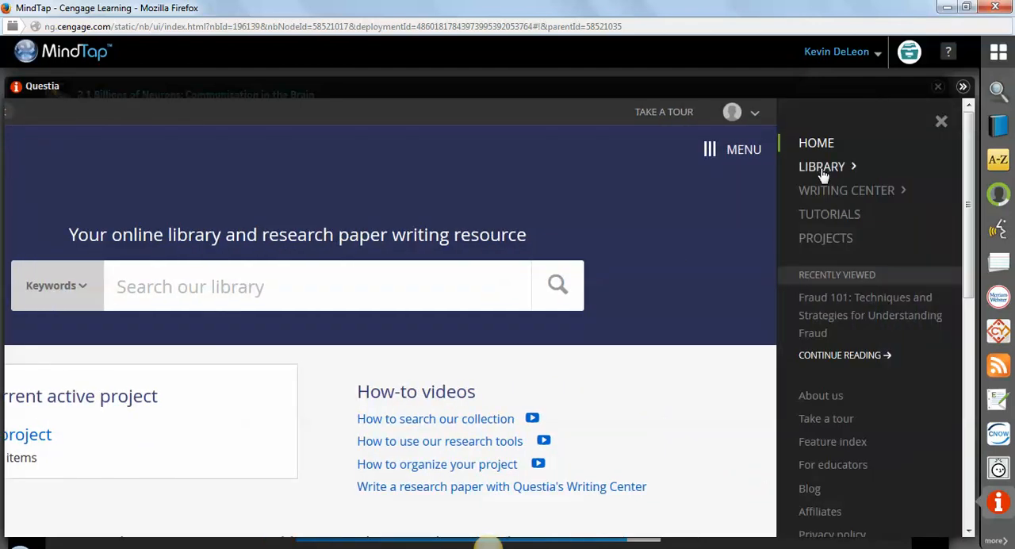
left_click(821, 165)
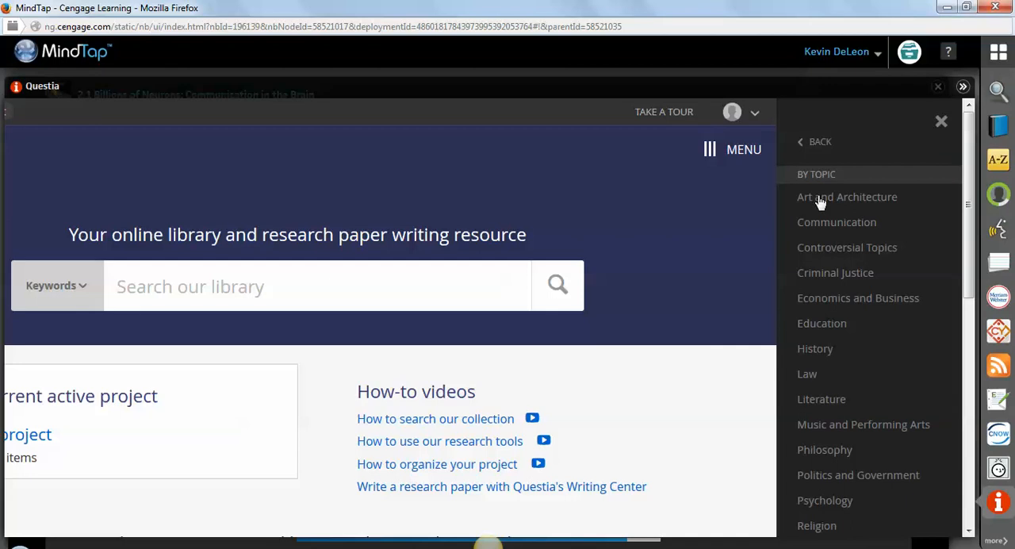
mouse_move(970, 247)
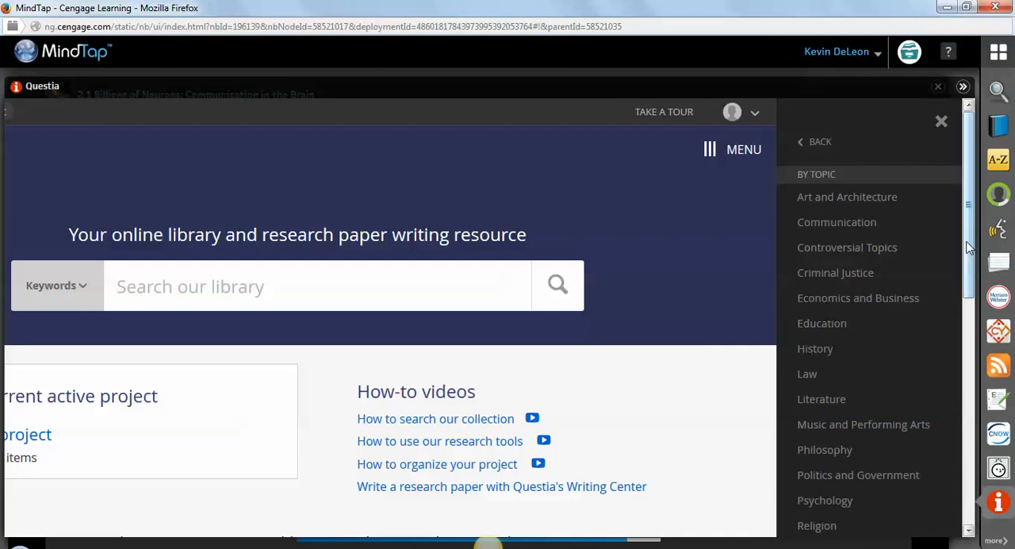
scroll("down", 3)
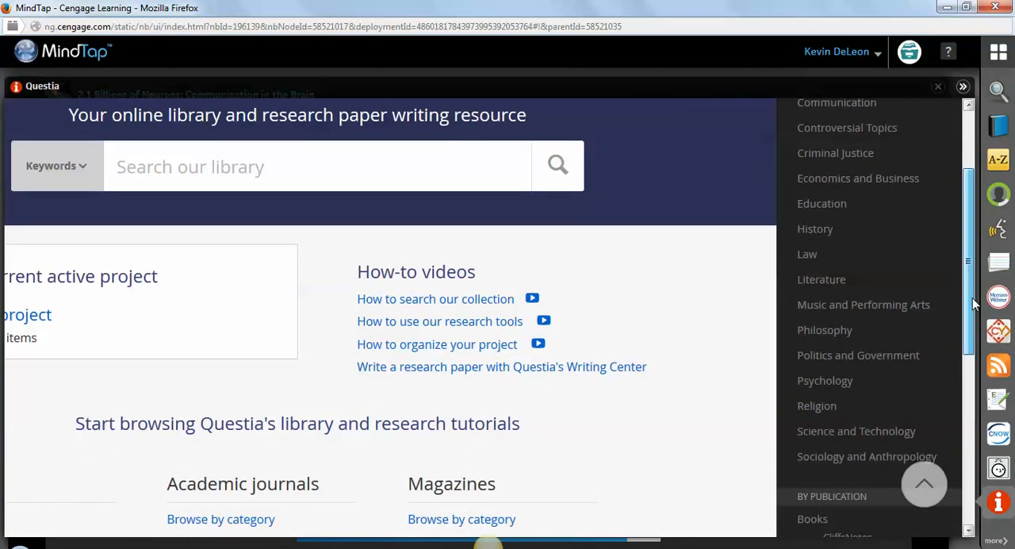
scroll("up", 3)
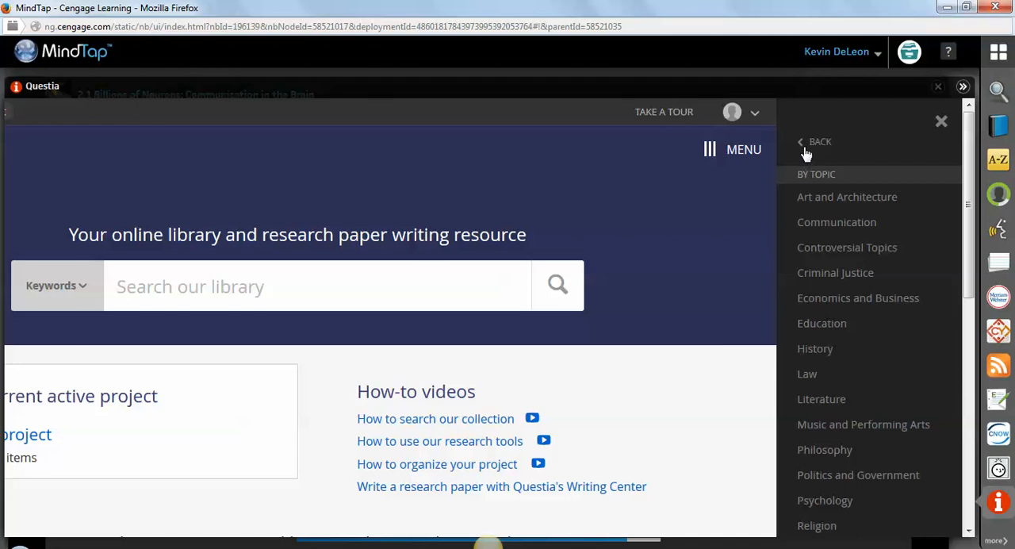
left_click(815, 141)
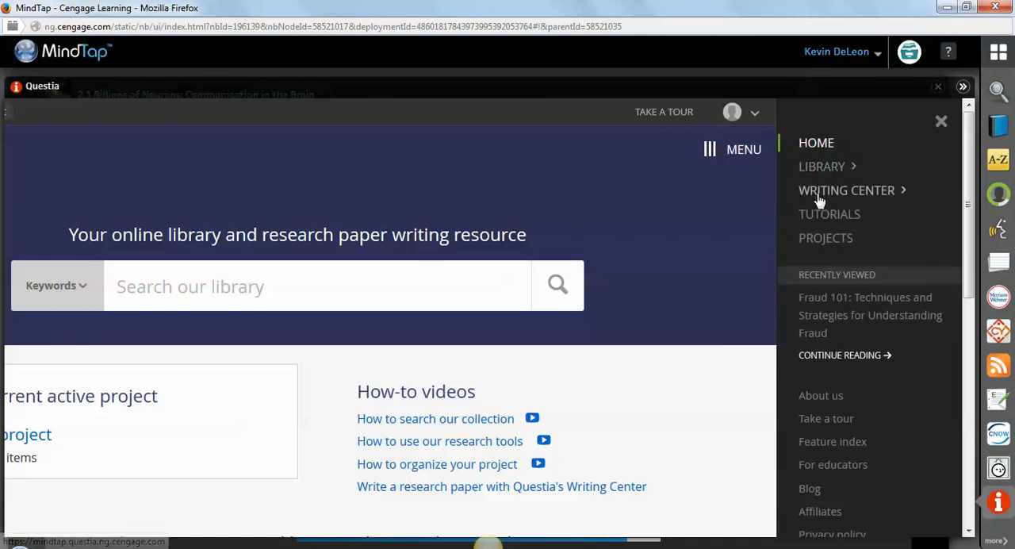
Enter Questia's Writing Center and choose the 9-step research paper writing guide.
left_click(846, 190)
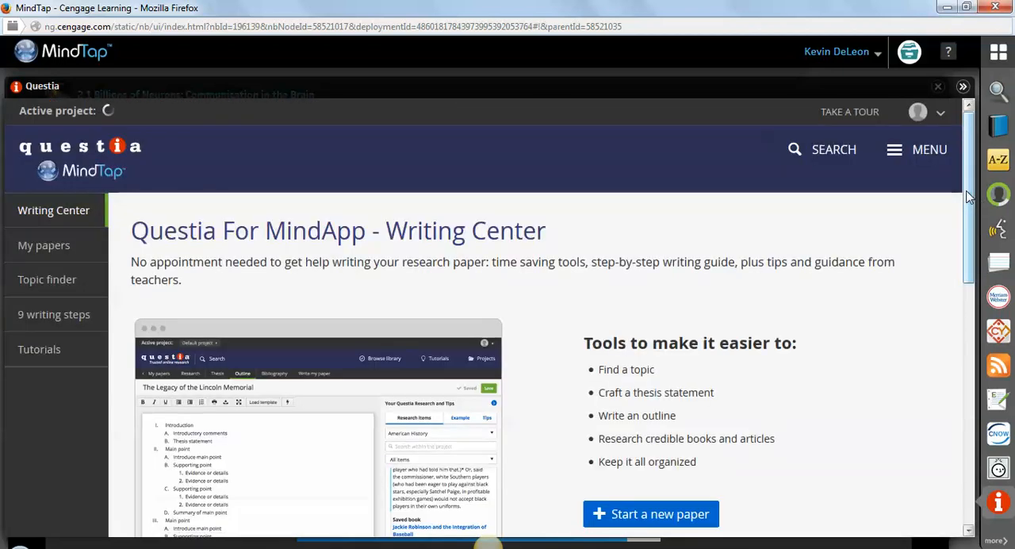
scroll("down", 3)
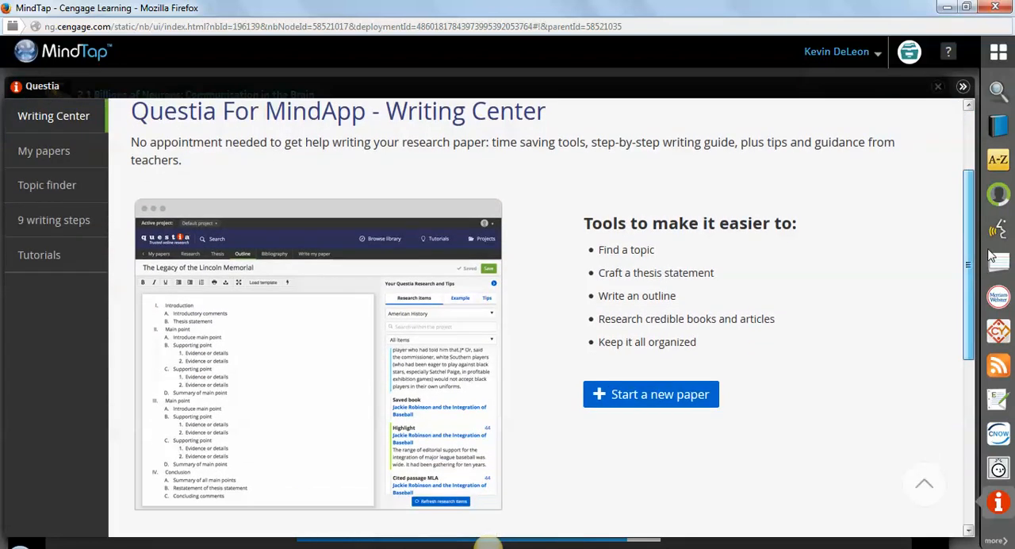
scroll("down", 3)
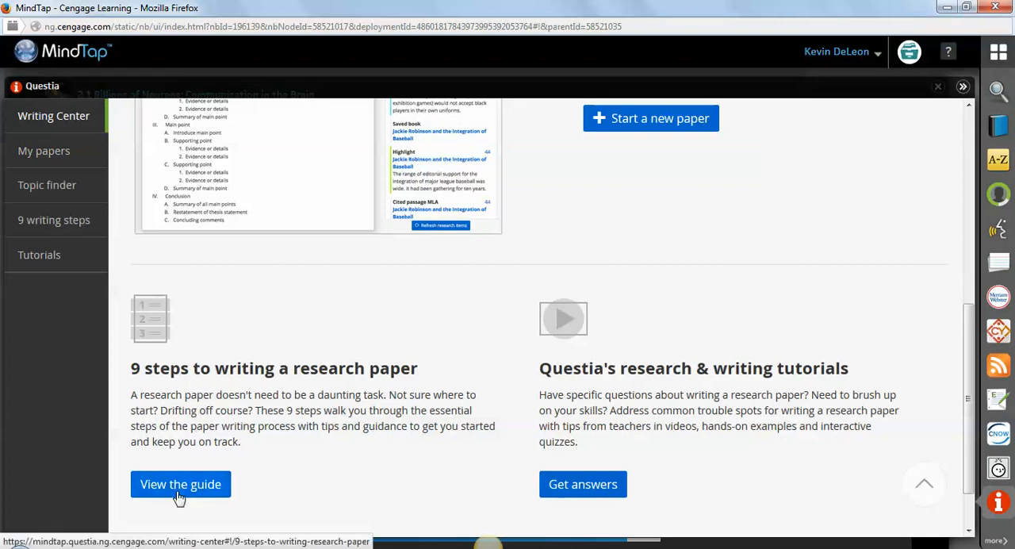
left_click(181, 484)
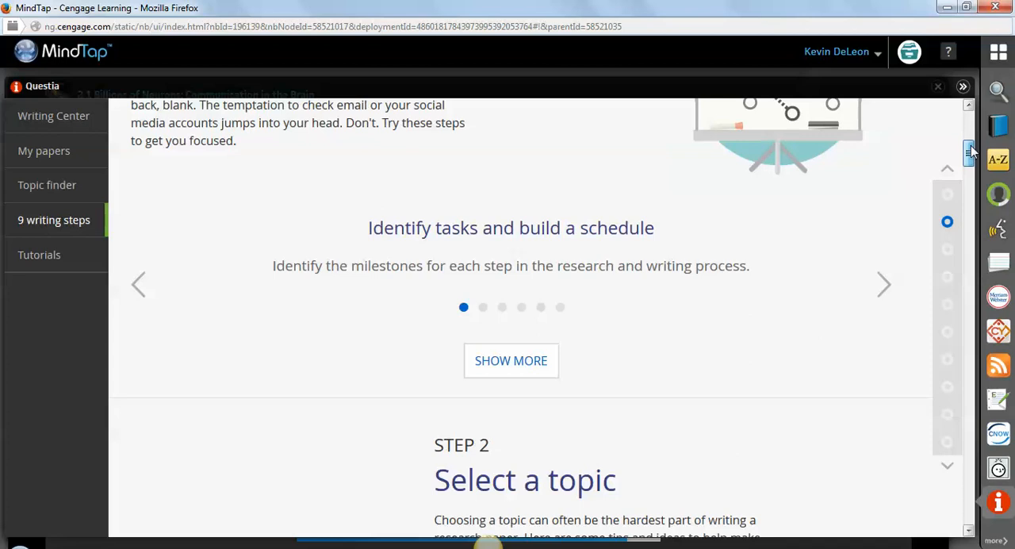
Read down the 9 writing steps past Step 6 Write draft to Step 8 Citations and bibliography.
scroll("up", 3)
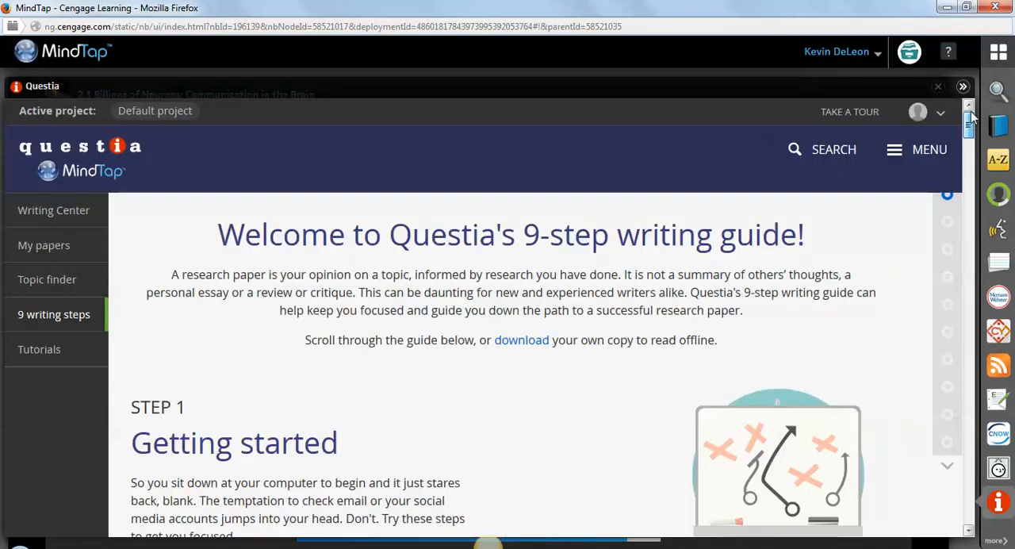
scroll("down", 3)
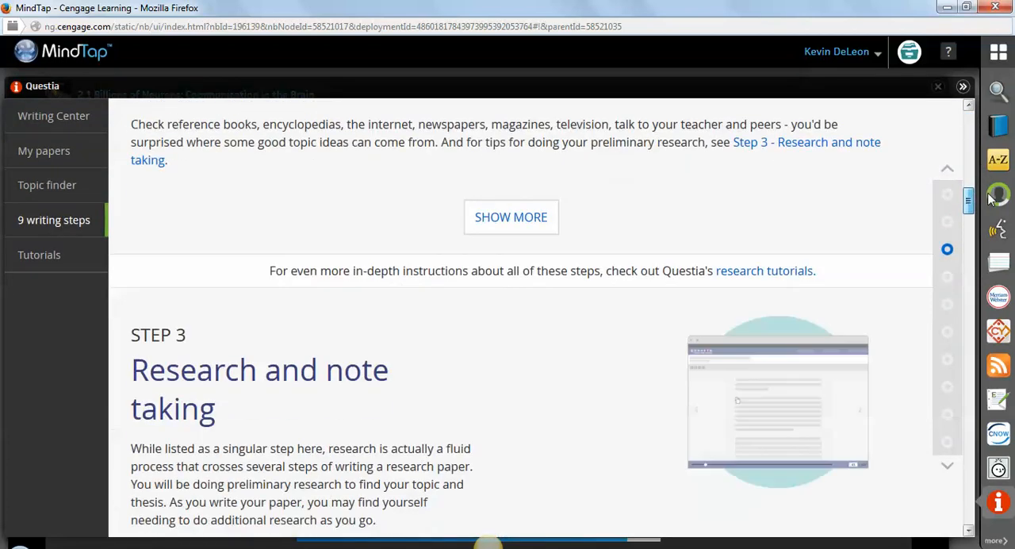
scroll("down", 3)
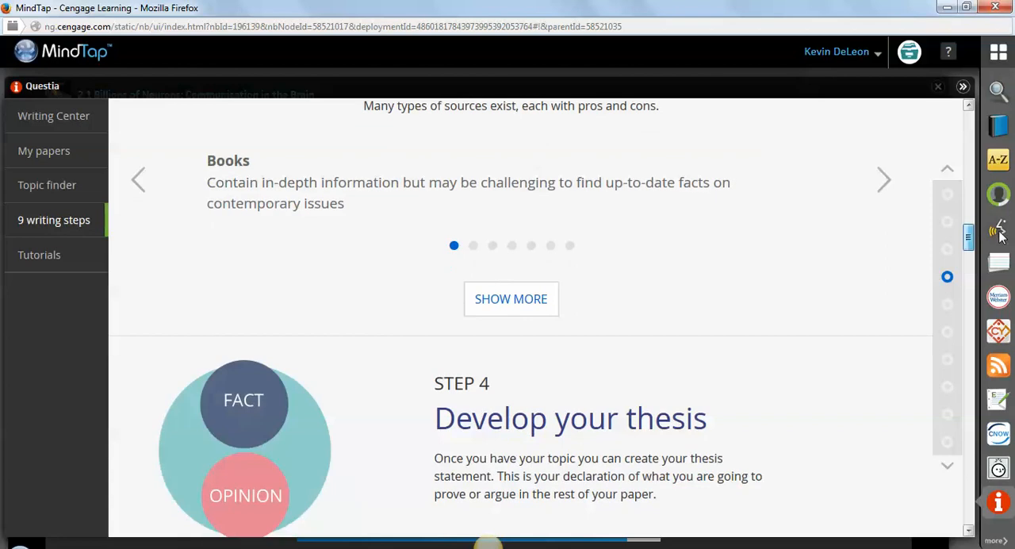
scroll("down", 3)
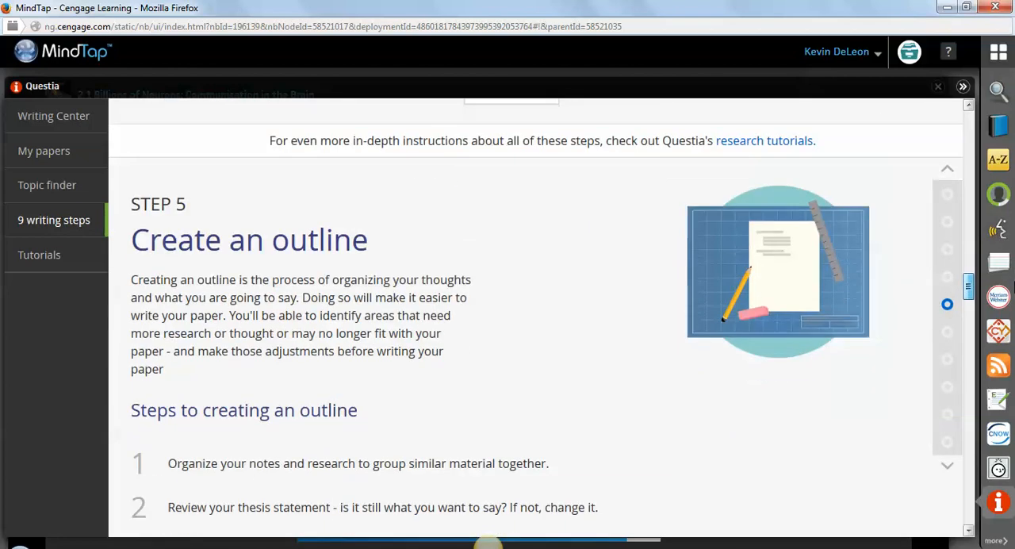
scroll("down", 3)
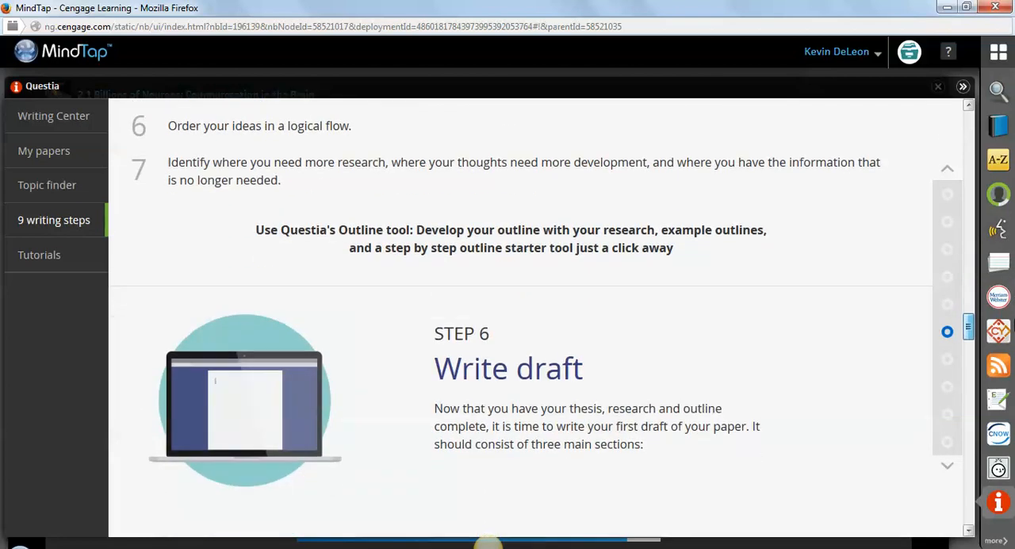
scroll("down", 3)
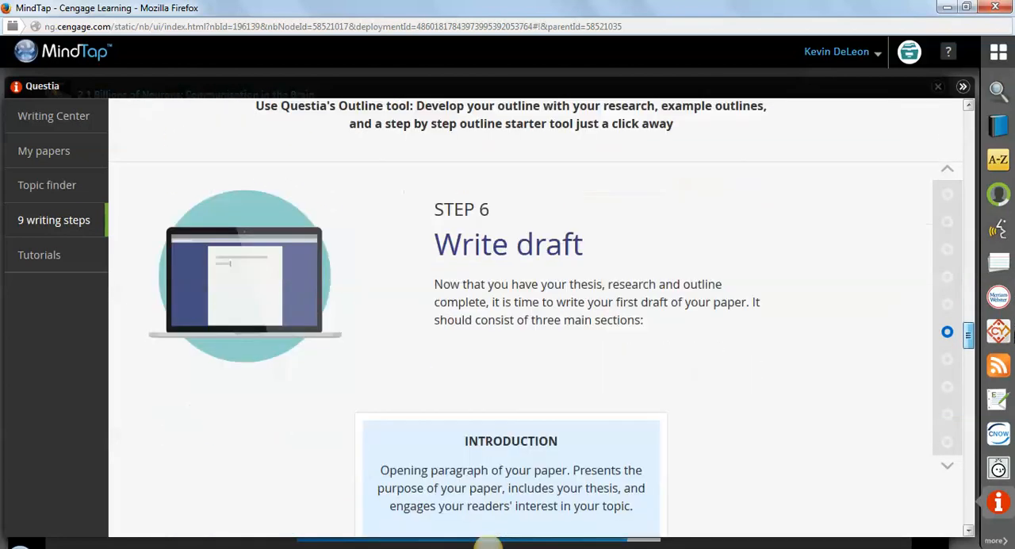
scroll("down", 3)
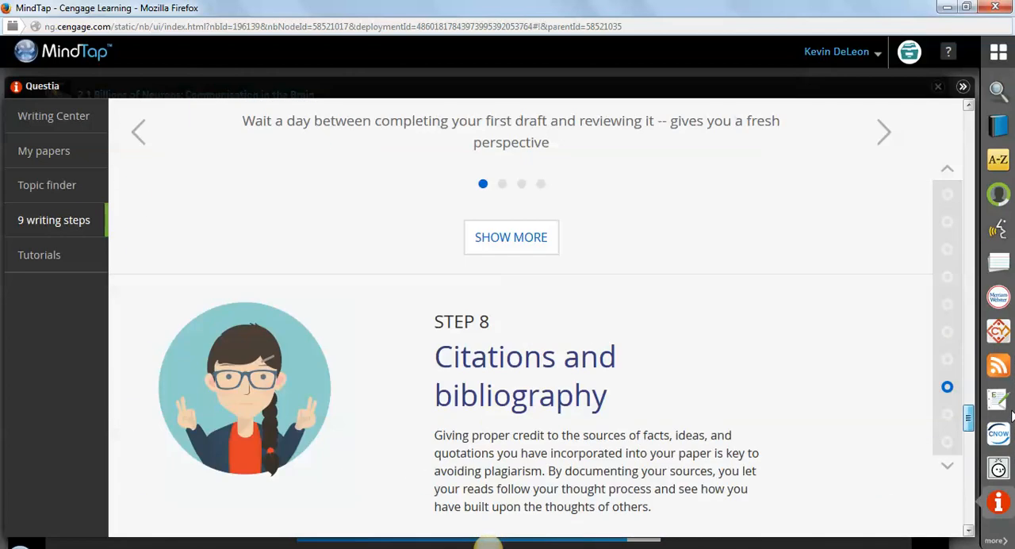
mouse_move(47, 184)
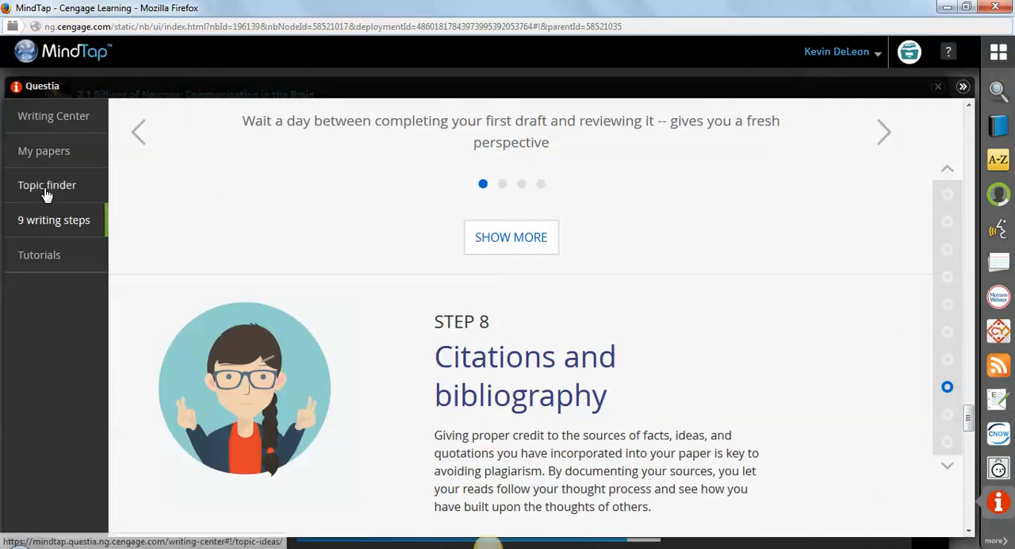
Search Questia's topic finder for 'terrorism', listing topics like War on Terrorism and Homeland Security.
left_click(46, 184)
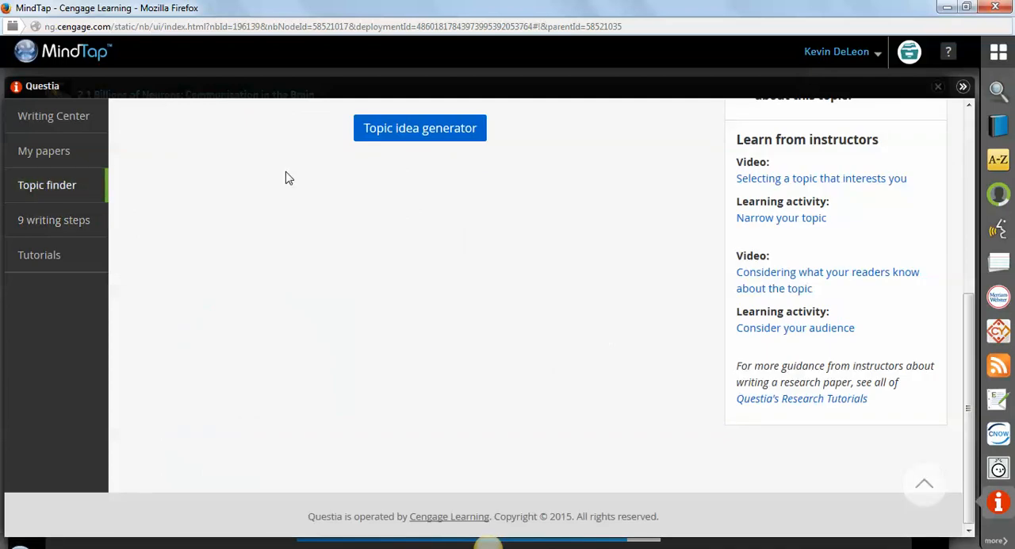
scroll("up", 3)
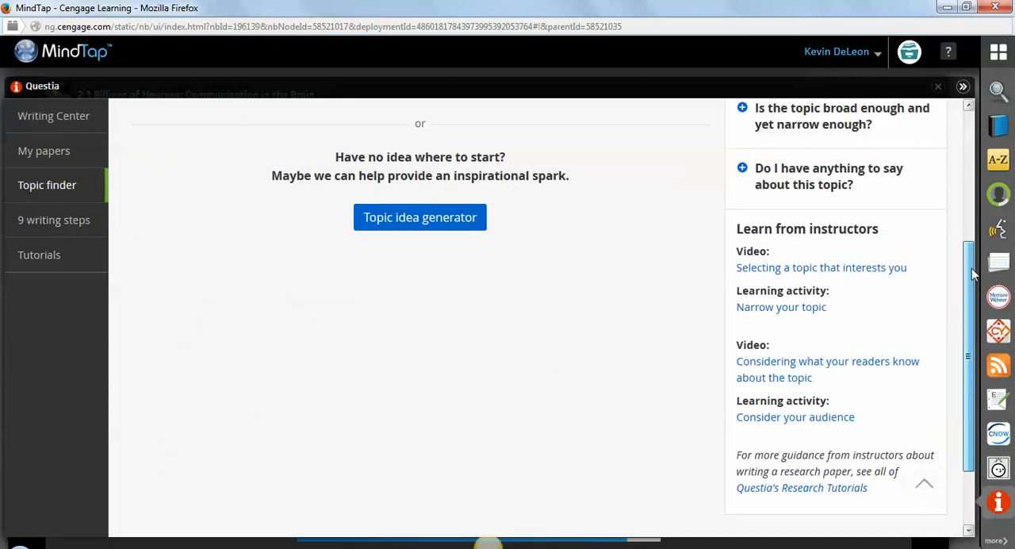
scroll("up", 3)
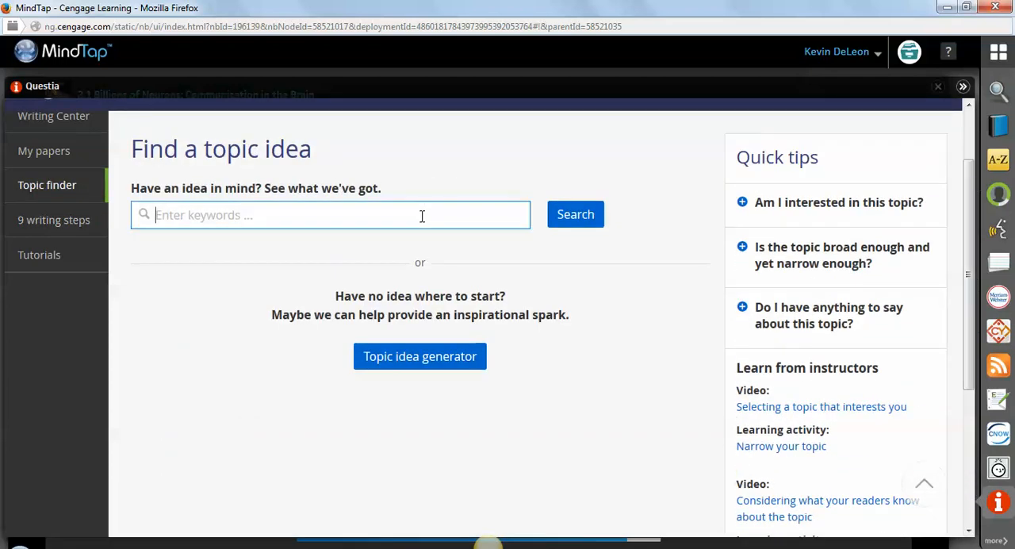
type("terrorism")
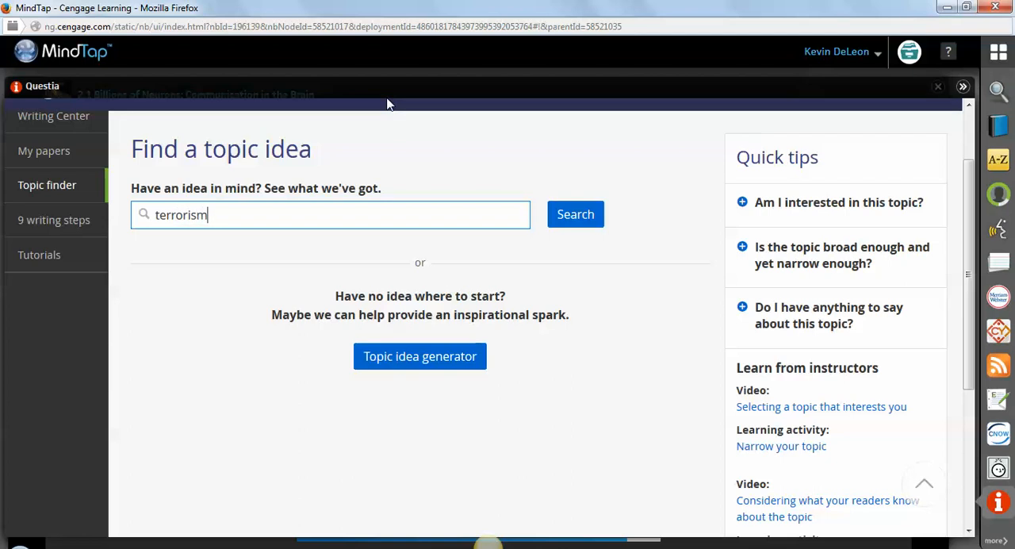
left_click(574, 214)
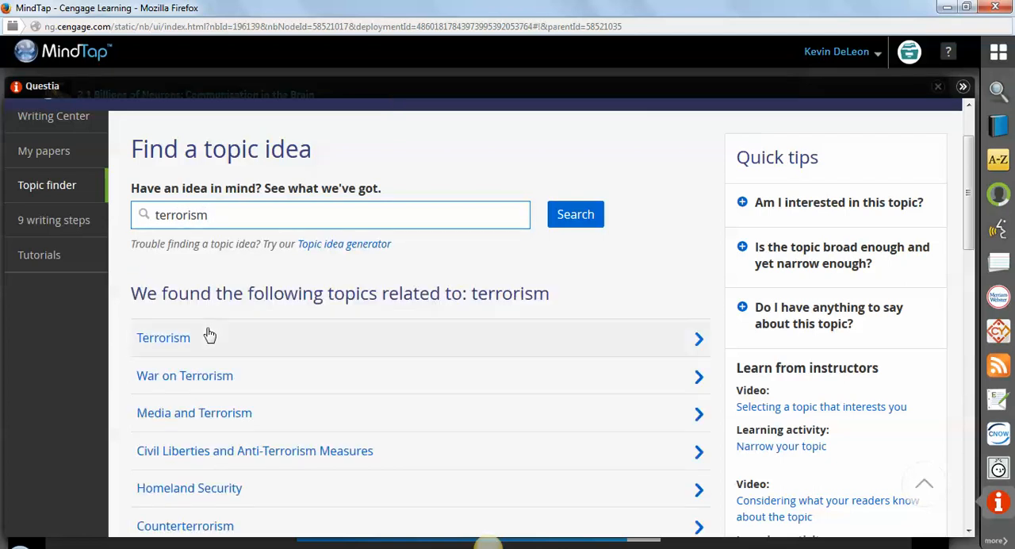
scroll("down", 3)
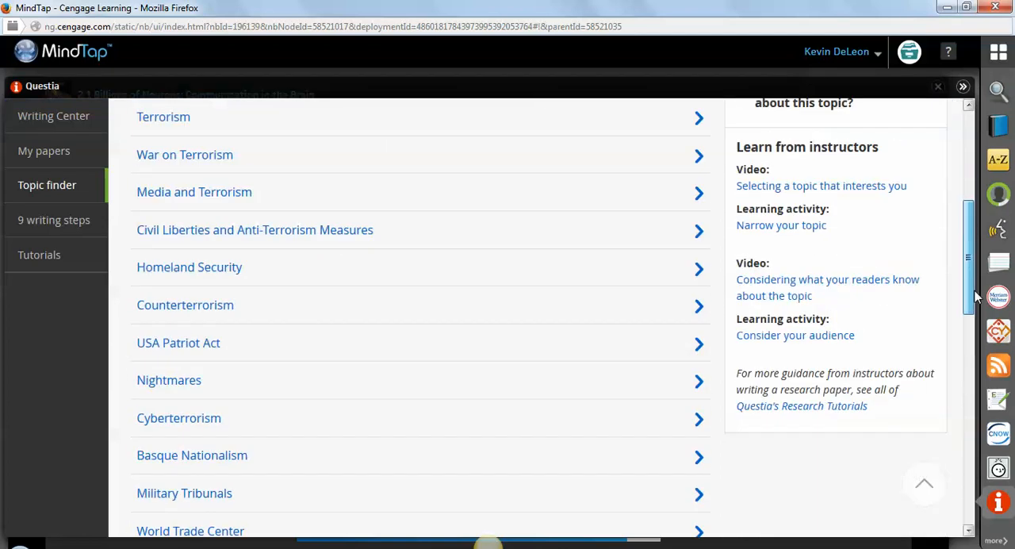
scroll("up", 3)
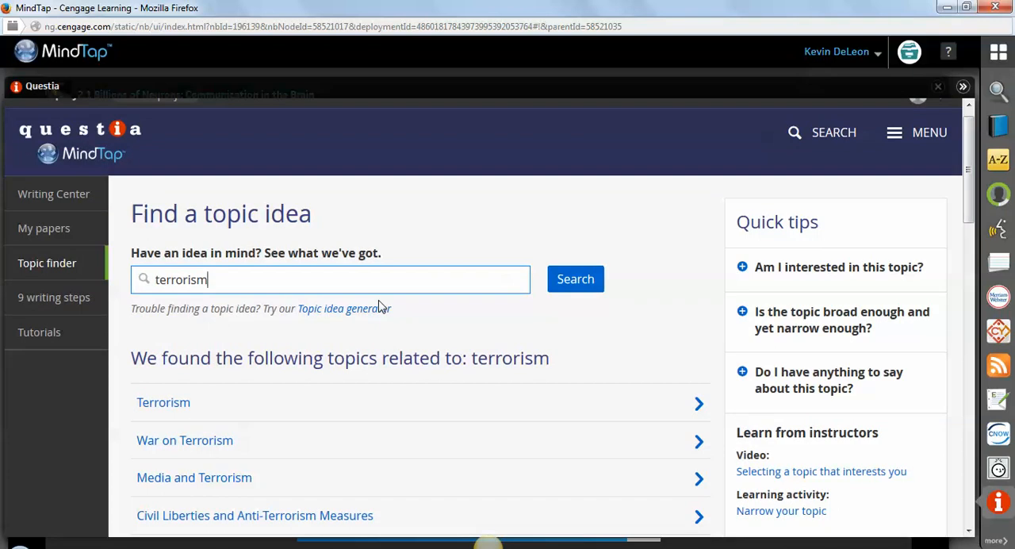
Spin the topic idea generator for History several times, ending on Kuwaiti History, Afrocentrism and Adolf Hitler.
left_click(343, 308)
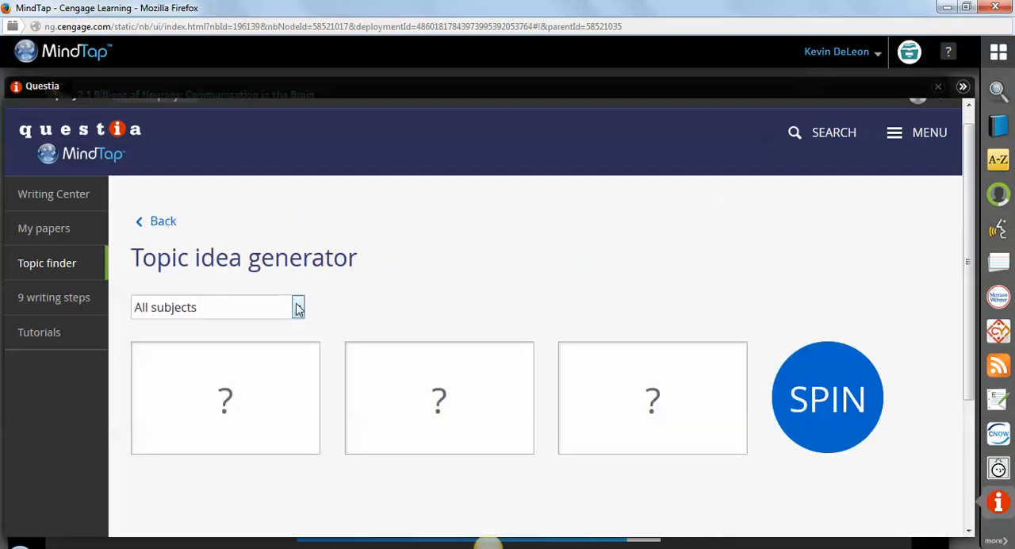
left_click(298, 307)
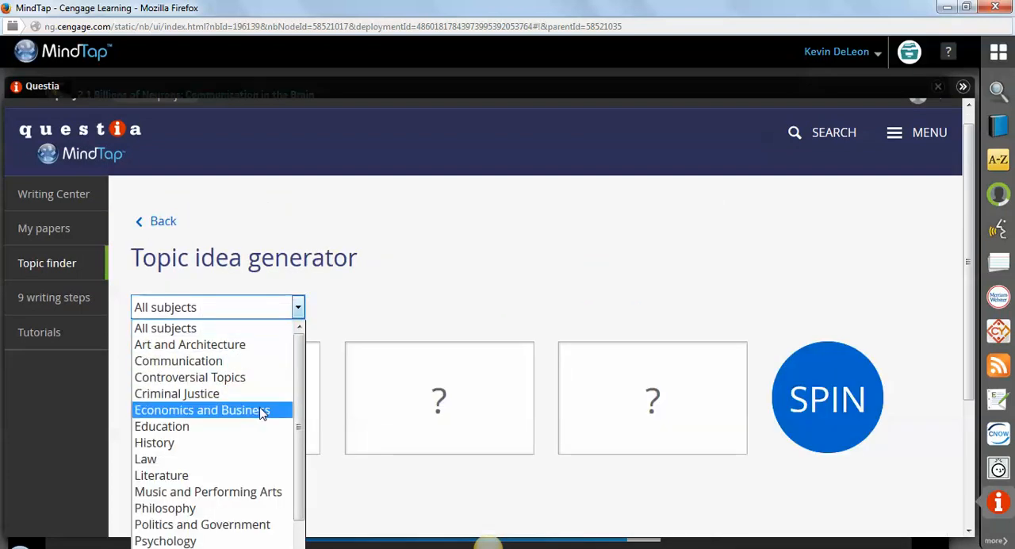
left_click(154, 443)
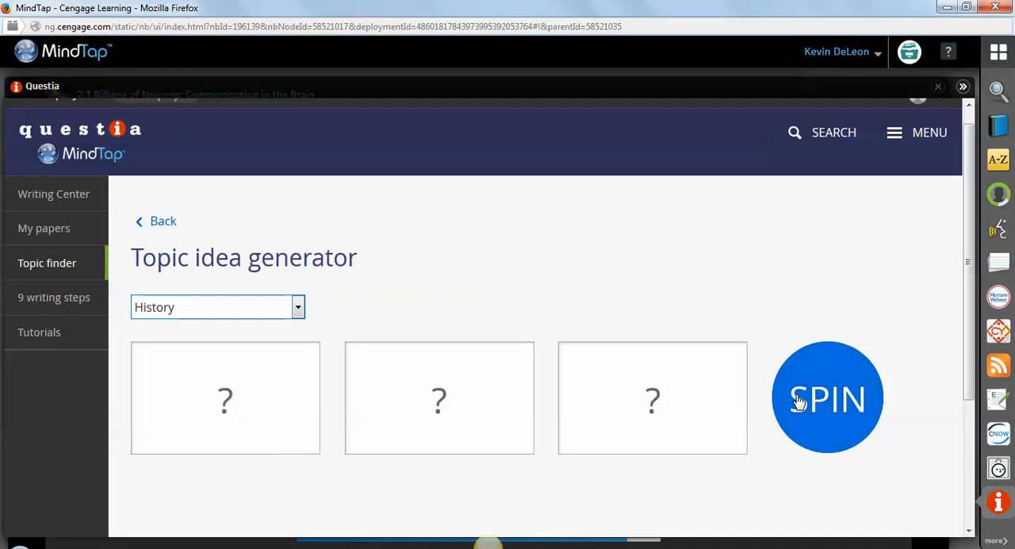
left_click(828, 398)
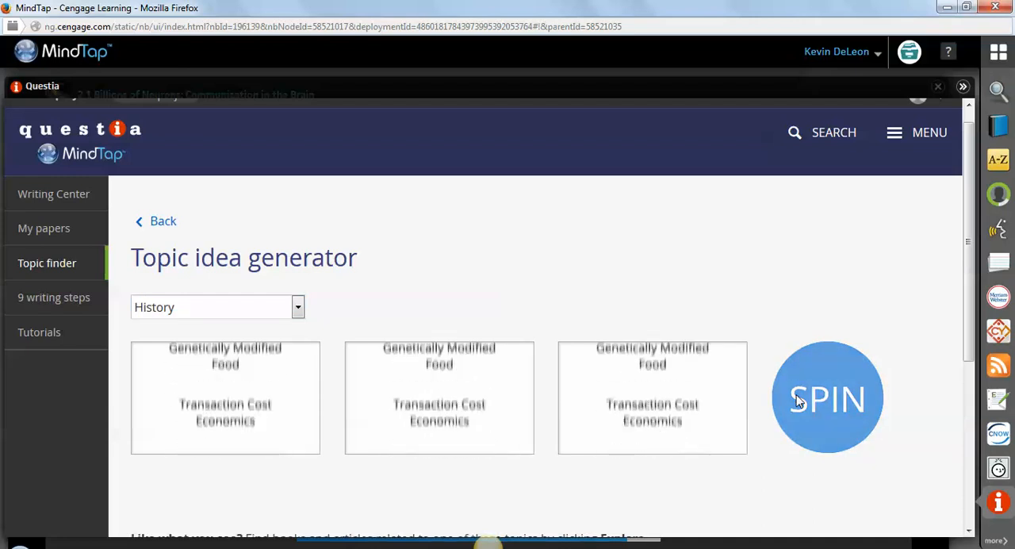
left_click(827, 396)
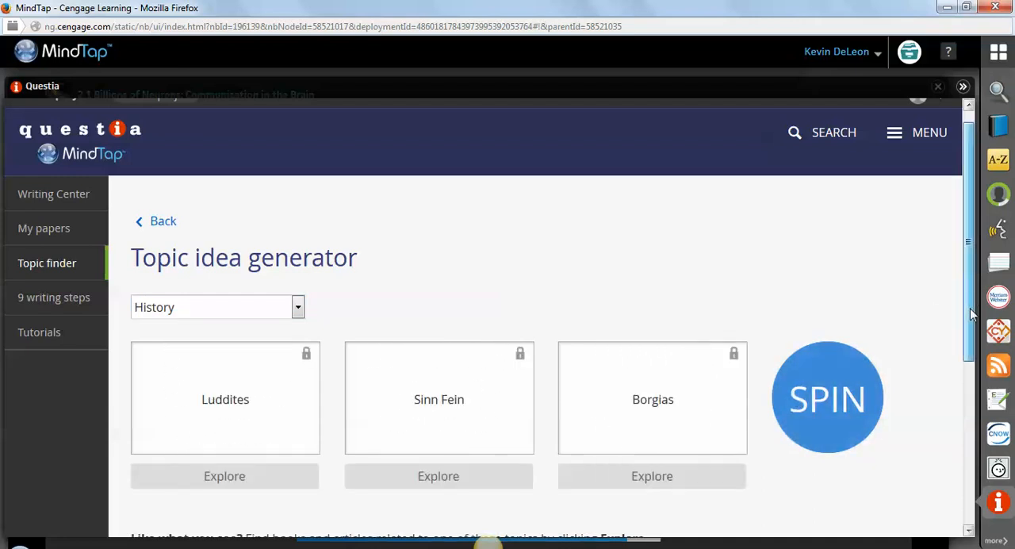
scroll("up", 3)
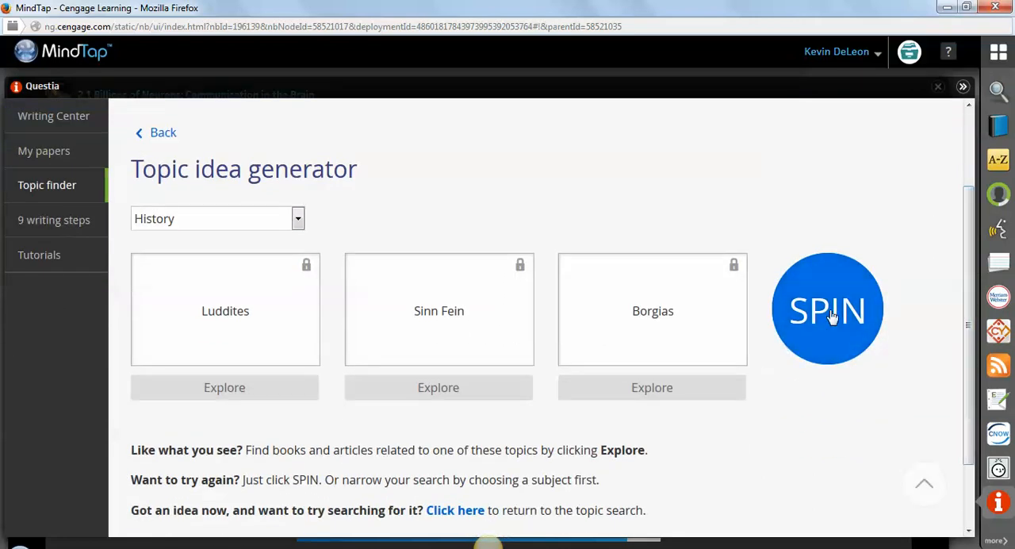
left_click(828, 309)
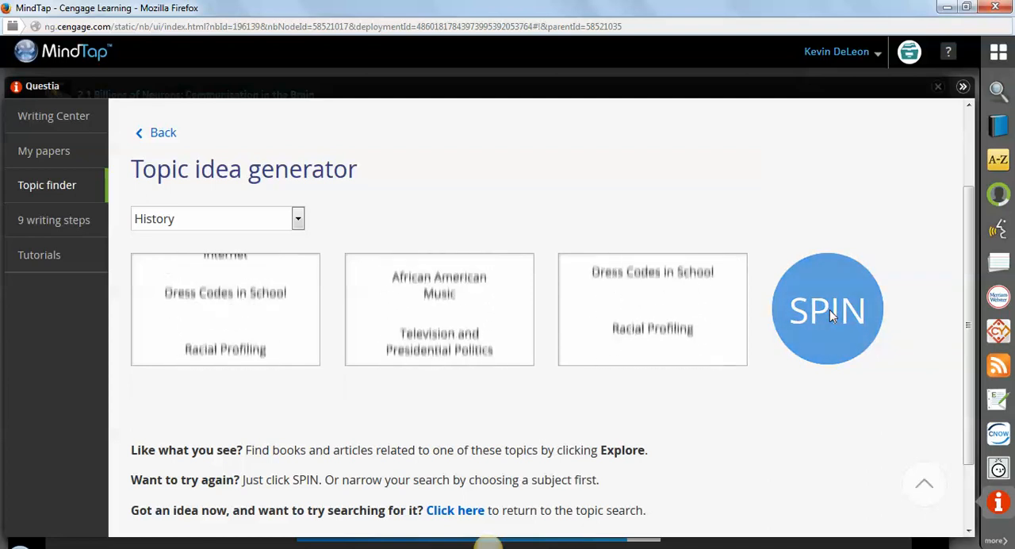
left_click(827, 310)
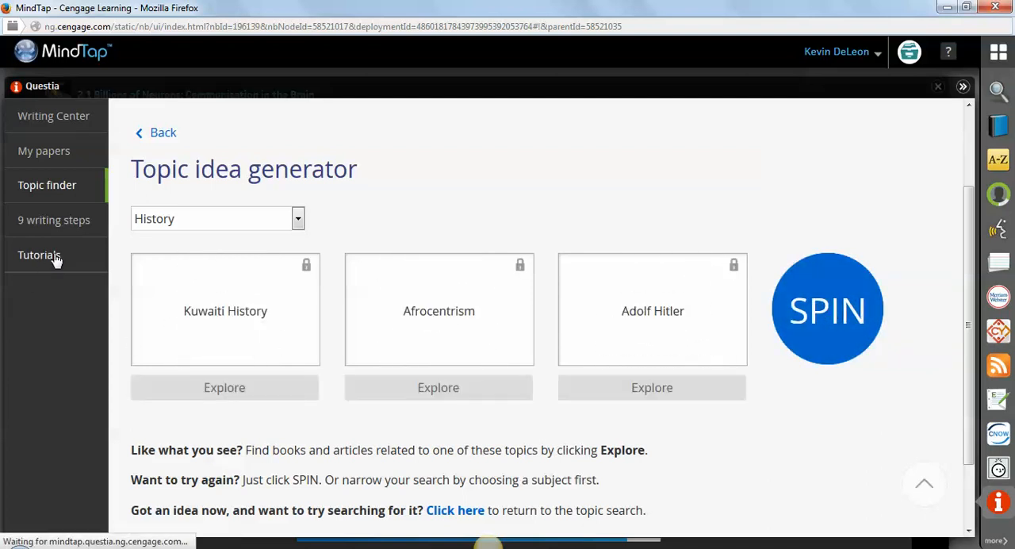
Browse Questia's research tutorials list from Planning a Paper through Summarizing Sources.
left_click(38, 253)
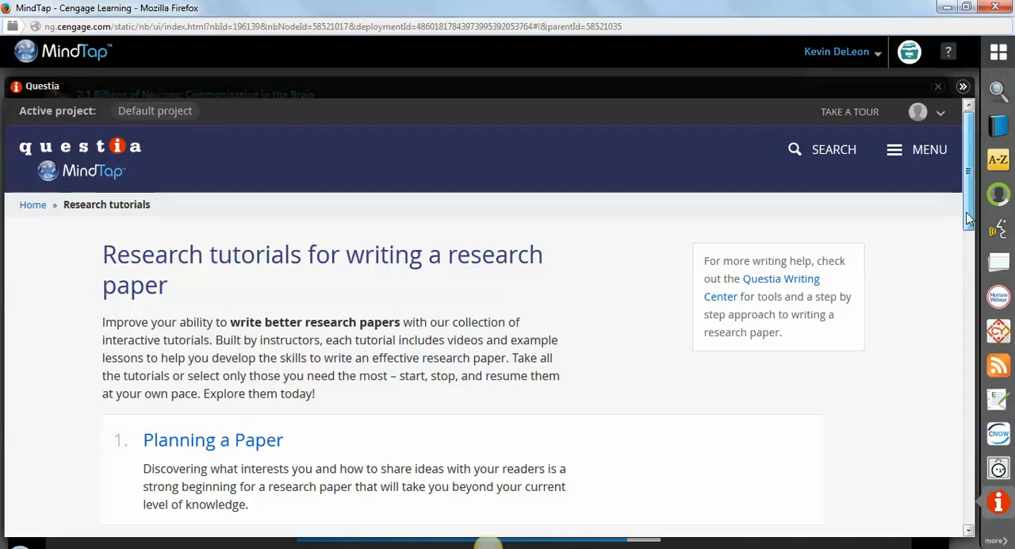
scroll("down", 3)
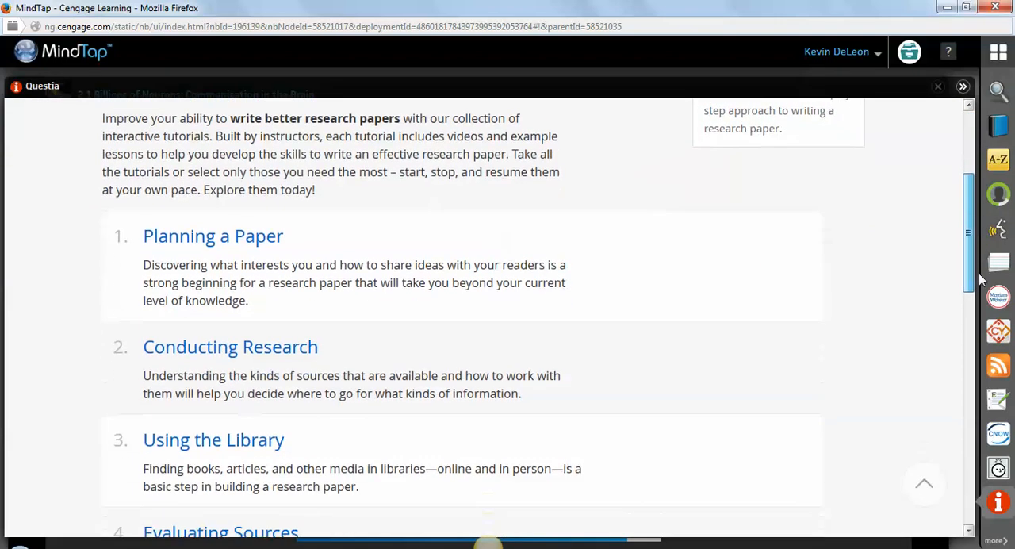
scroll("down", 3)
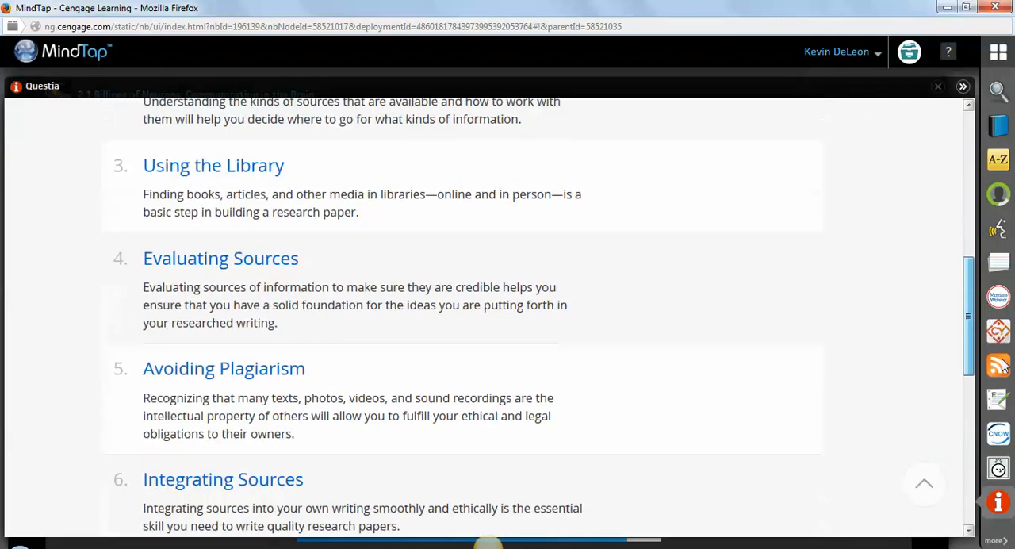
scroll("down", 3)
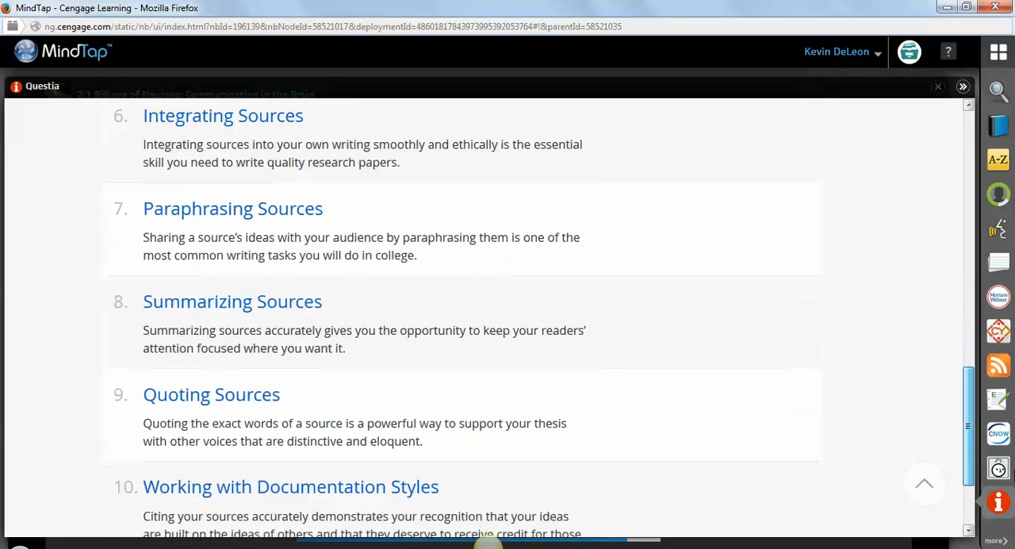
scroll("up", 3)
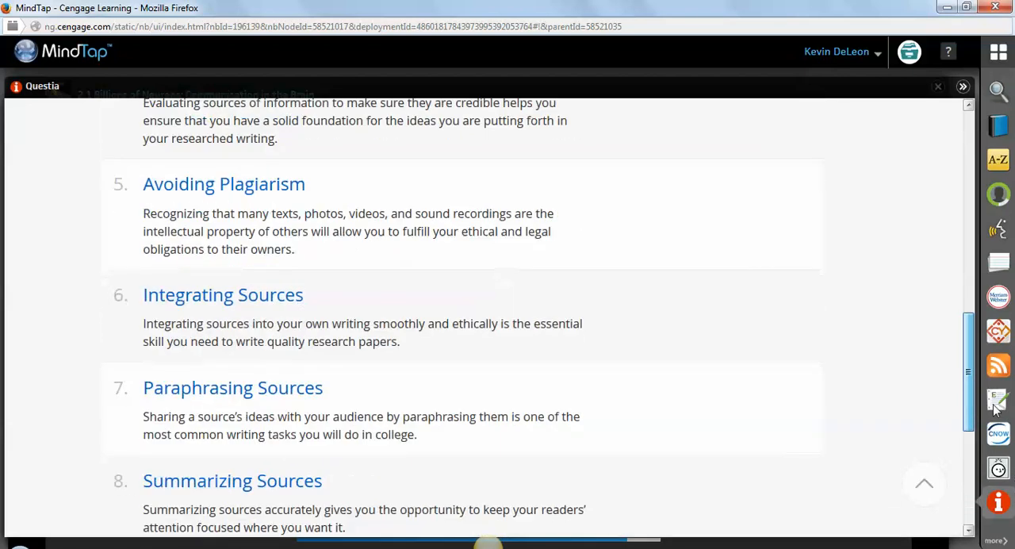
scroll("up", 3)
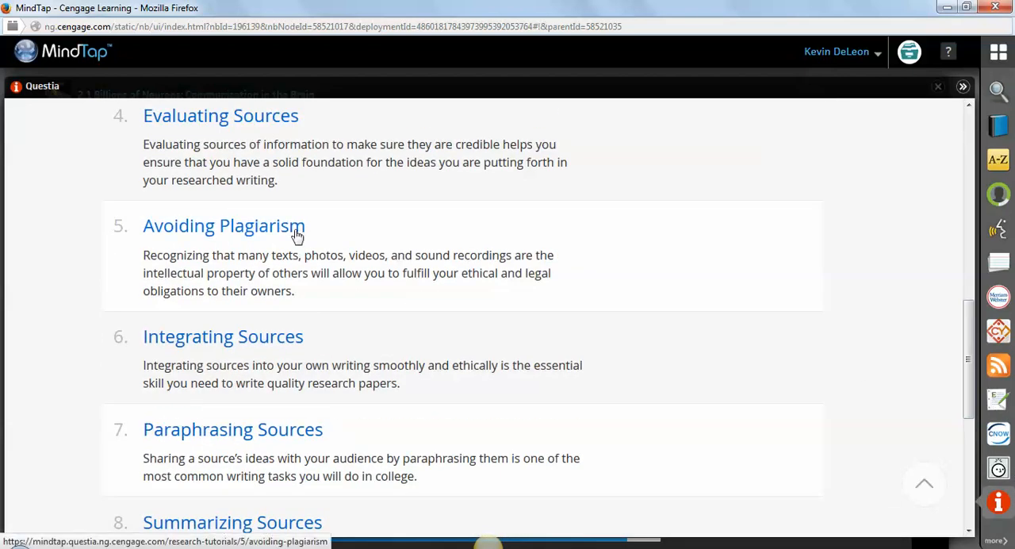
View the Avoiding Plagiarism tutorial and expand its 5.3 Keeping track of sources lesson.
left_click(226, 226)
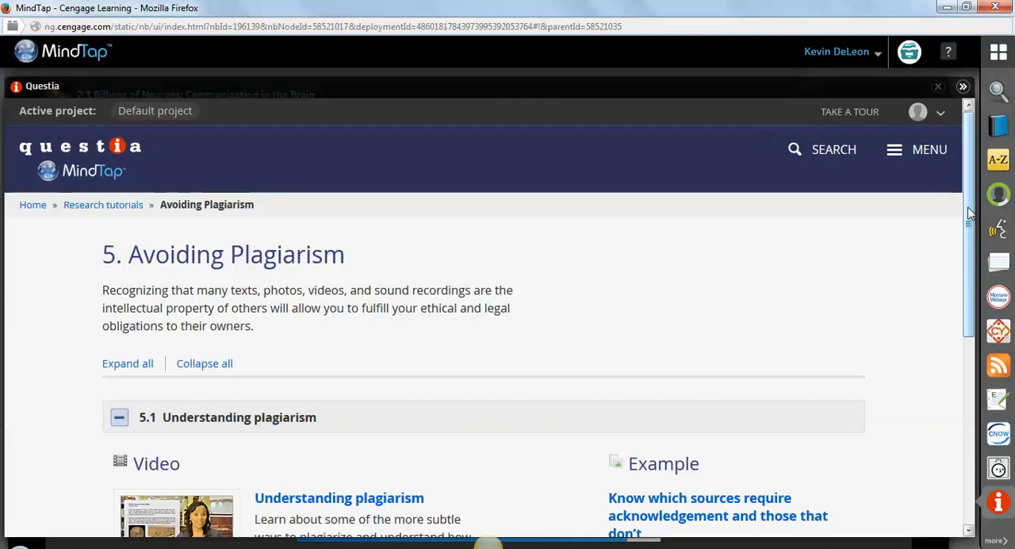
scroll("down", 3)
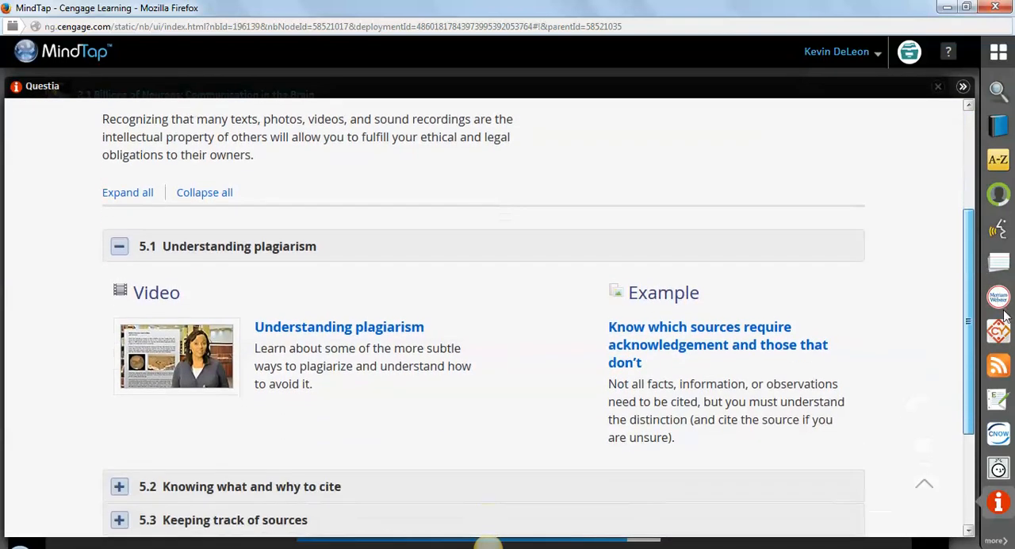
scroll("down", 3)
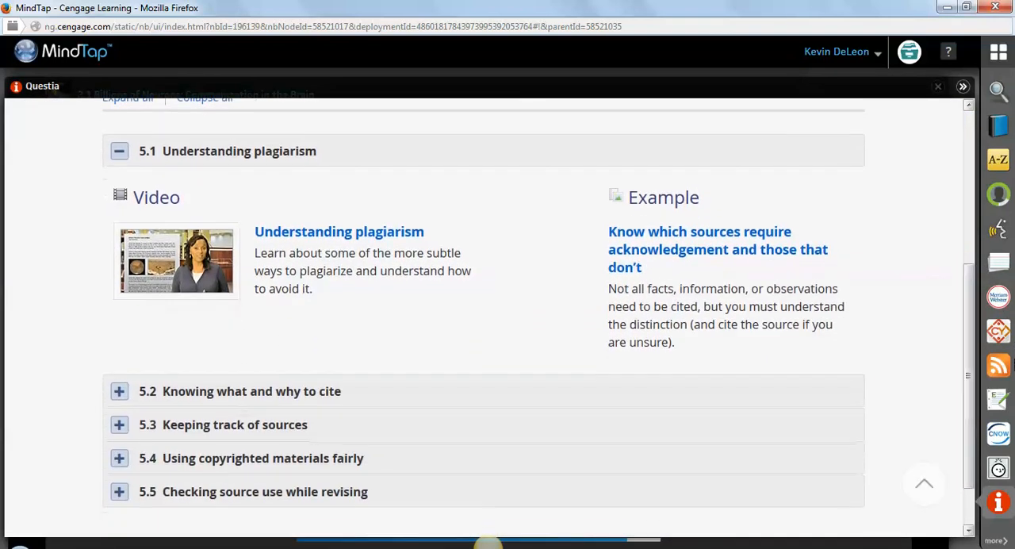
mouse_move(688, 241)
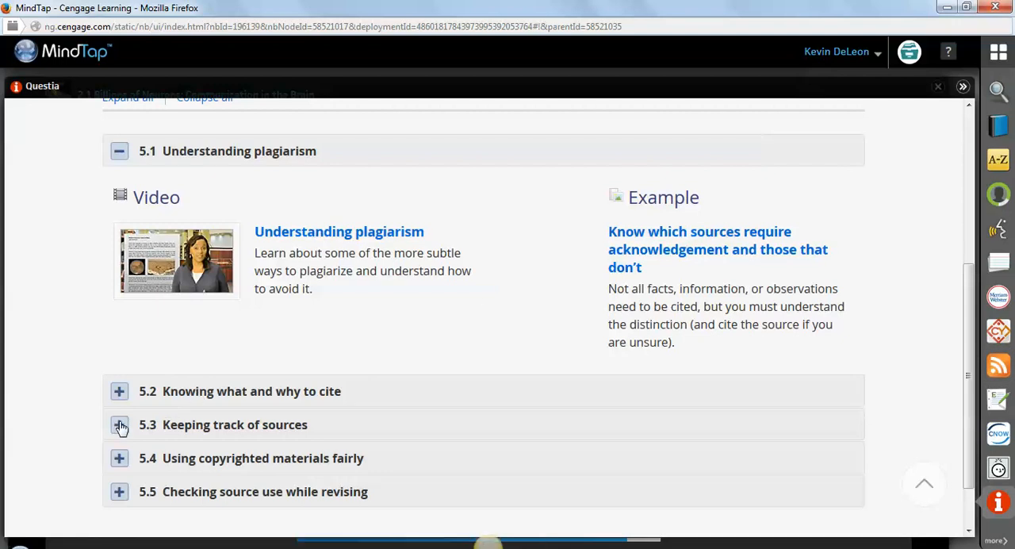
left_click(119, 425)
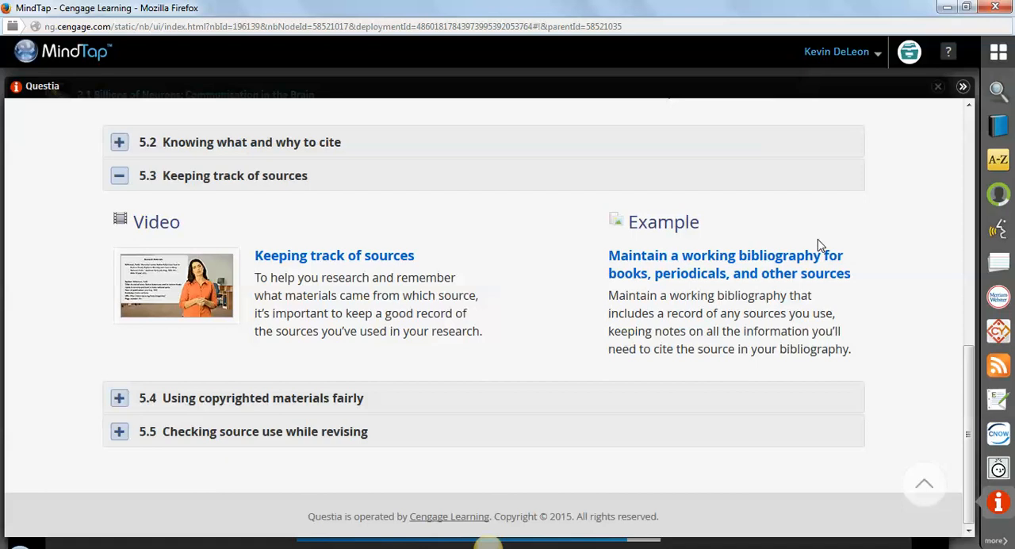
mouse_move(963, 86)
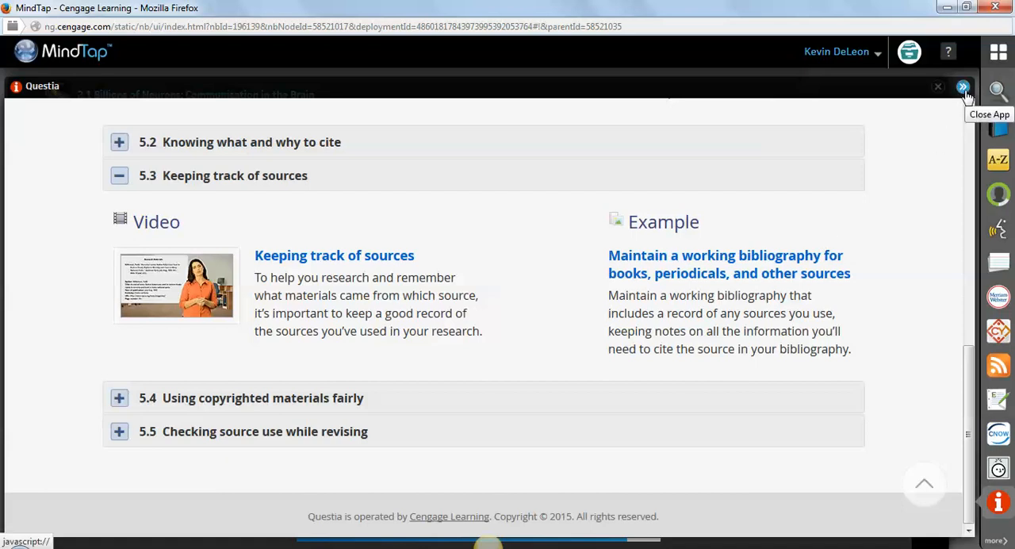